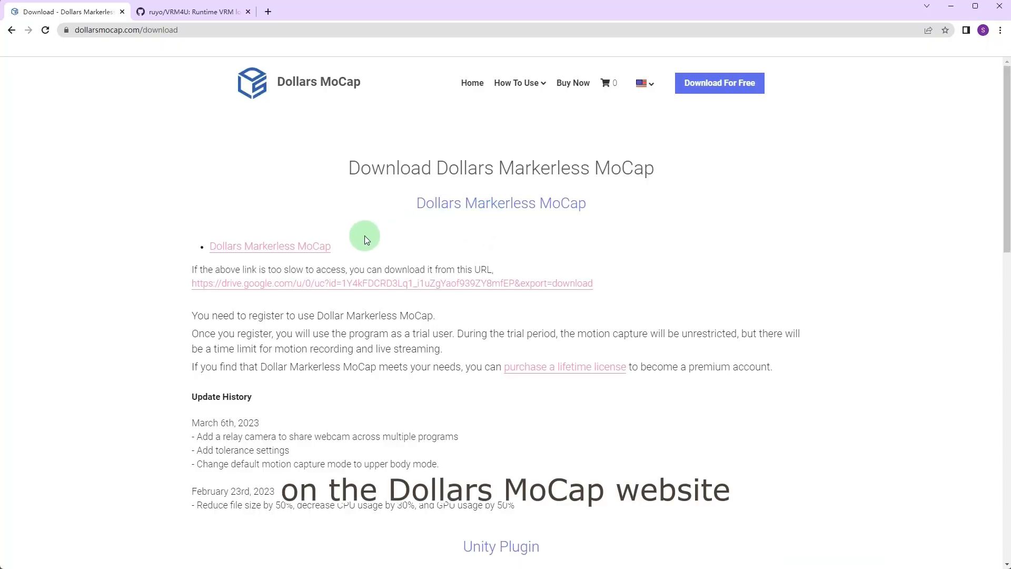
# - Review the Dollars MoCap program, plugin and Control Rig download links, then open VRM4U's GitHub page
pyautogui.scroll(-3)
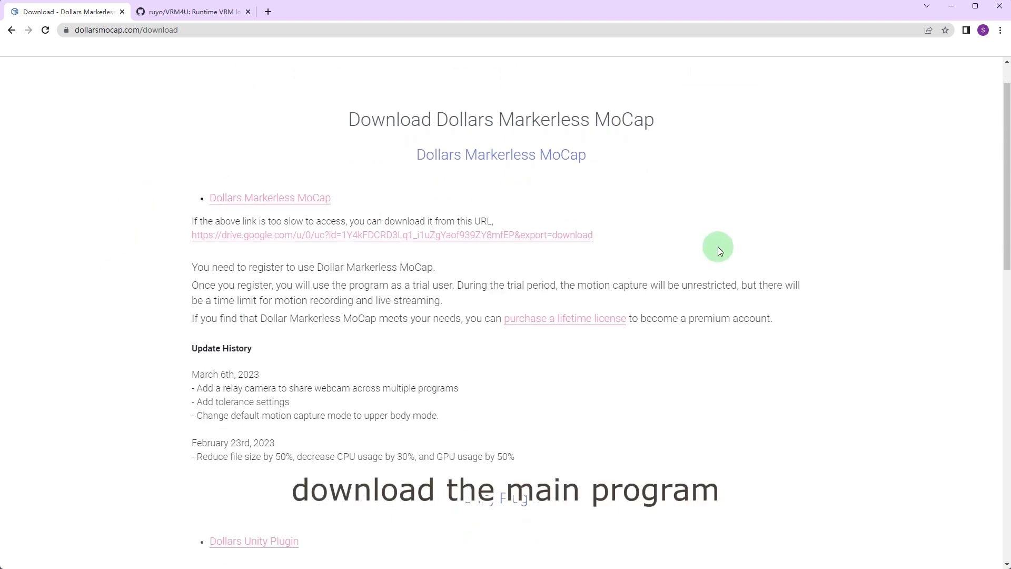
pyautogui.scroll(-3)
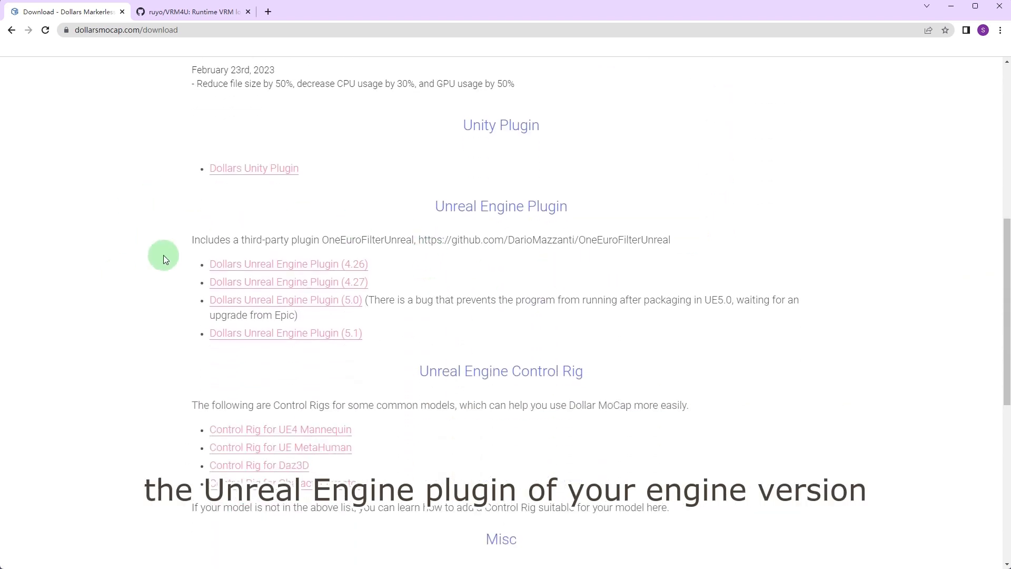
pyautogui.scroll(-3)
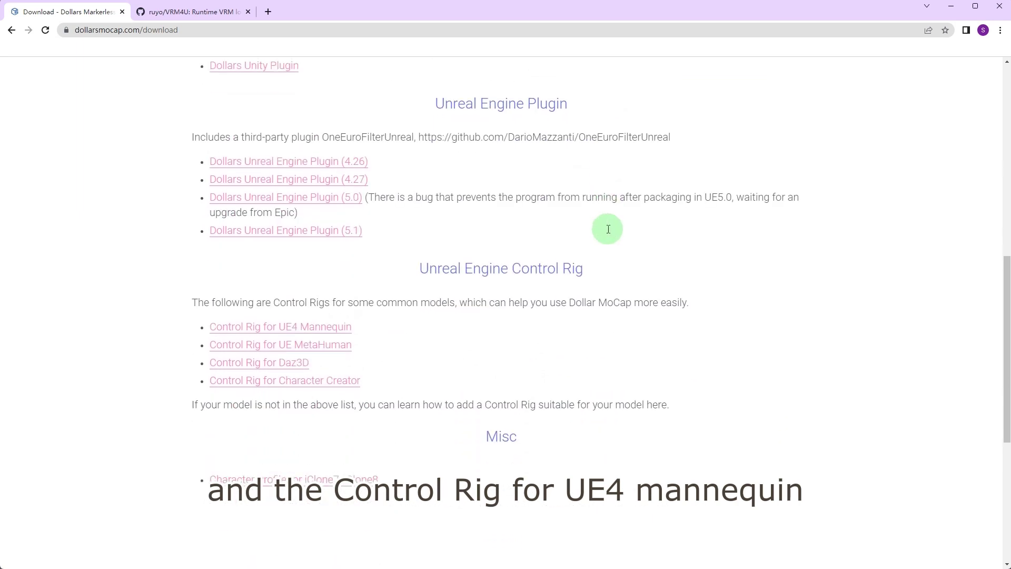
pyautogui.scroll(-3)
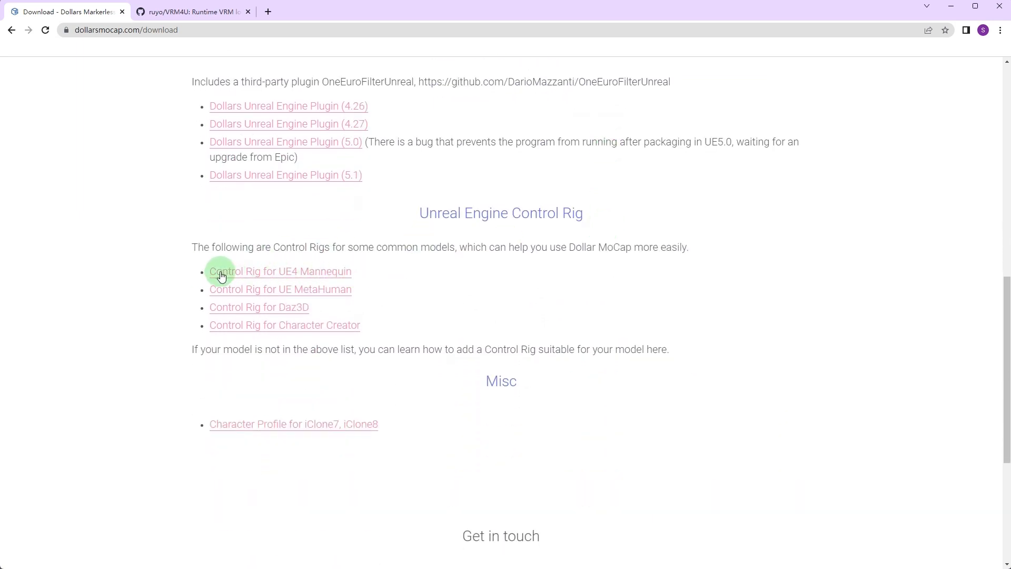
pyautogui.click(190, 12)
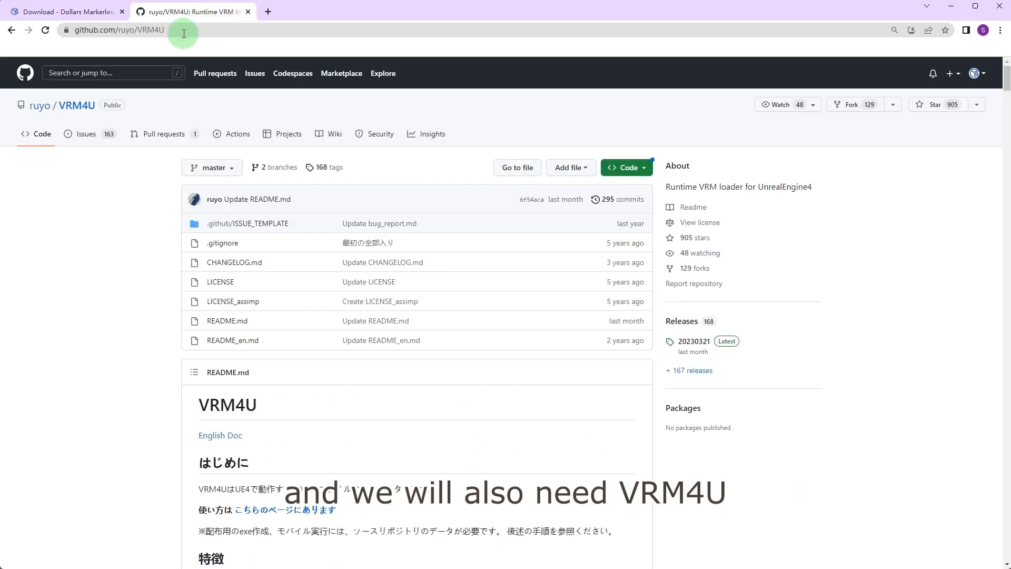
pyautogui.moveTo(181, 52)
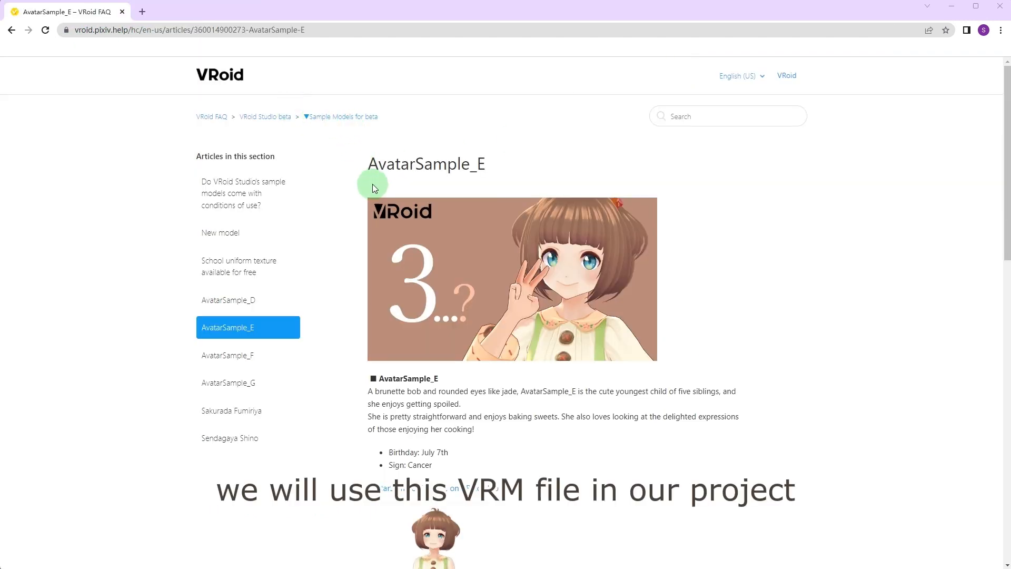
pyautogui.moveTo(282, 46)
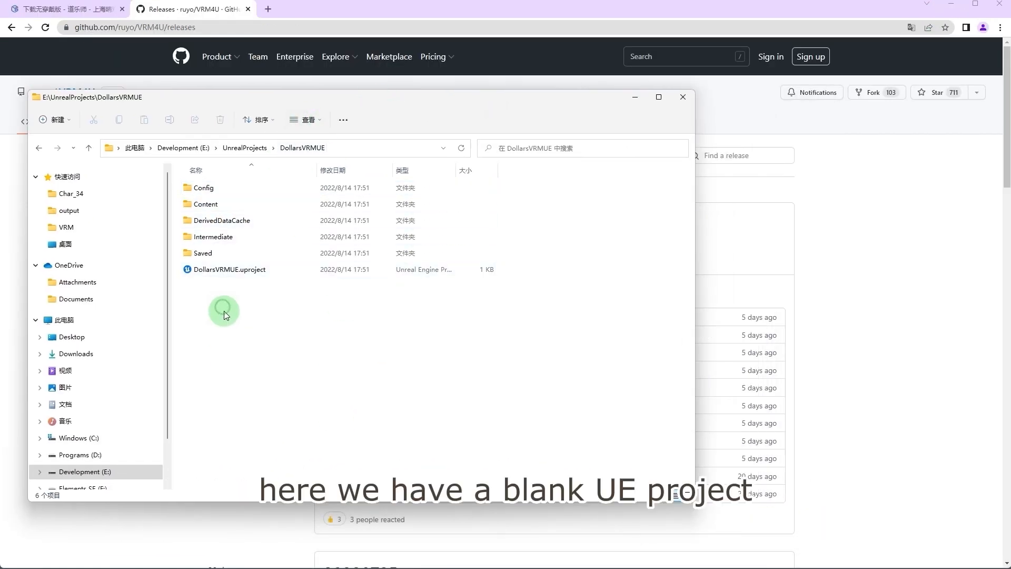
# - Copy VRM4U and OneEuroFilterUnreal into Plugins and DollarsUE426's Dollars folder into the project's Content
pyautogui.click(55, 120)
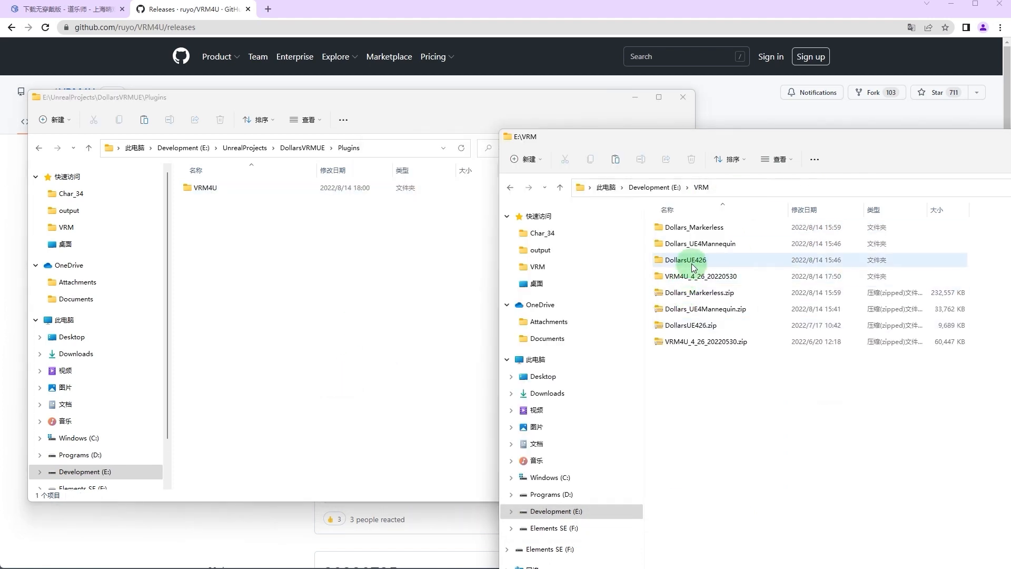
pyautogui.doubleClick(689, 259)
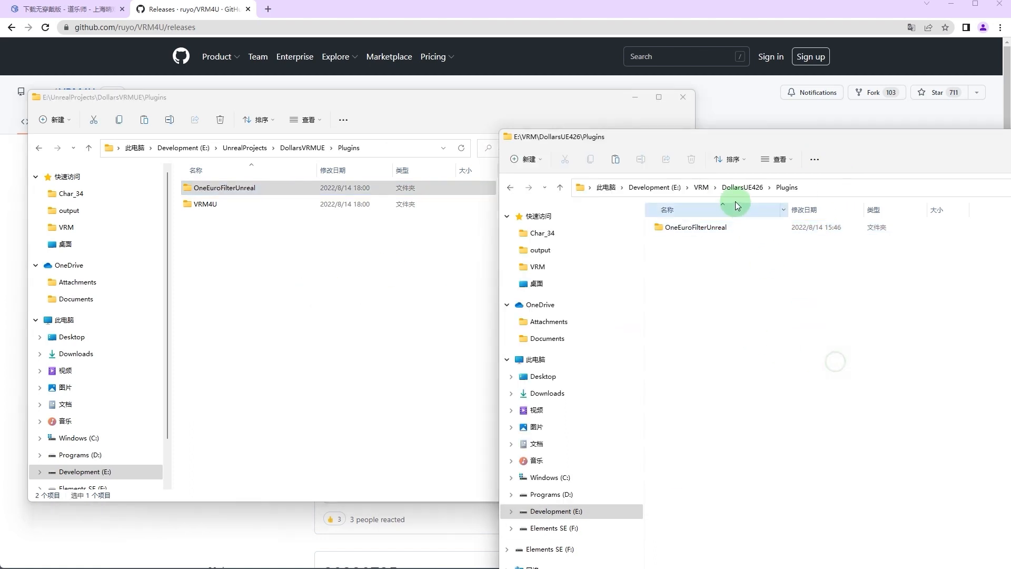
pyautogui.doubleClick(694, 227)
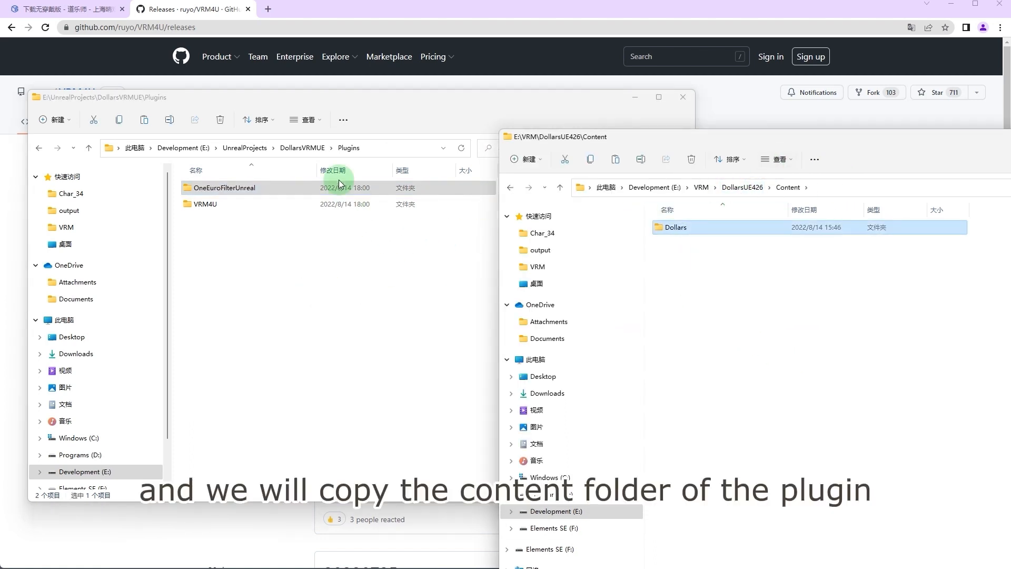
pyautogui.doubleClick(224, 187)
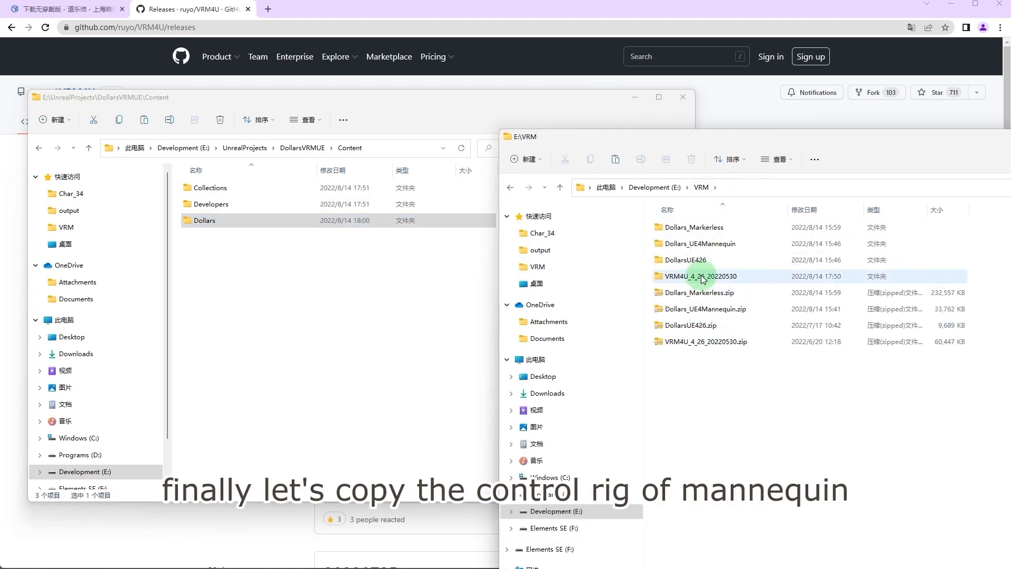
pyautogui.click(700, 243)
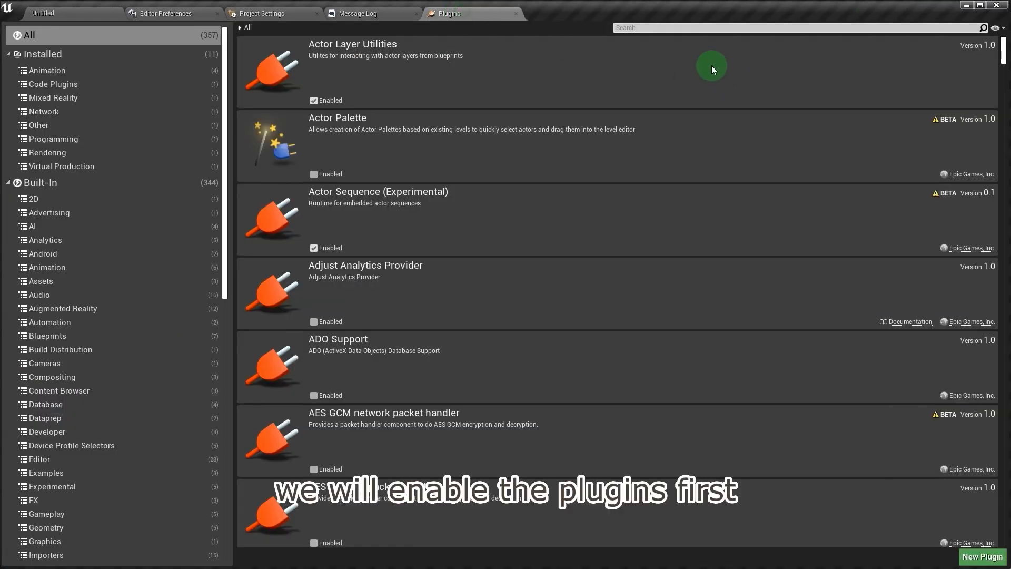
# - Search for and enable the VRM4U, OSC and Control Rig plugins
pyautogui.write('vrm4')
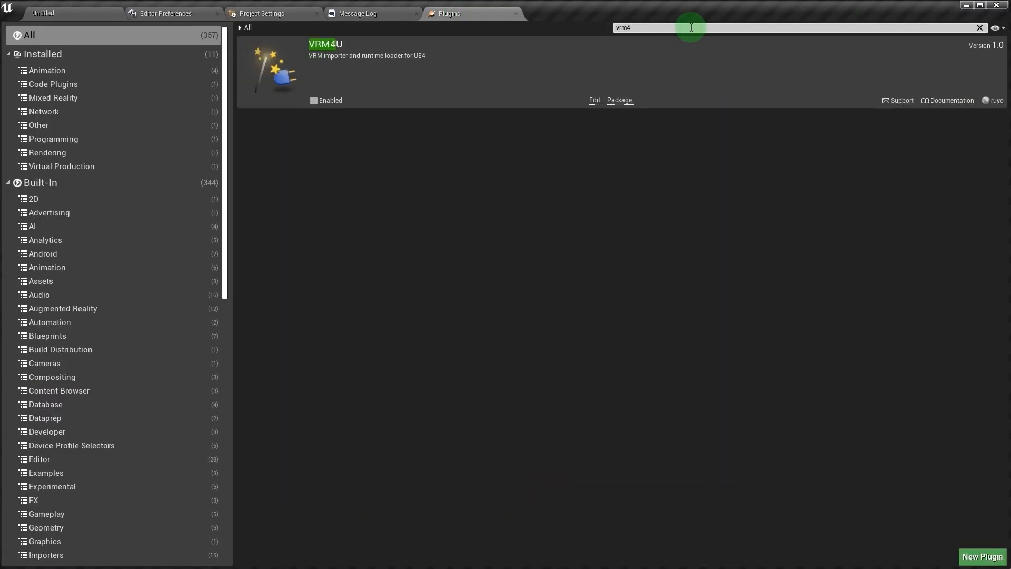
pyautogui.click(313, 100)
pyautogui.write('osc')
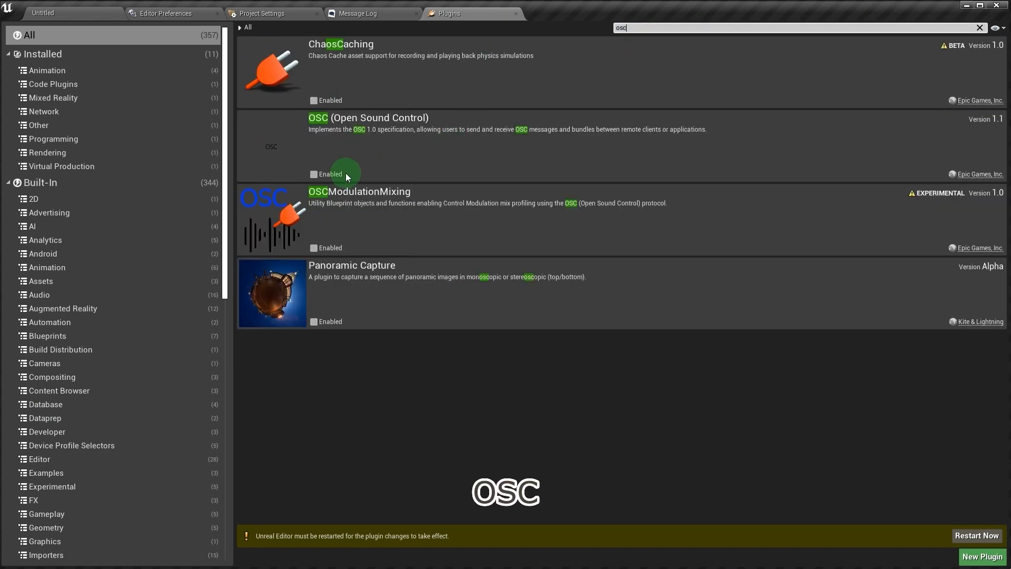
pyautogui.click(314, 175)
pyautogui.write('control t')
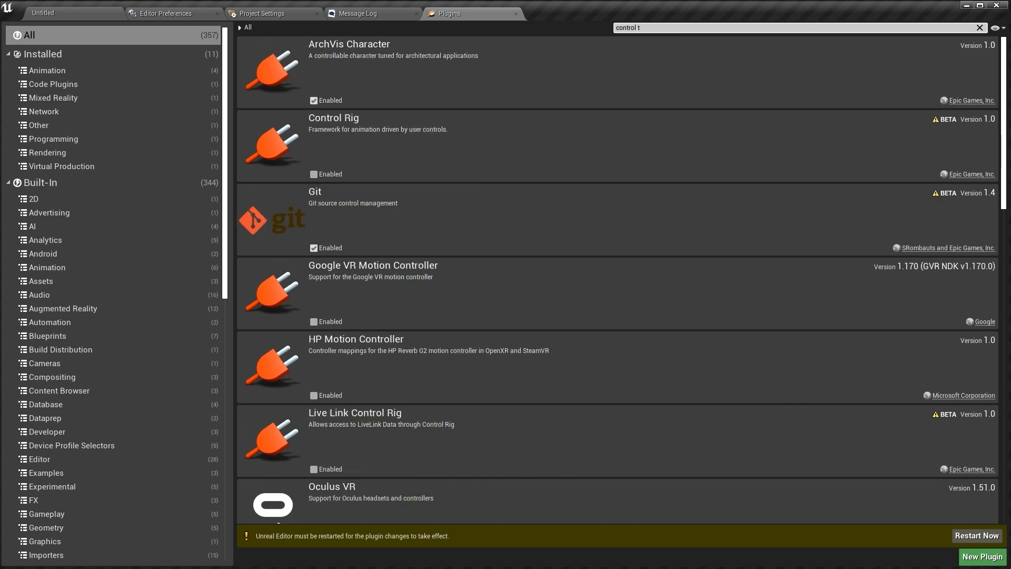
pyautogui.click(314, 173)
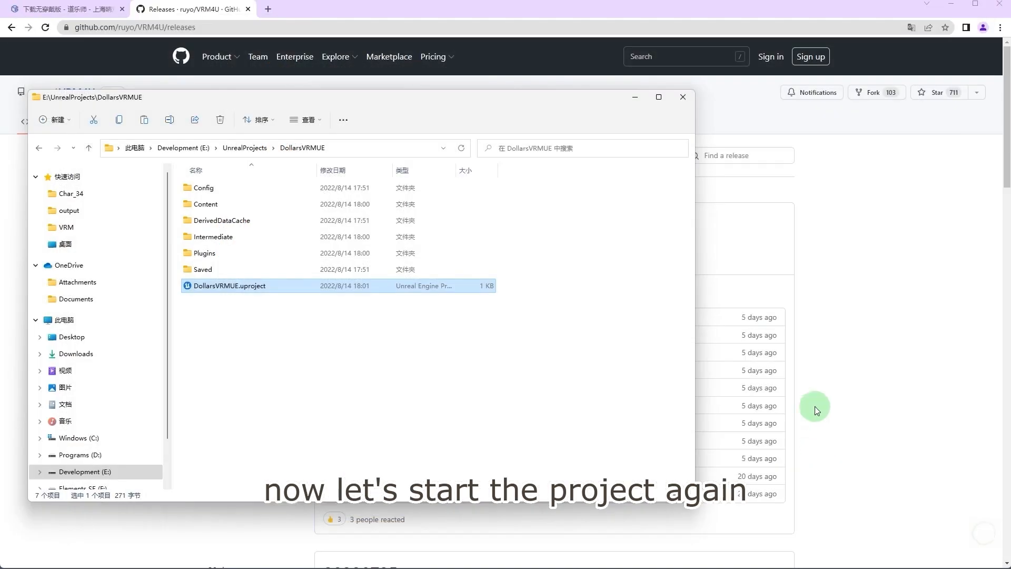
# - Relaunch DollarsVRMUE, create a VRM folder, import the VRM avatar and save all assets
pyautogui.doubleClick(229, 285)
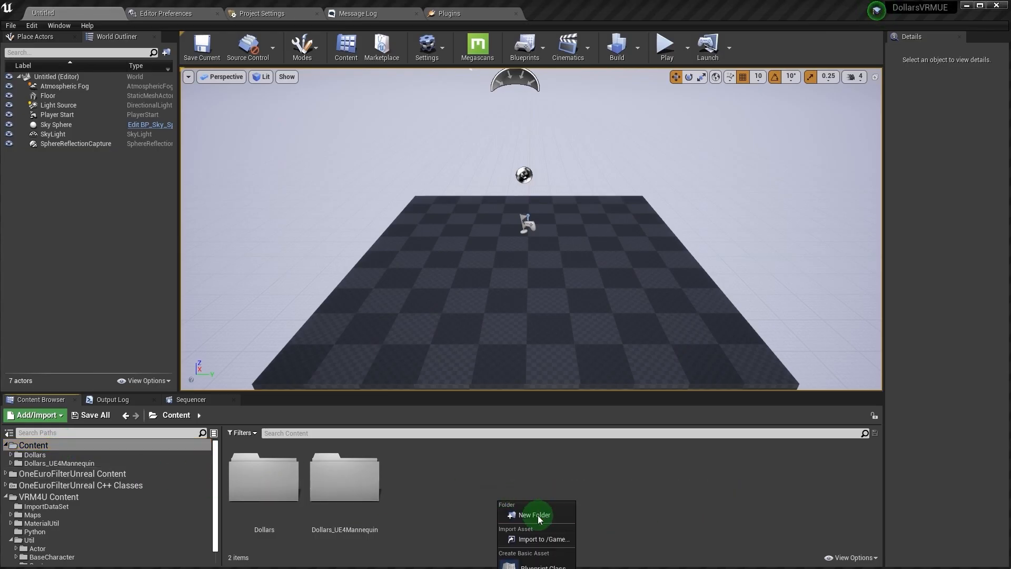
pyautogui.click(534, 514)
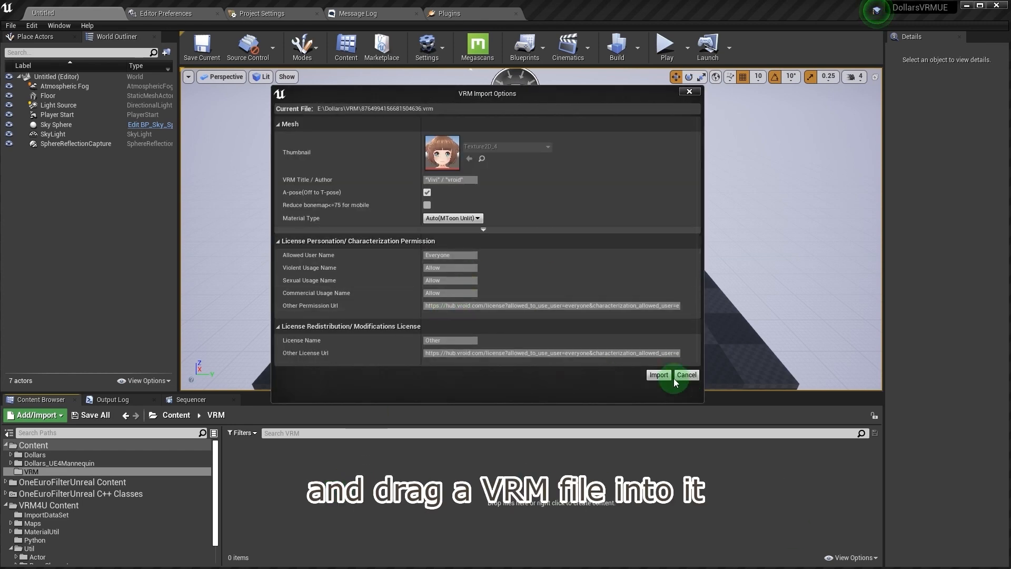
pyautogui.click(658, 374)
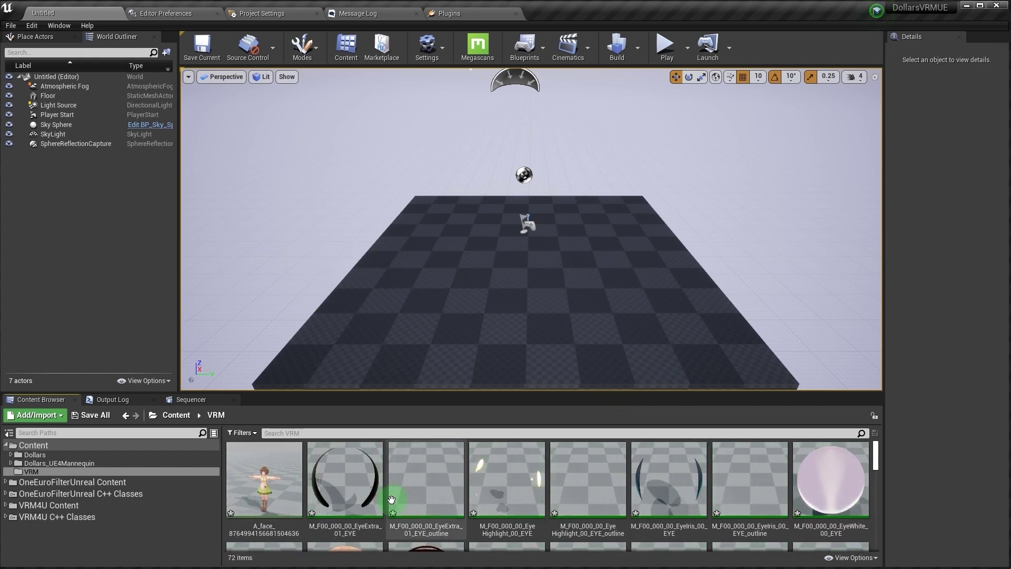
pyautogui.scroll(-3)
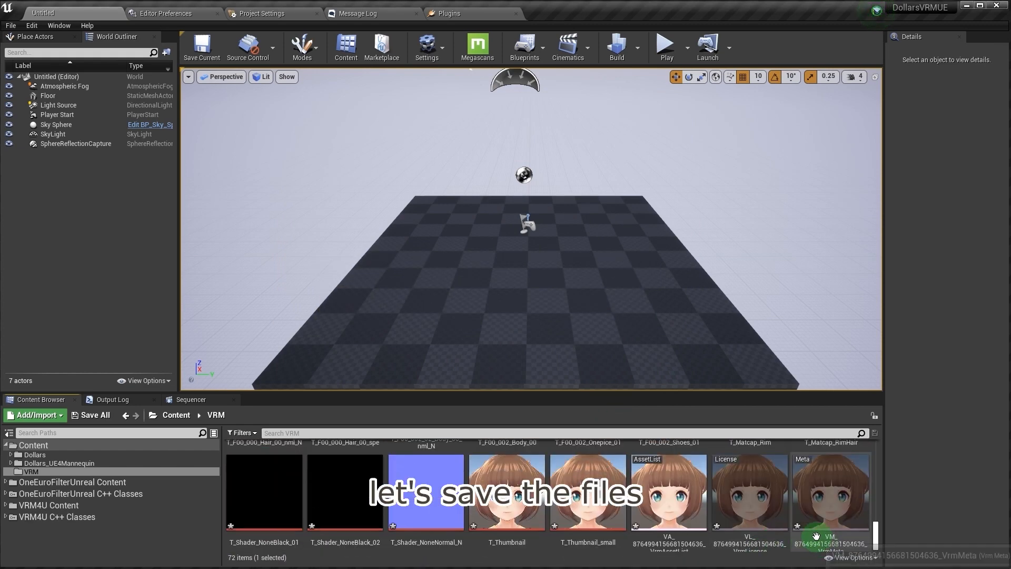
pyautogui.click(95, 415)
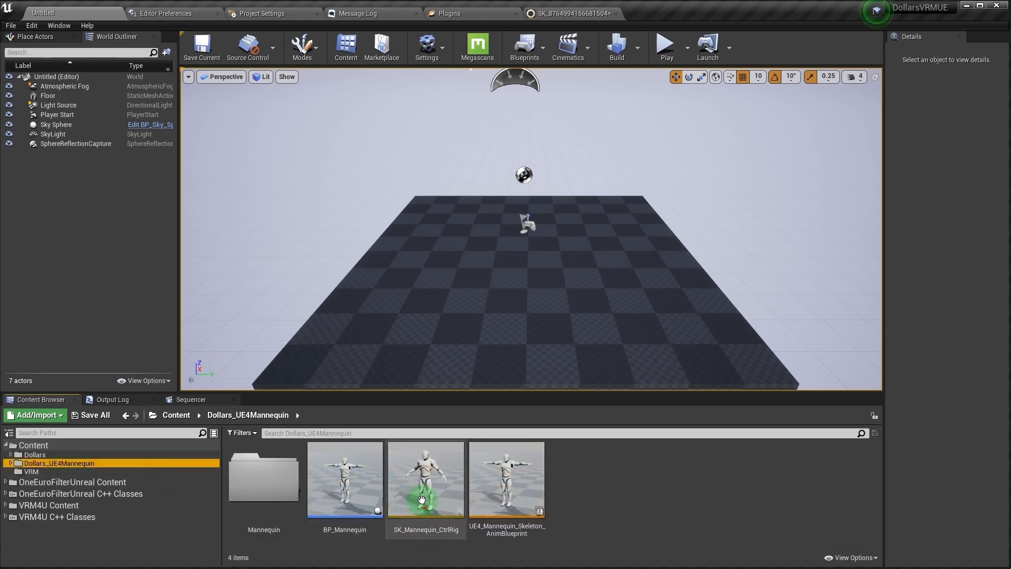
# - Open SK_Mannequin_CtrlRig and paste its copied controls into the VRM rig's hierarchy
pyautogui.click(425, 479)
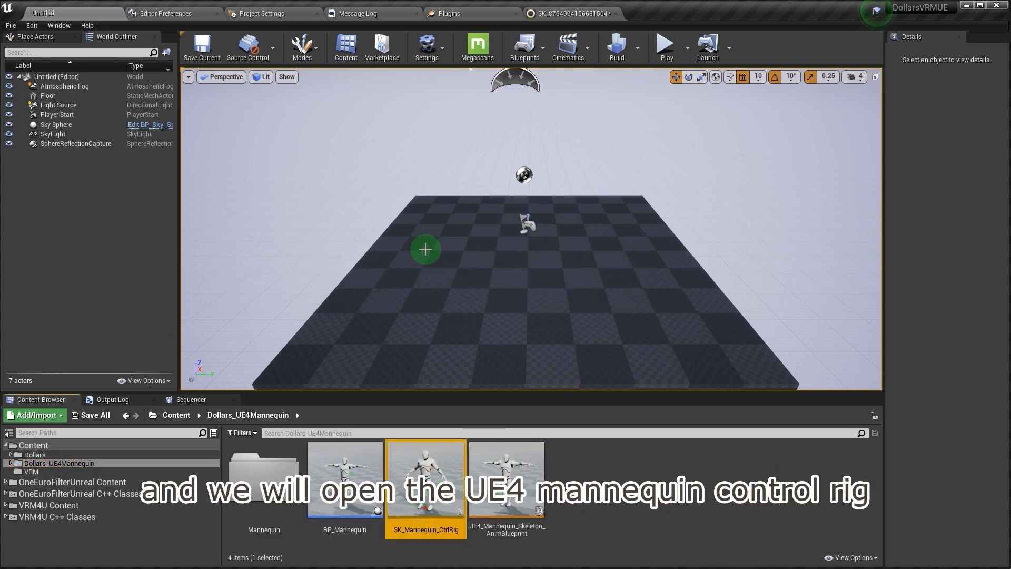
pyautogui.doubleClick(425, 480)
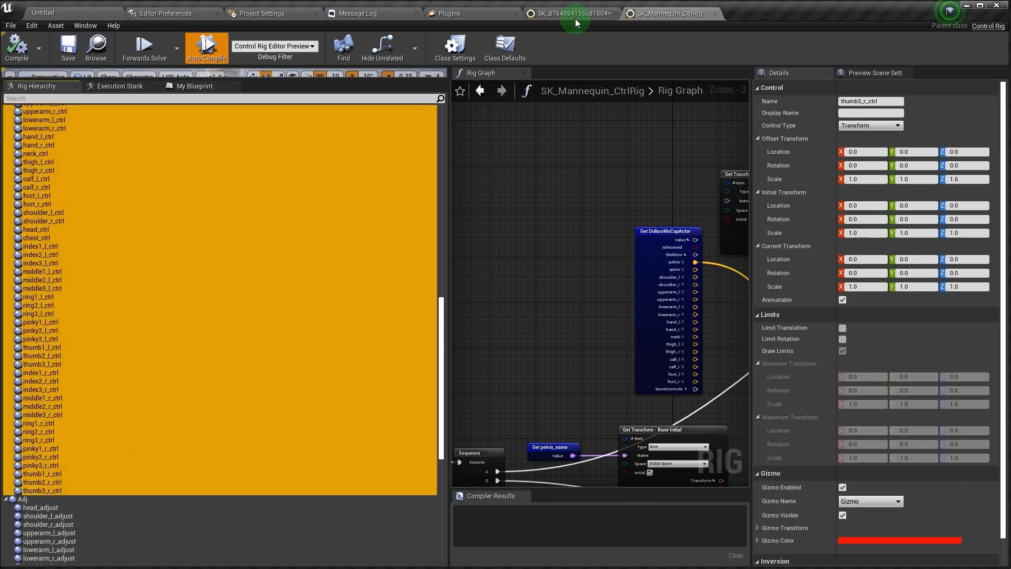
pyautogui.click(568, 14)
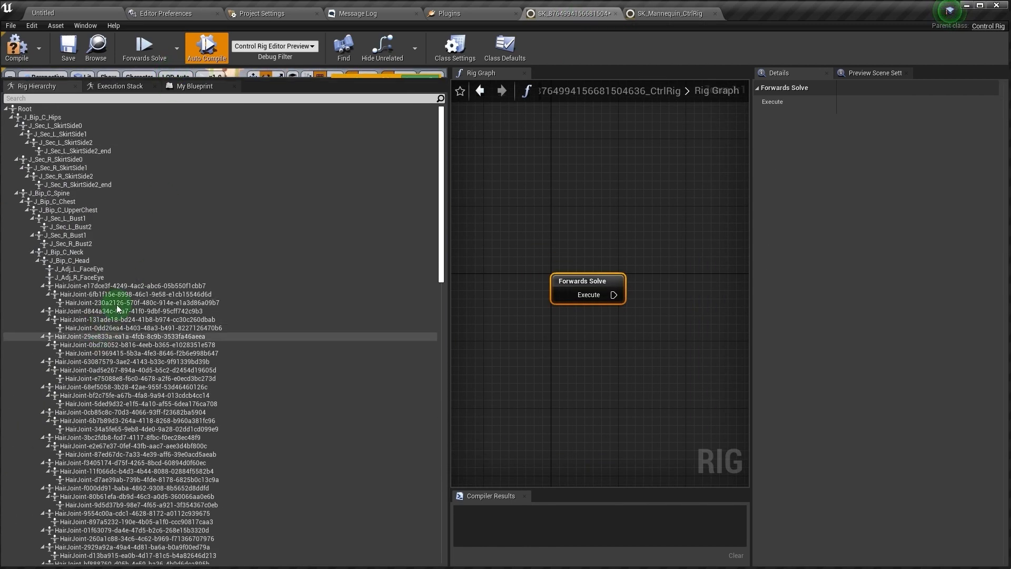
pyautogui.scroll(-3)
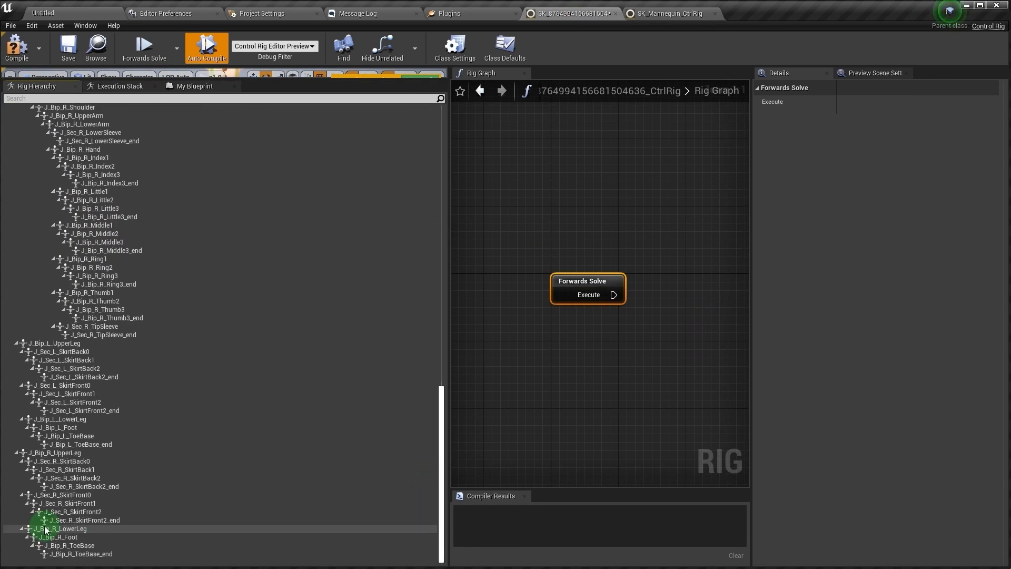
pyautogui.rightClick(97, 275)
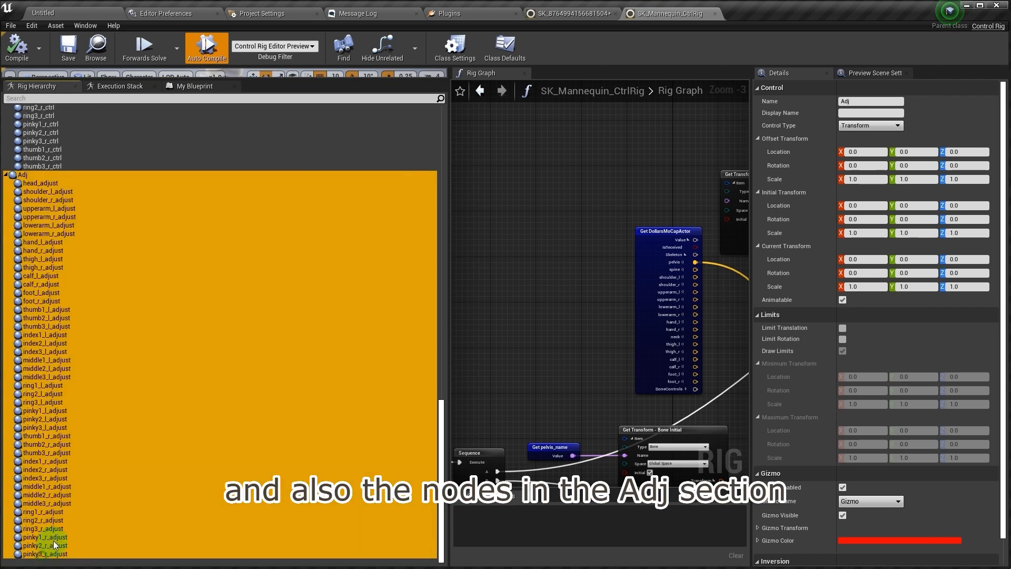
# - Copy the mannequin rig's Adj controls into the VRM rig and compile
pyautogui.click(44, 554)
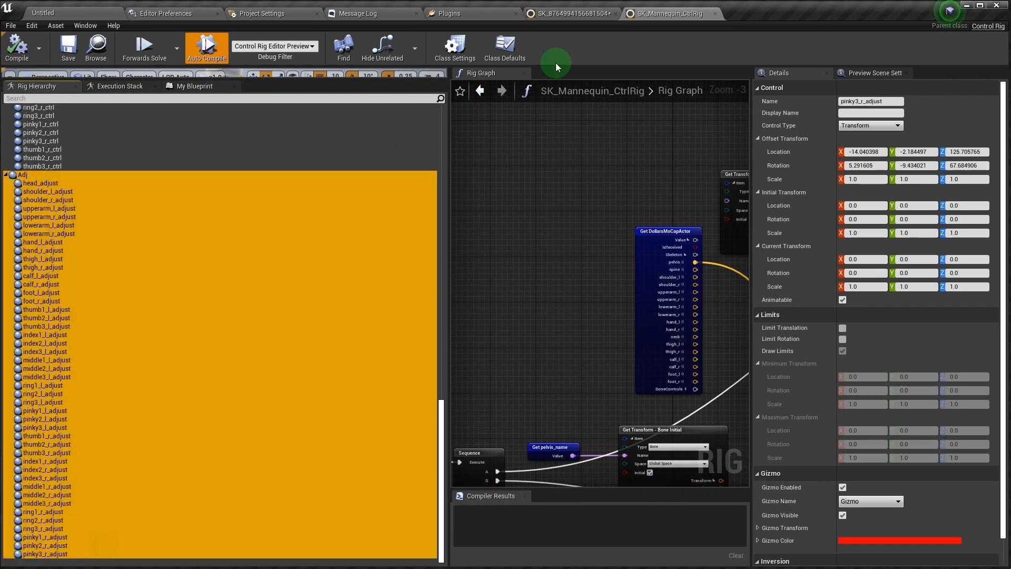
pyautogui.rightClick(46, 229)
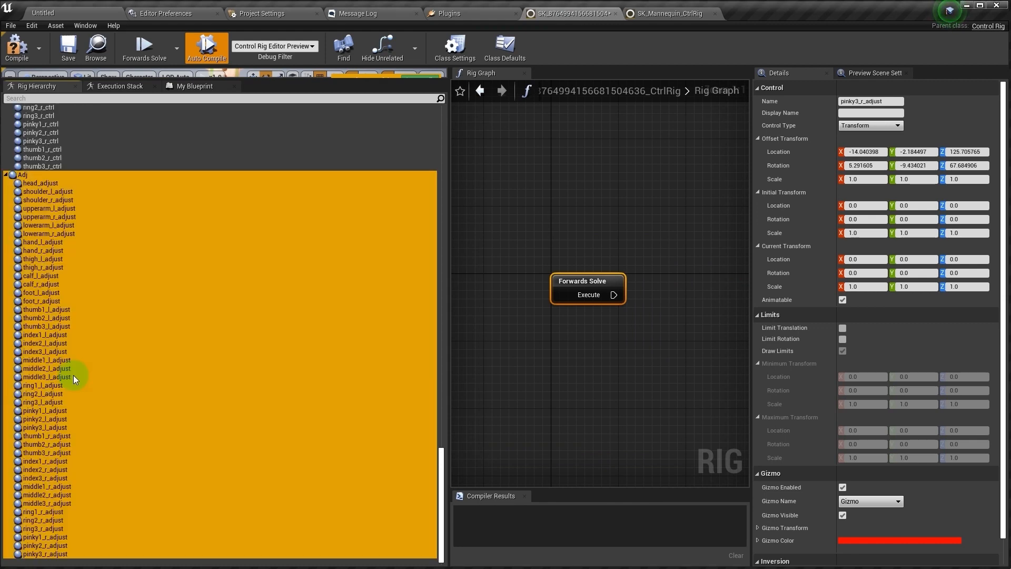
pyautogui.moveTo(108, 384)
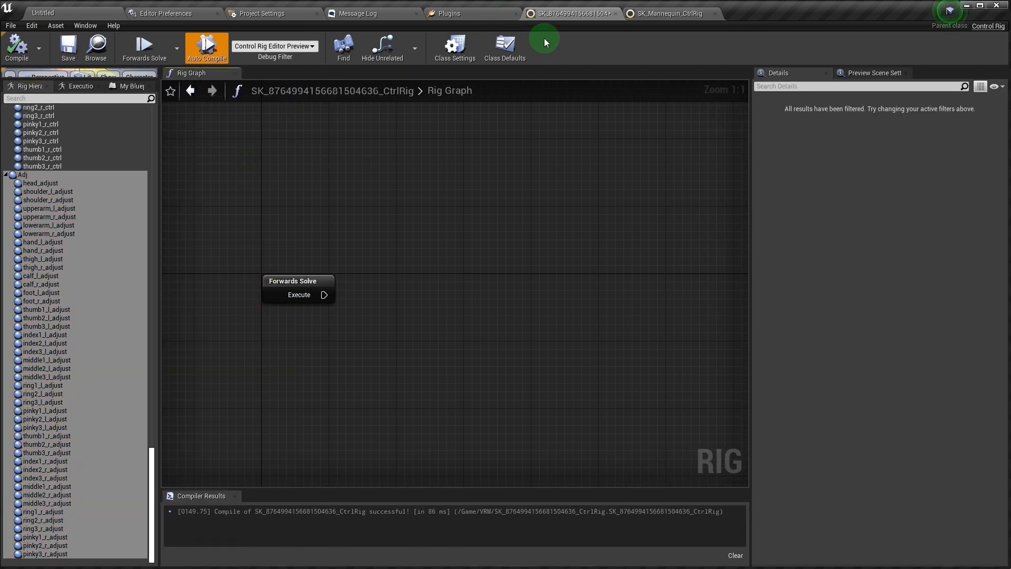
pyautogui.click(670, 13)
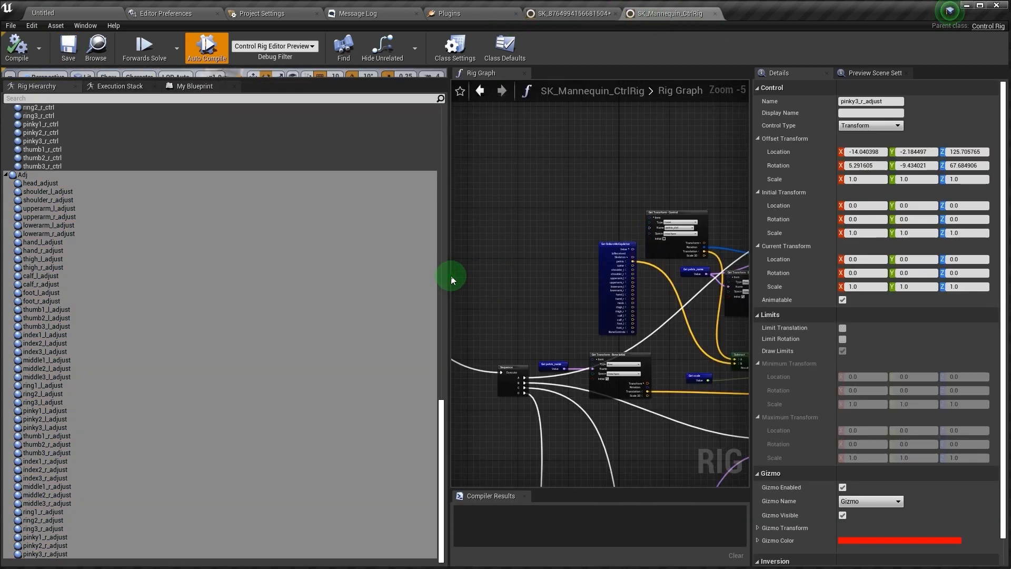
pyautogui.click(192, 86)
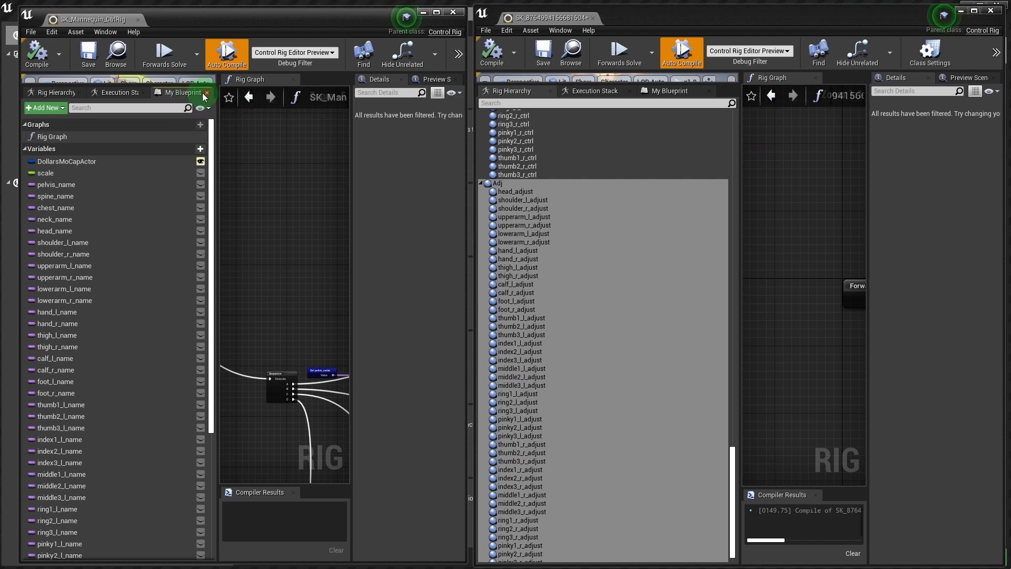
# - Copy the mannequin rig's bone-name variables in batches into the VRM rig's My Blueprint panel
pyautogui.click(105, 32)
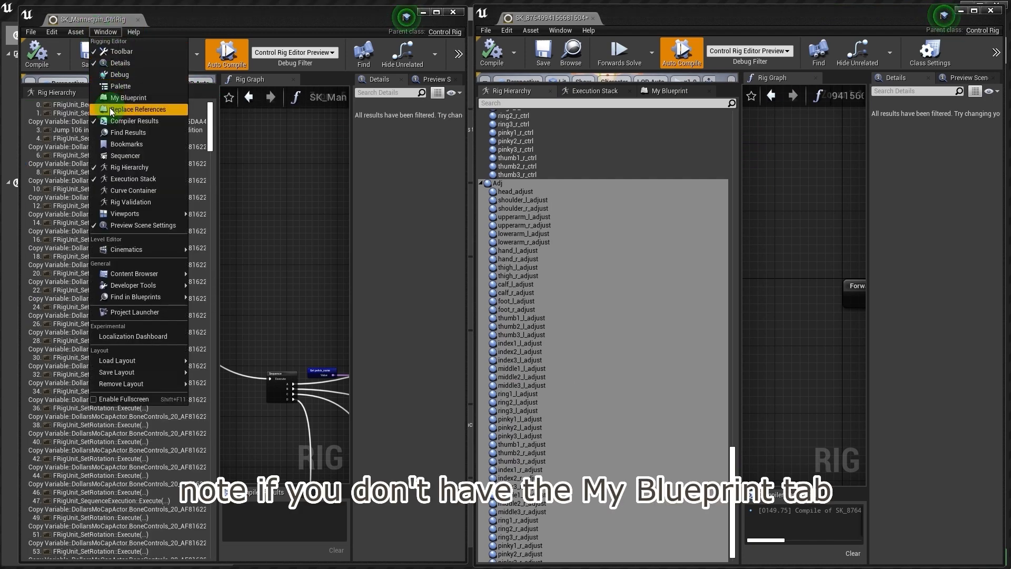
pyautogui.click(129, 97)
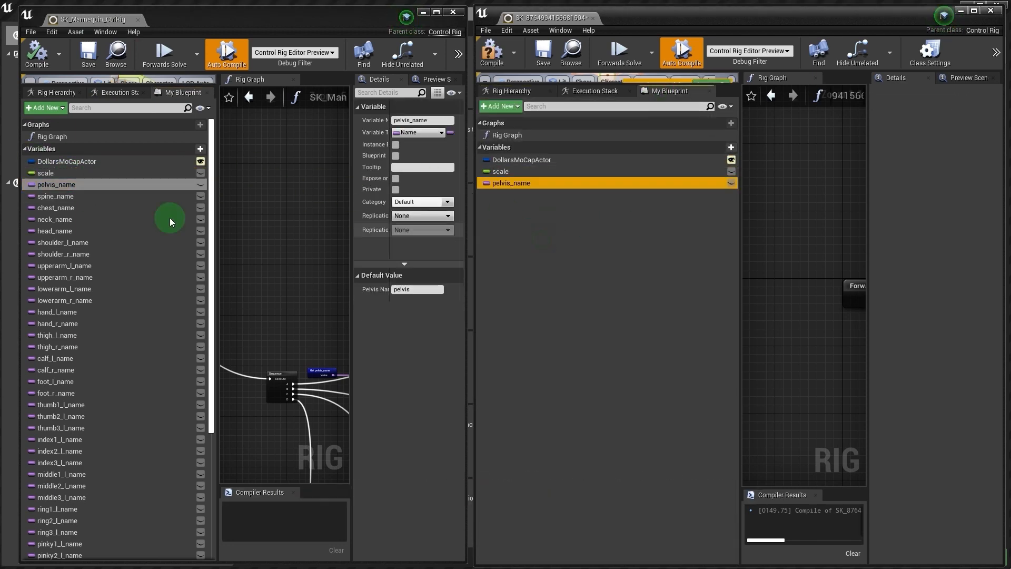
pyautogui.click(65, 300)
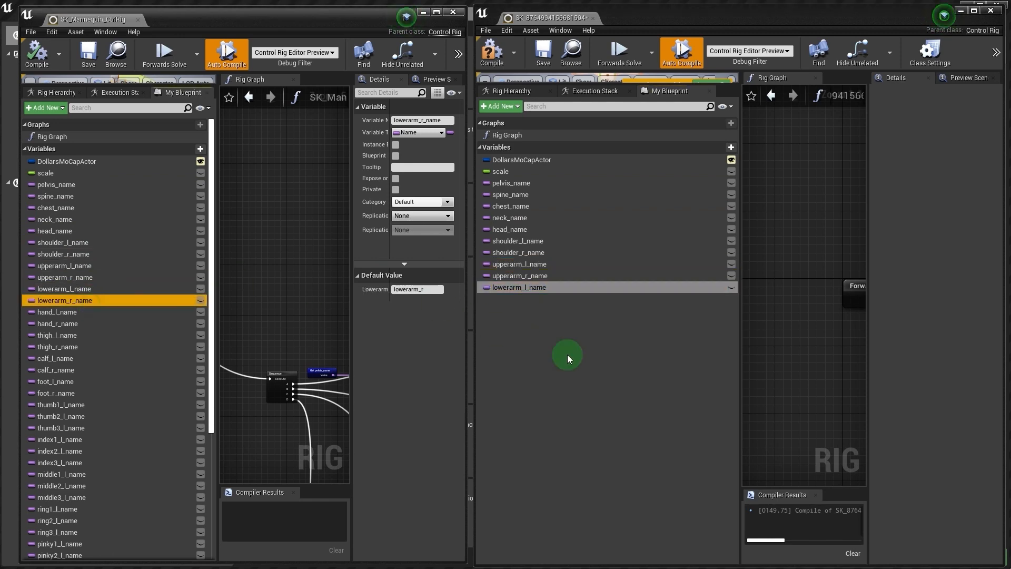
pyautogui.click(55, 358)
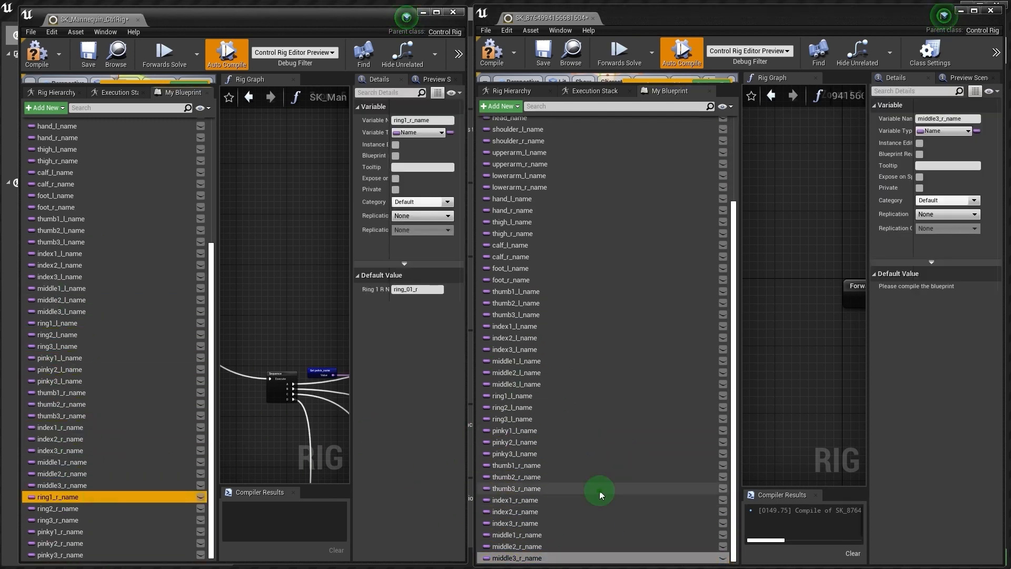
pyautogui.click(57, 555)
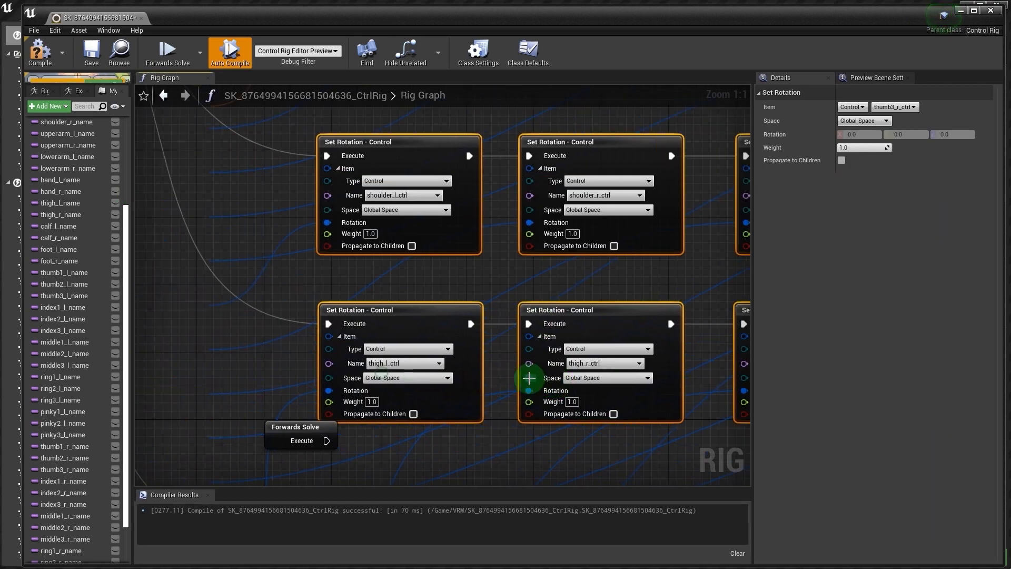
# - Copy the mannequin Rig Graph's Set Rotation nodes into the VRM rig graph and compile
pyautogui.scroll(-3)
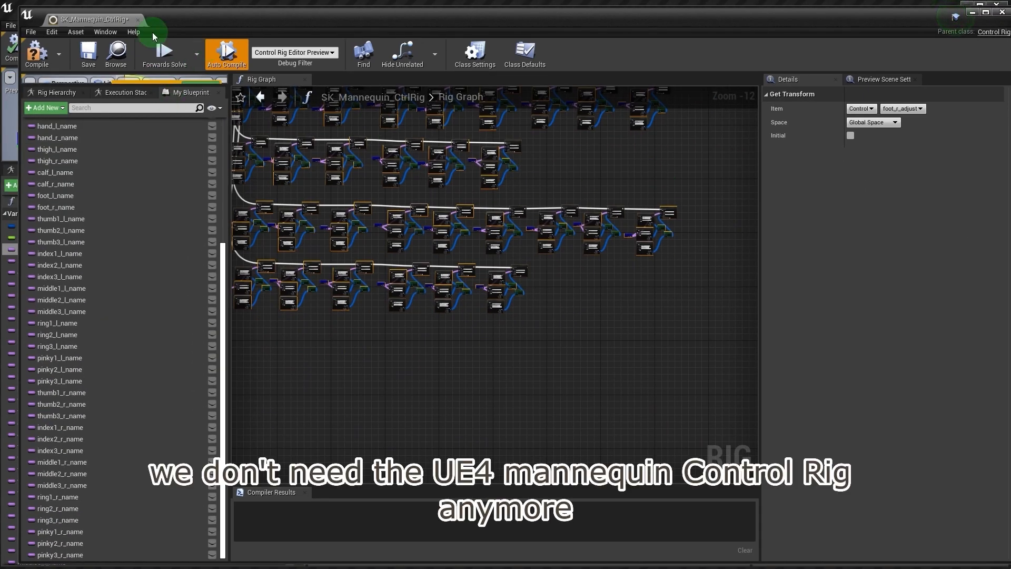
pyautogui.moveTo(906, 20)
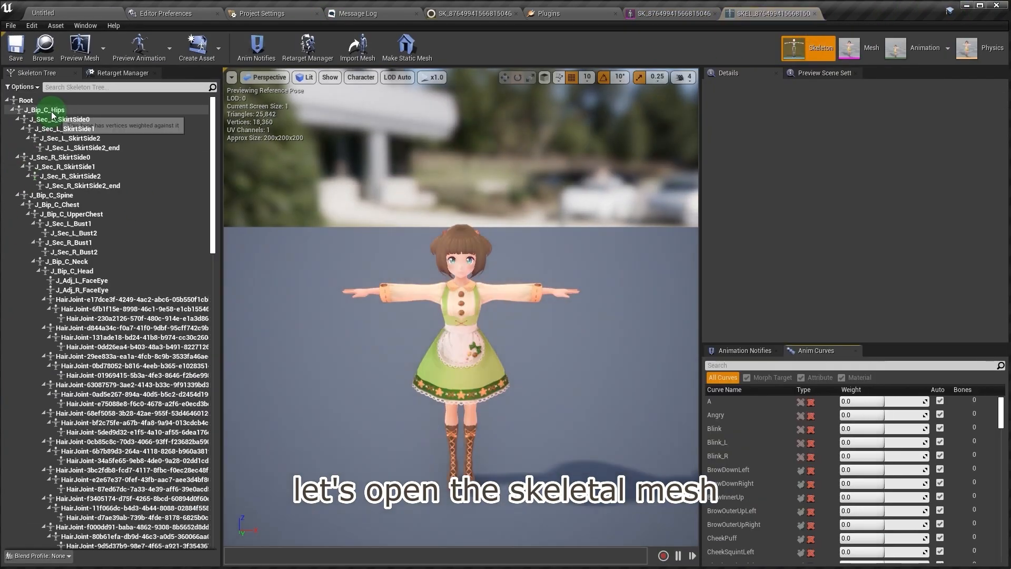
# - Set pelvis_name to the hips bone and look up the J_Bip_C_Spine and J_Bip_C_Chest bones
pyautogui.click(45, 109)
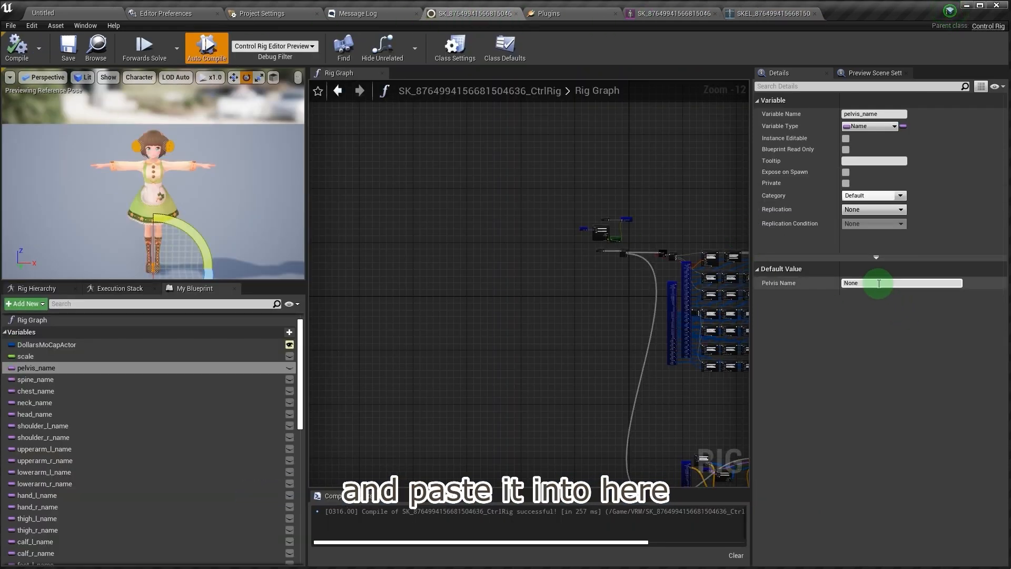
pyautogui.click(37, 379)
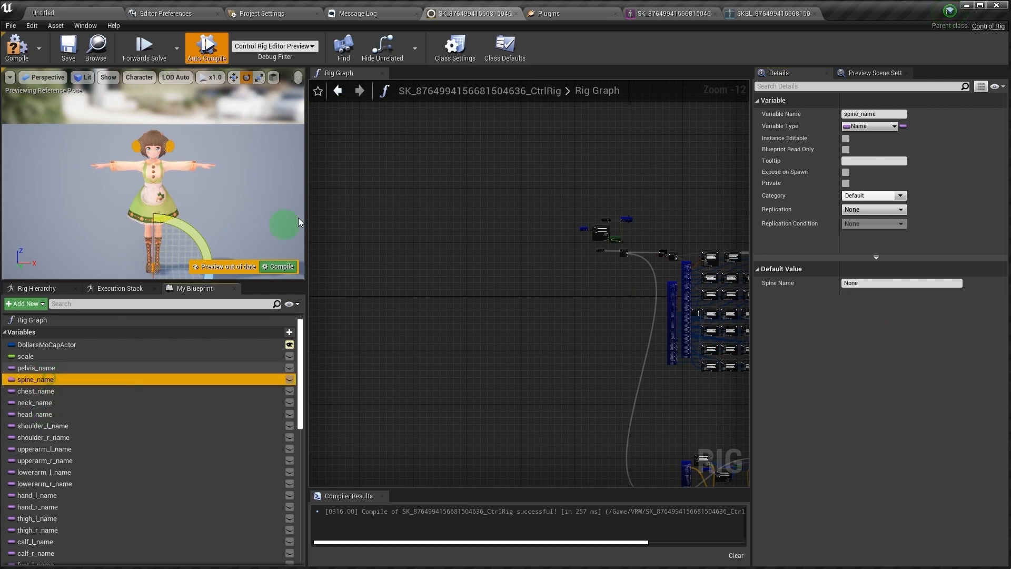
pyautogui.click(770, 12)
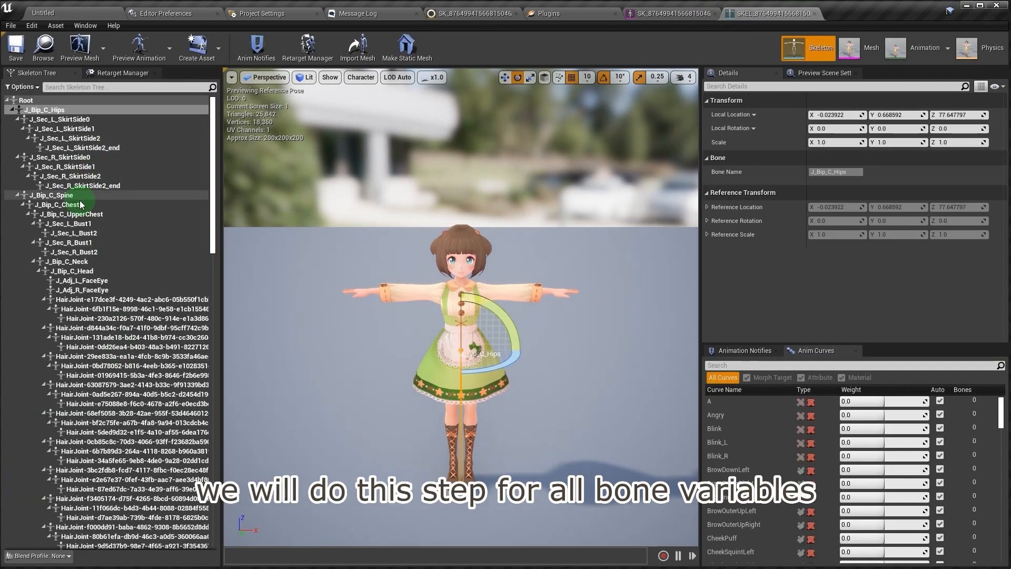
pyautogui.click(52, 195)
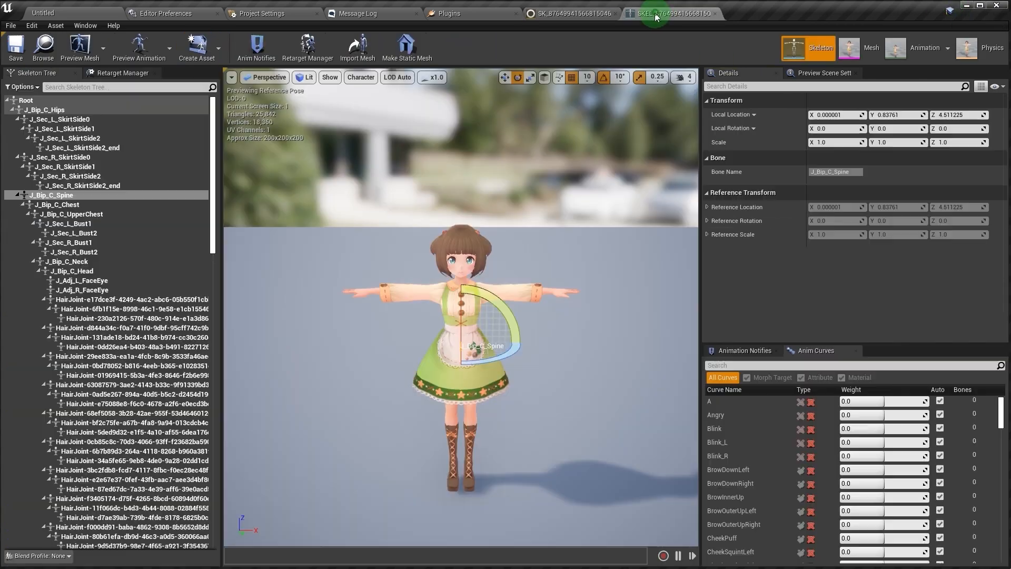
pyautogui.click(57, 204)
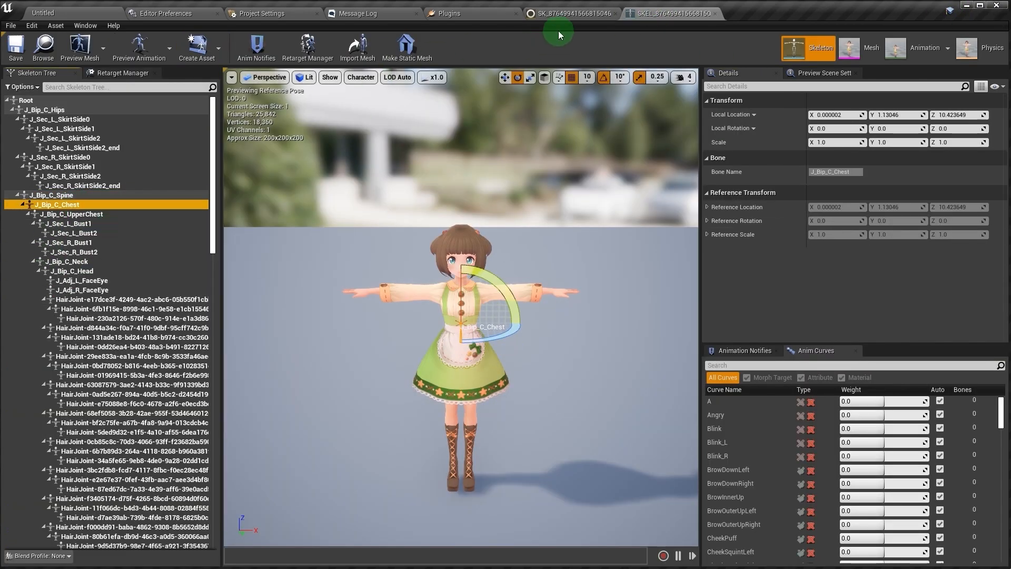
pyautogui.click(570, 13)
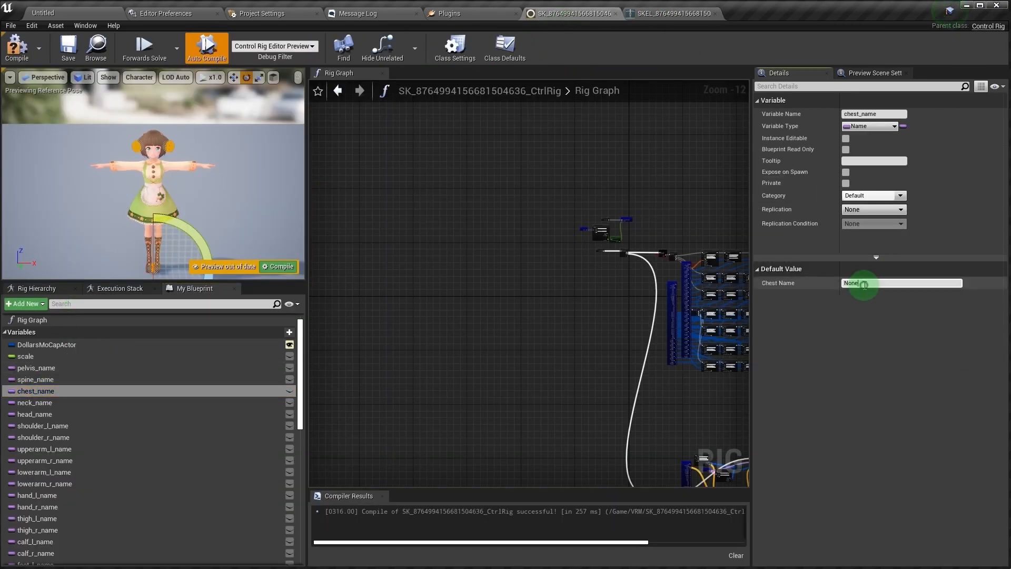
pyautogui.click(670, 13)
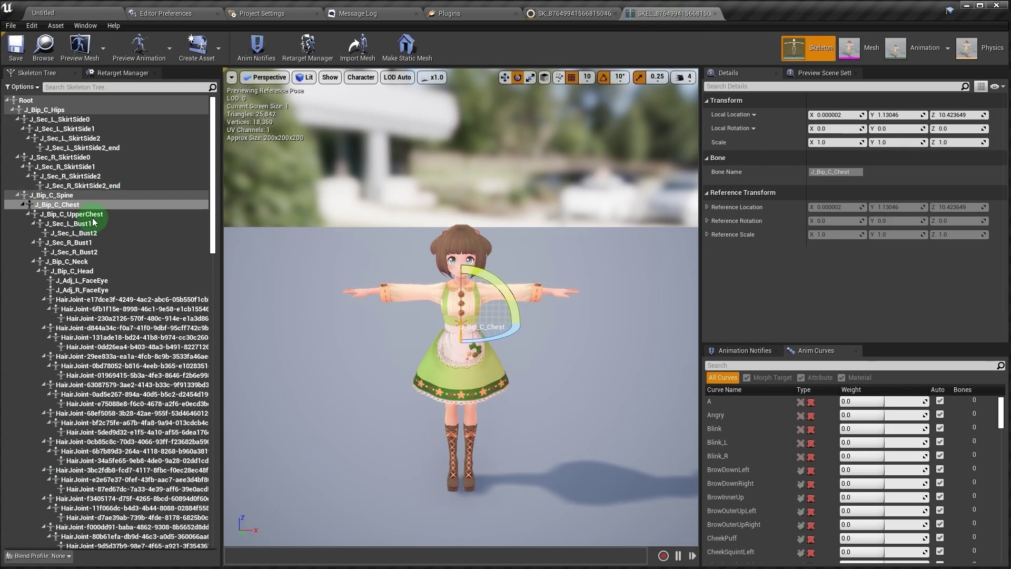
# - Copy the neck bone name from the skeleton into neck_name's default value
pyautogui.click(72, 213)
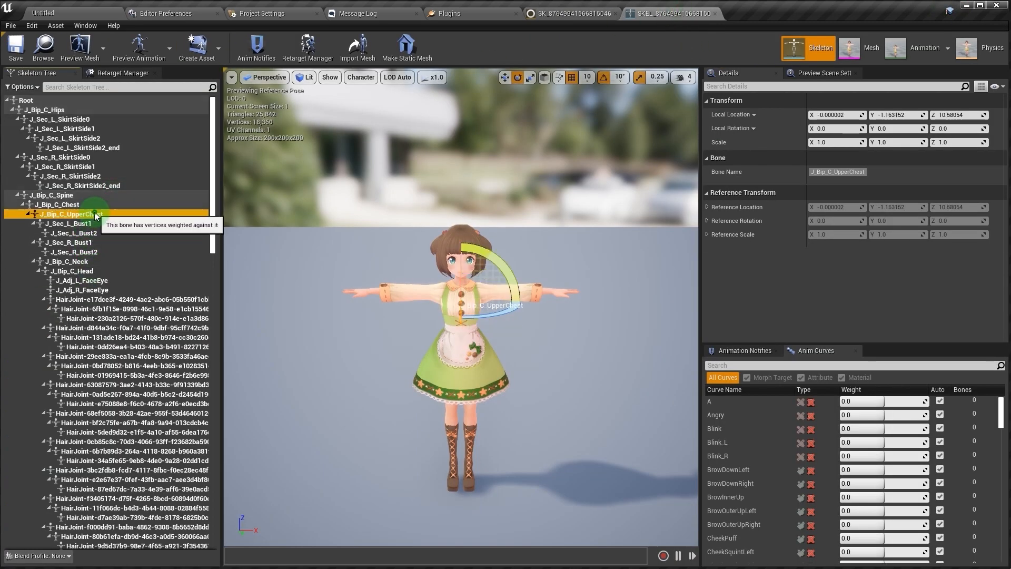
pyautogui.rightClick(70, 213)
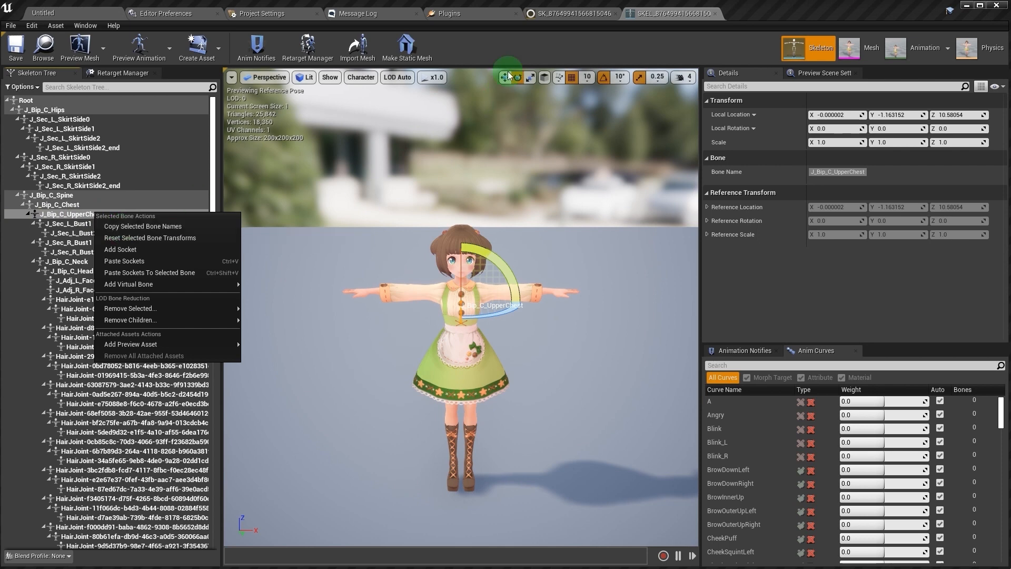
pyautogui.click(60, 262)
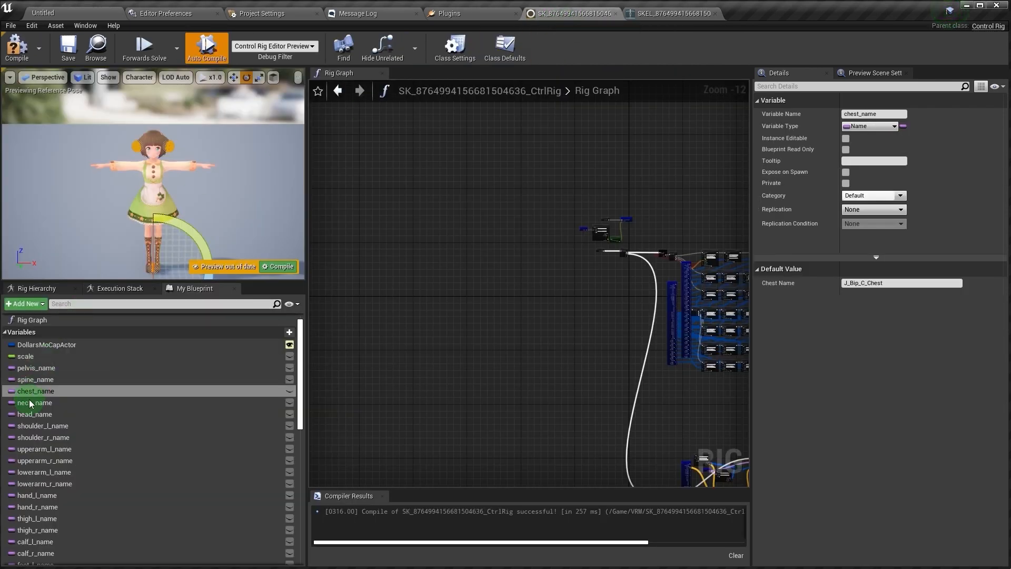
pyautogui.click(35, 402)
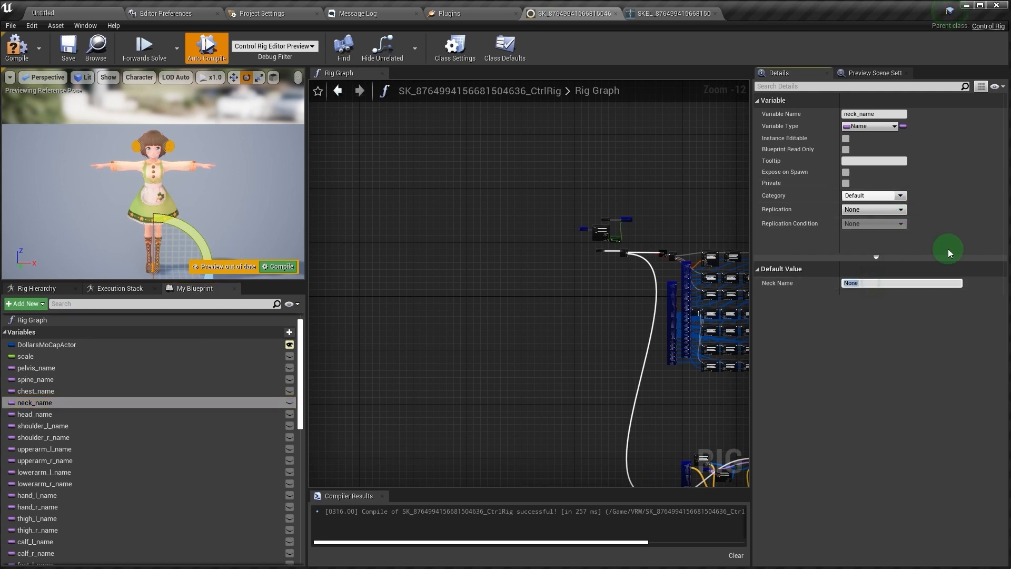
pyautogui.click(672, 13)
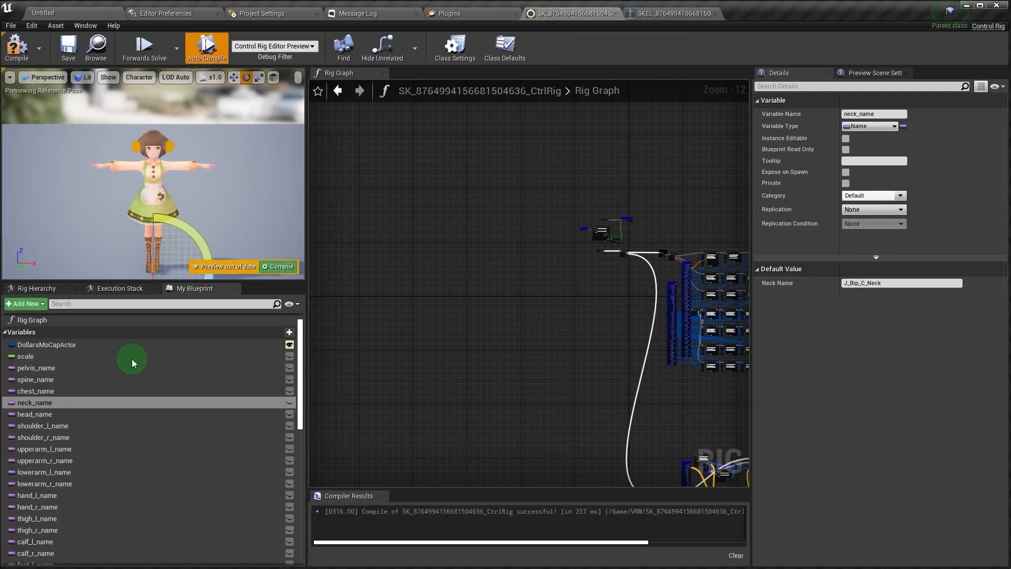
pyautogui.click(35, 414)
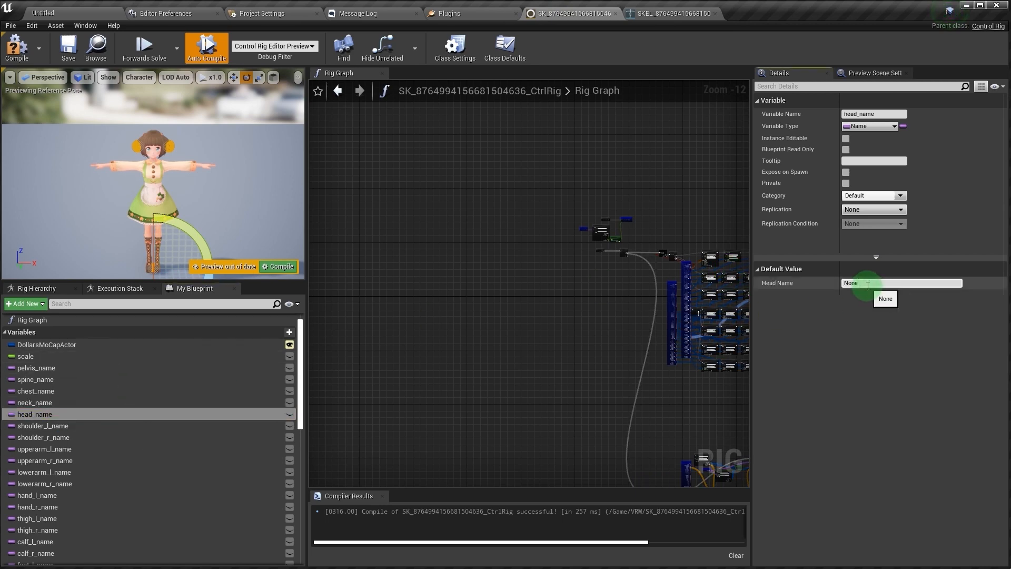
pyautogui.click(673, 14)
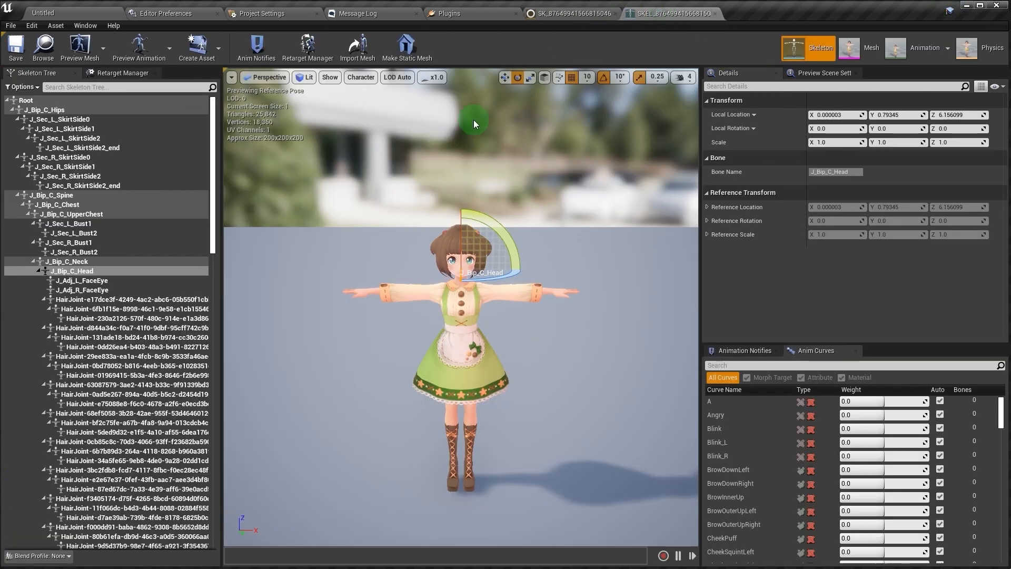
# - Set the shoulder variables to J_Bip_L_Shoulder and J_Bip_R_Shoulder, and the right upper arm to J_Bip_R_UpperArm
pyautogui.scroll(-3)
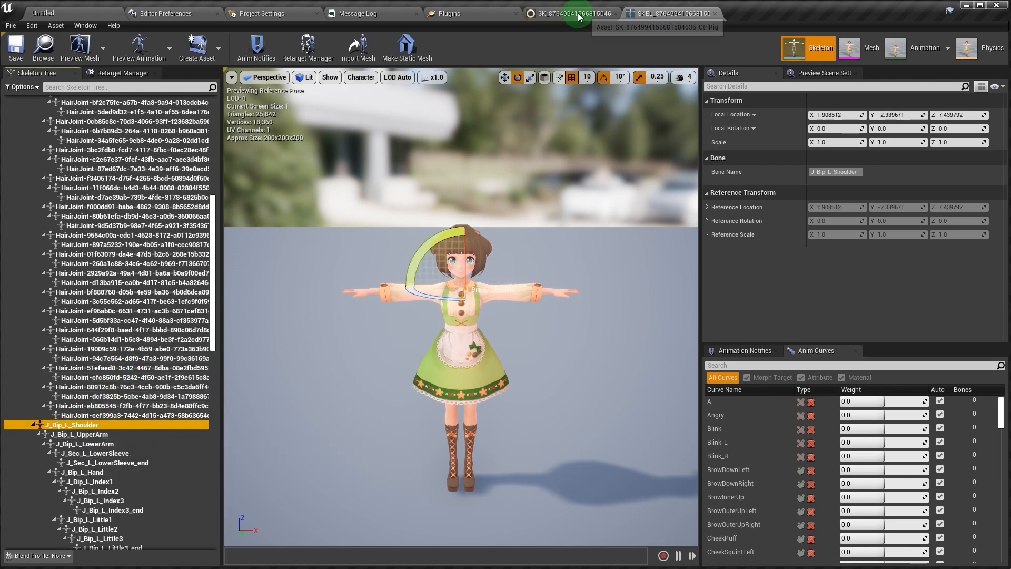
pyautogui.click(570, 12)
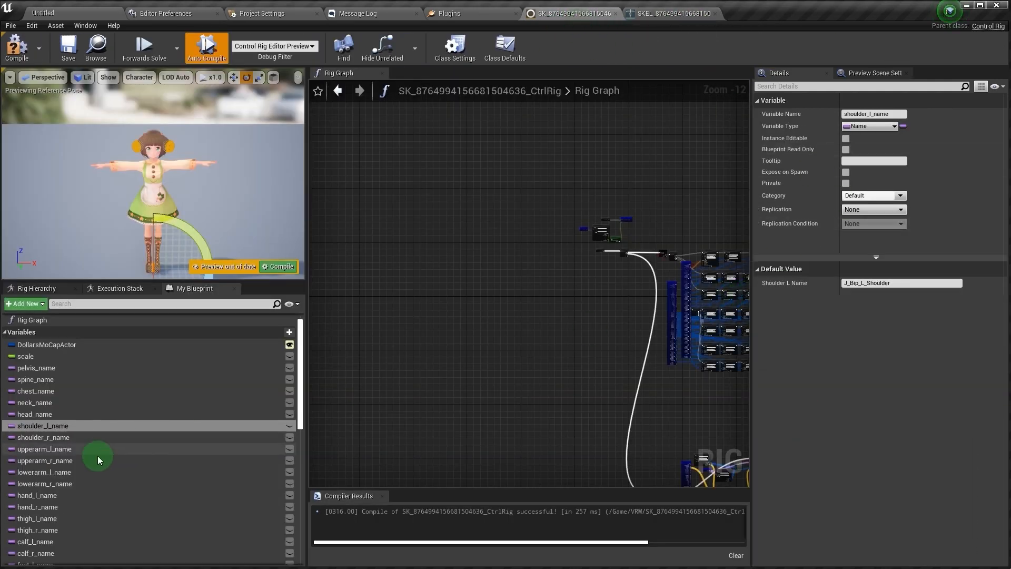
pyautogui.click(44, 437)
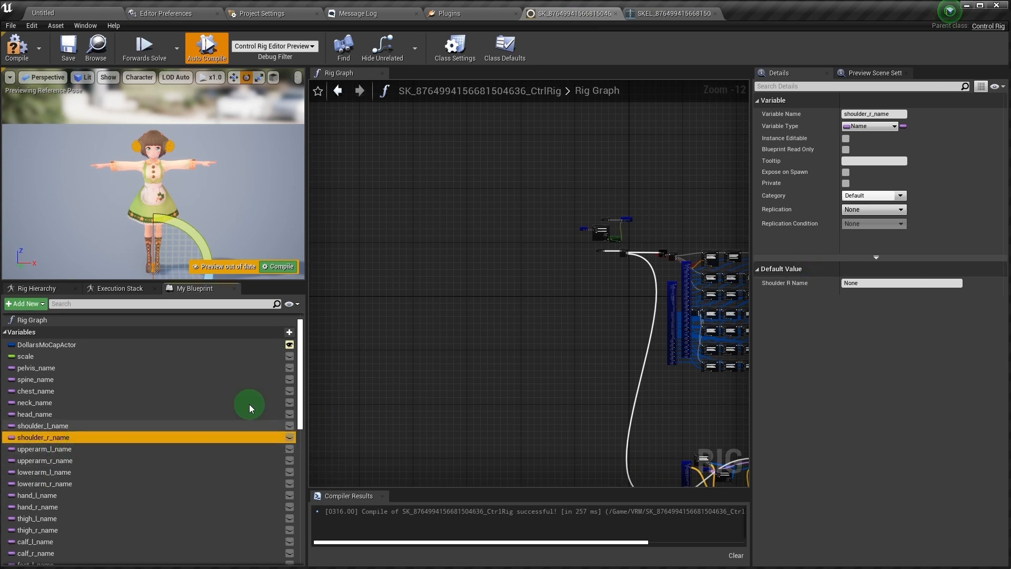
pyautogui.click(43, 425)
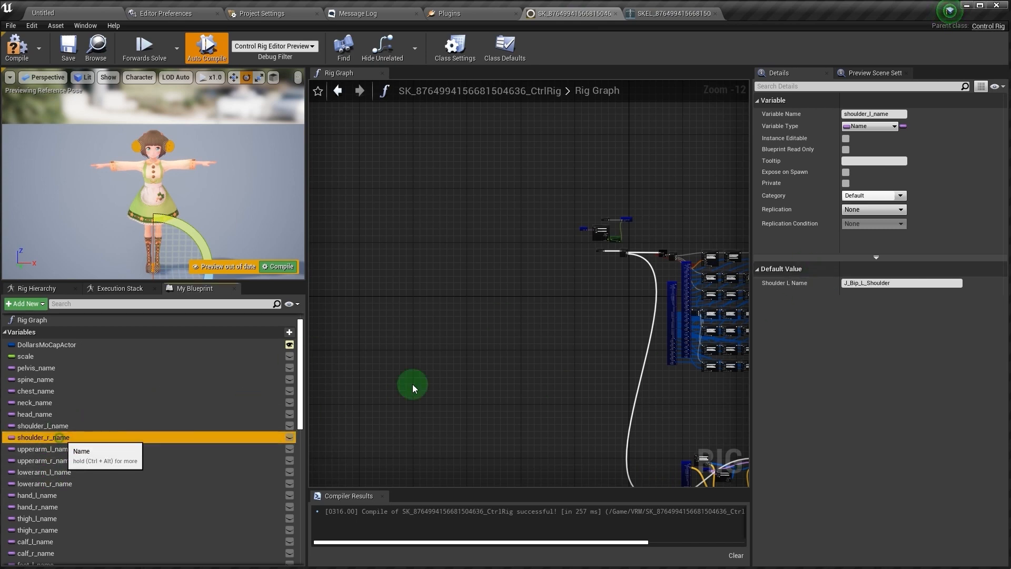
pyautogui.click(43, 425)
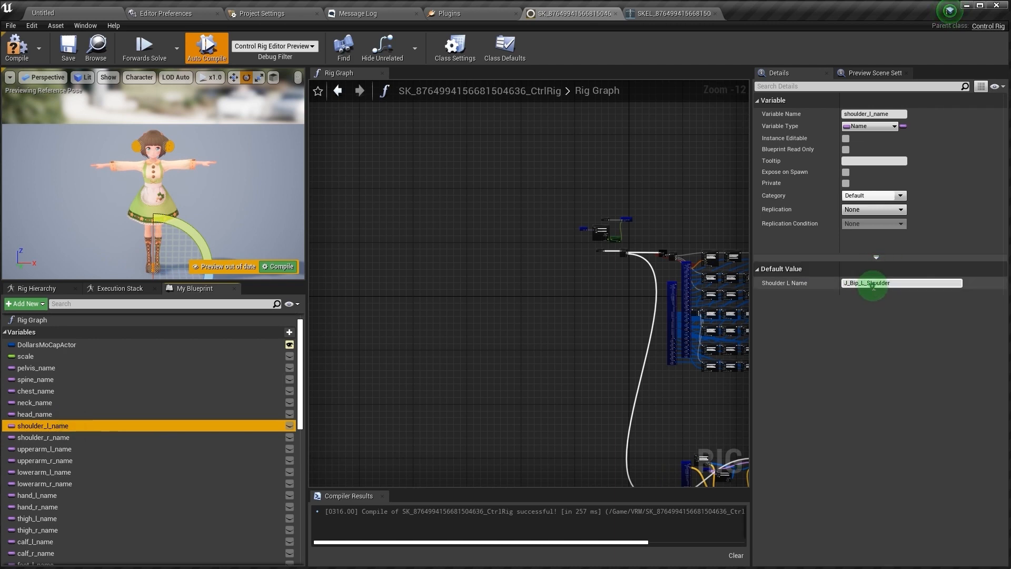
pyautogui.click(43, 437)
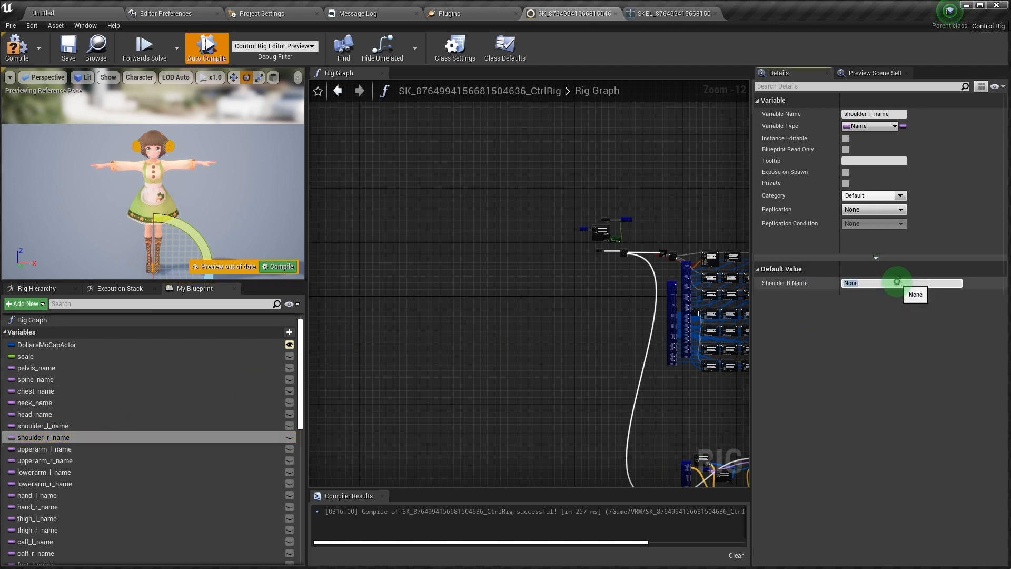
pyautogui.write('J_Bip_L_Shoulder')
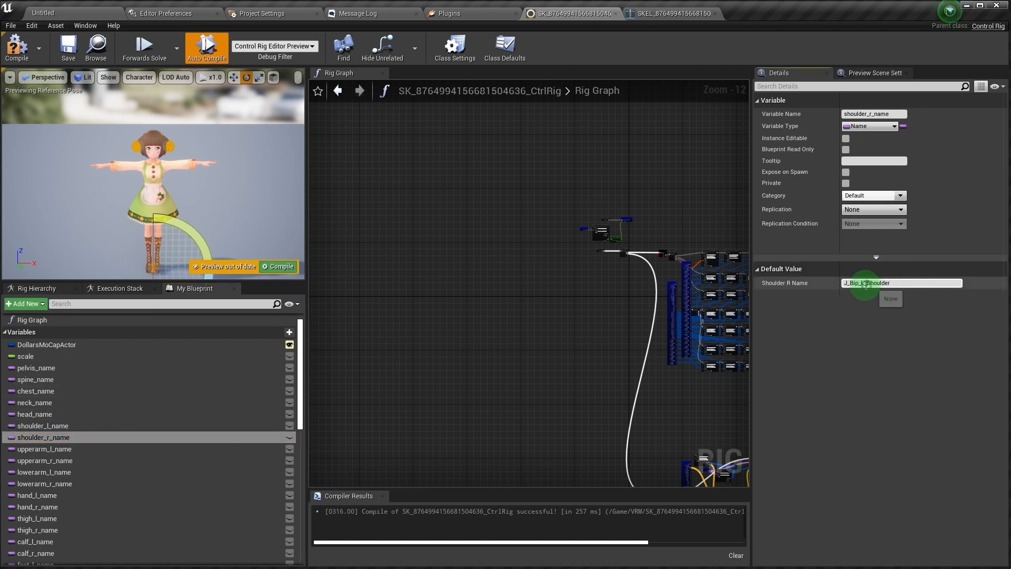
pyautogui.click(67, 48)
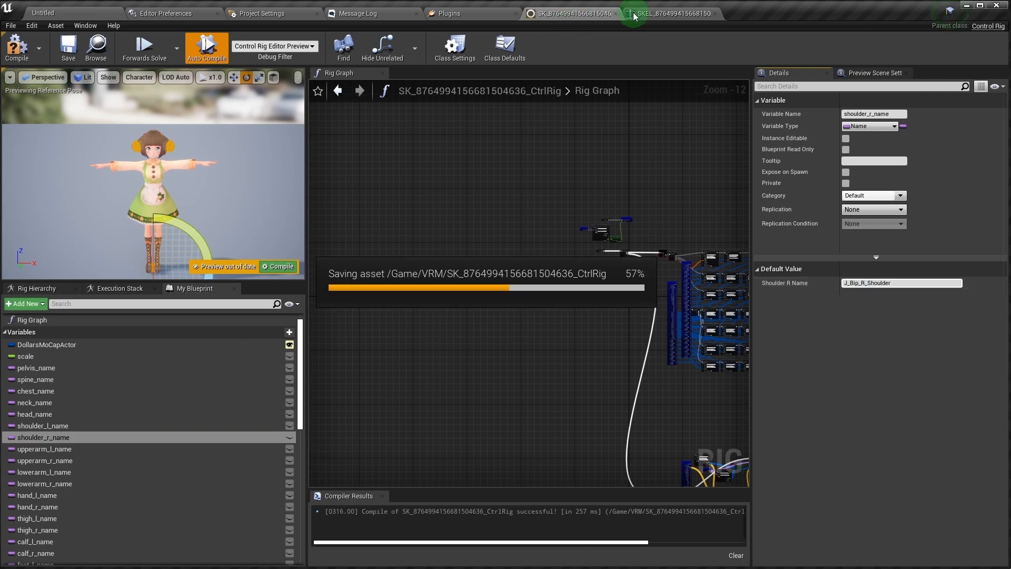
pyautogui.click(670, 13)
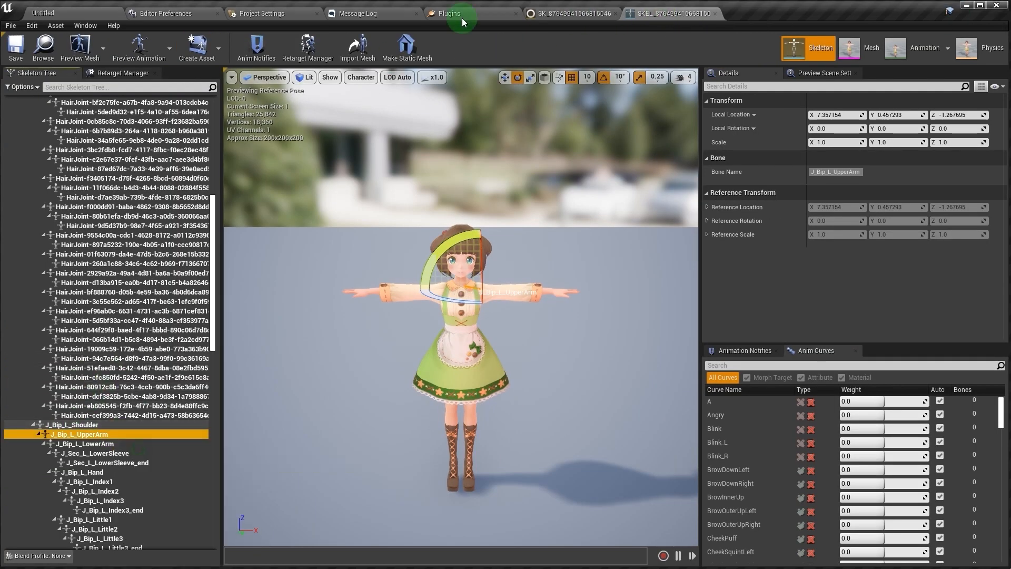
pyautogui.click(570, 13)
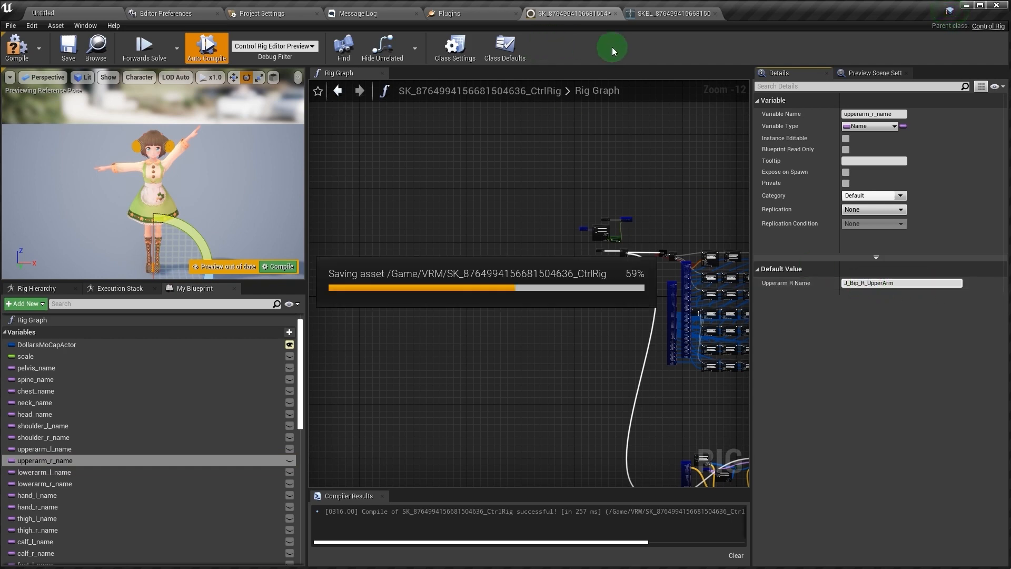
# - Fill the lower-arm name variables, checking the arm and J_Bip_L_Hand bones in the skeleton
pyautogui.click(670, 14)
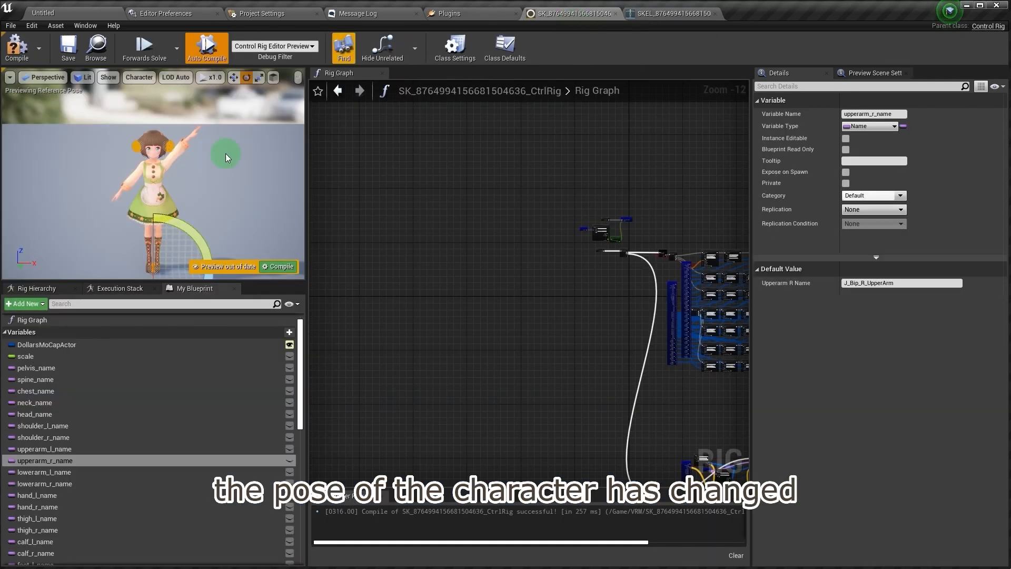
pyautogui.click(45, 471)
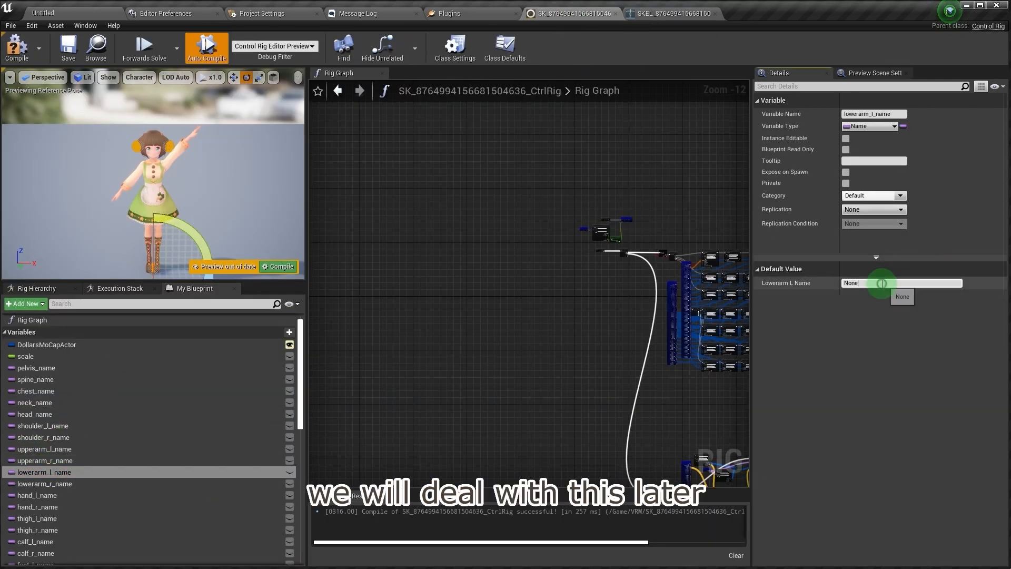
pyautogui.write('J_Bip_L_UpperArm')
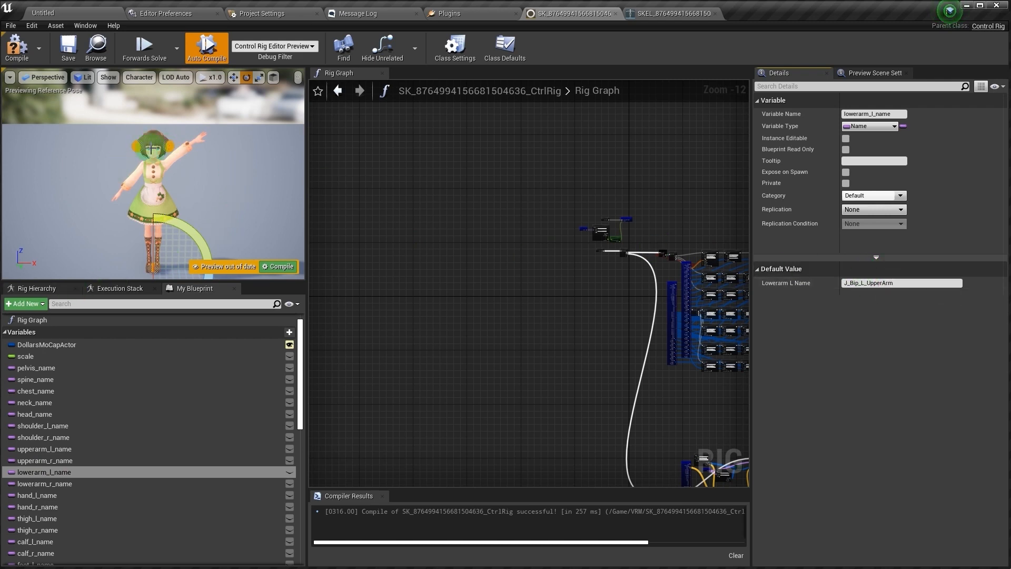
pyautogui.click(45, 483)
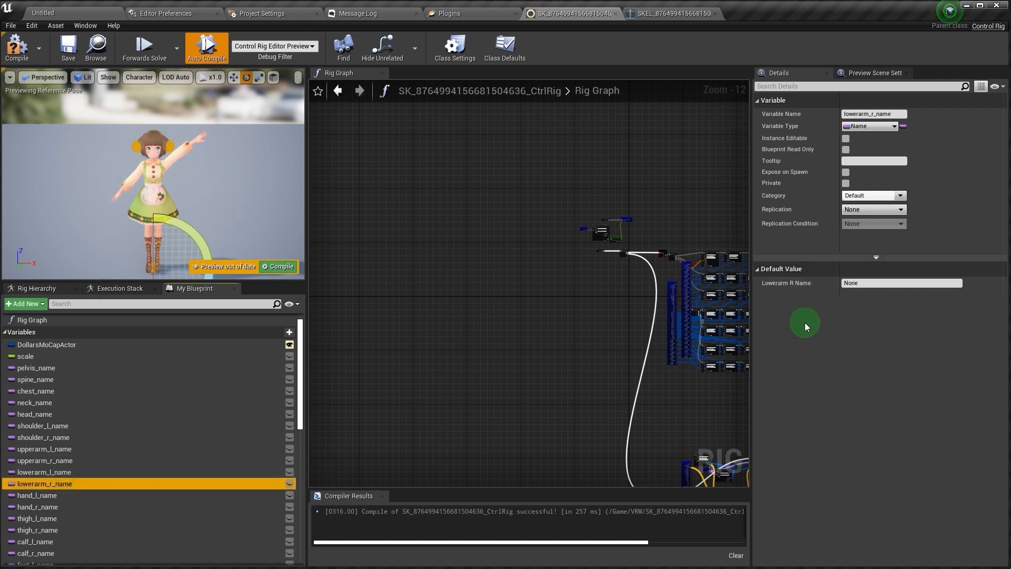
pyautogui.click(901, 282)
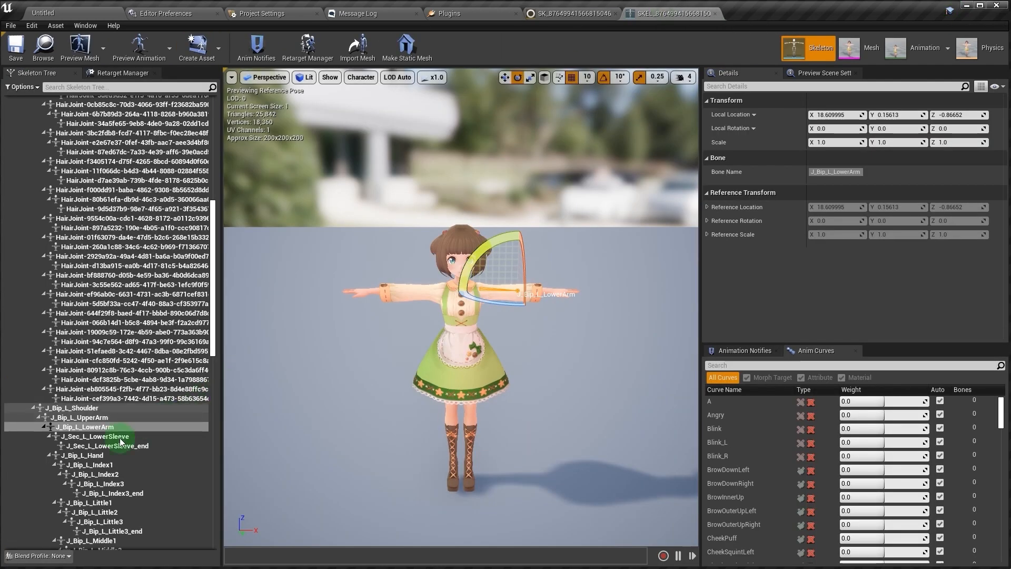
pyautogui.click(95, 436)
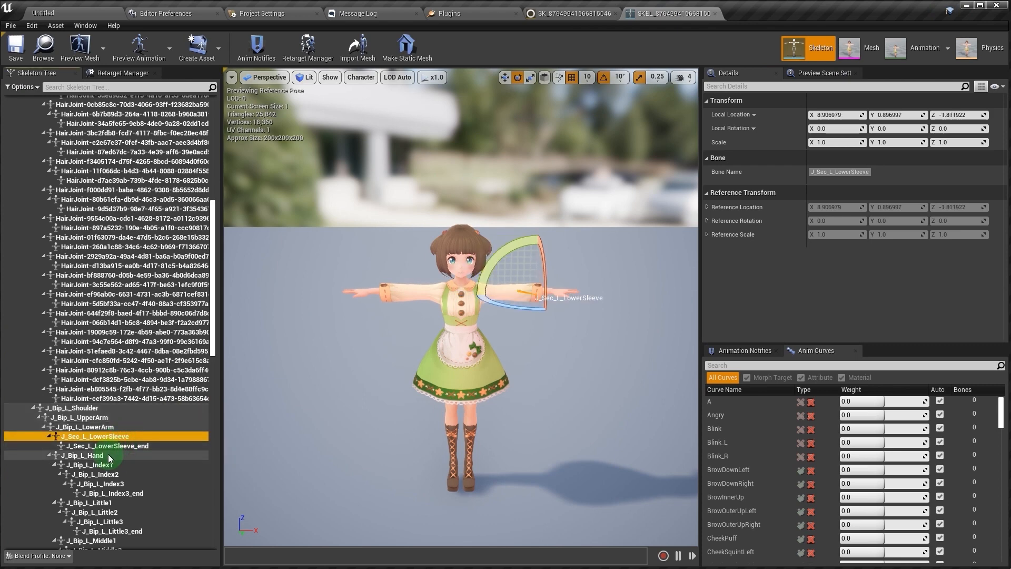
pyautogui.click(82, 455)
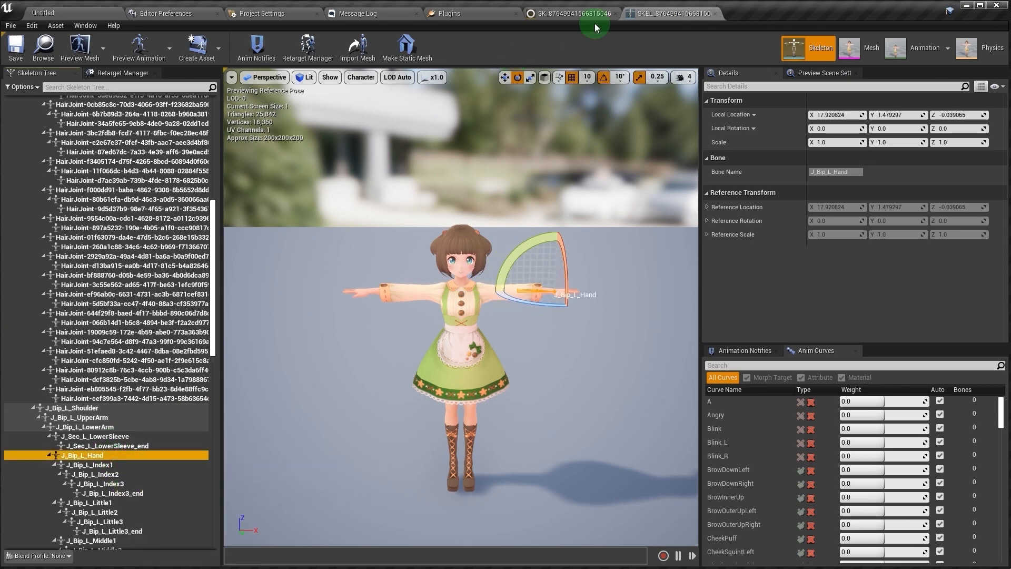
pyautogui.click(570, 13)
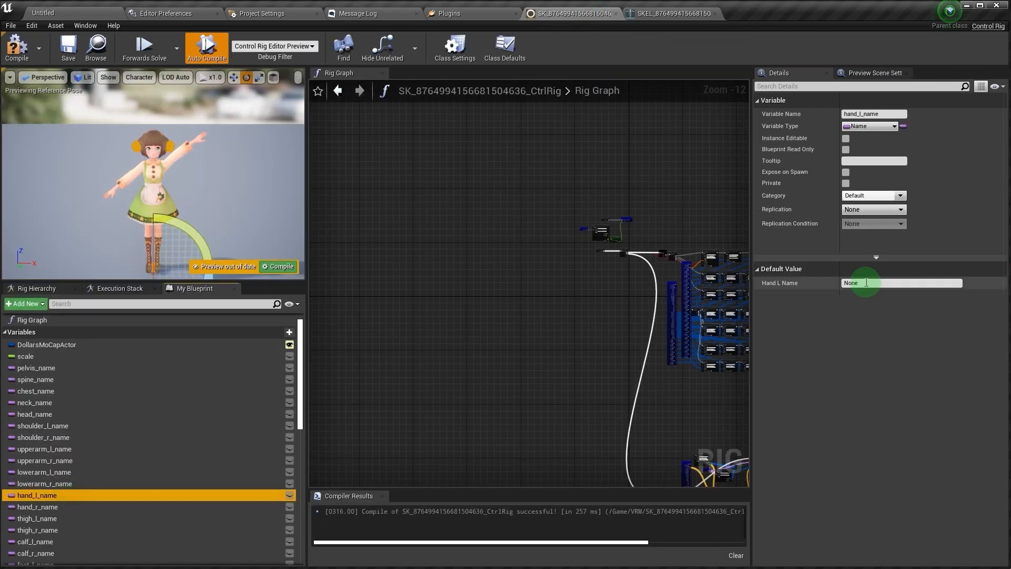
# - Enter the hand bone names and fill thigh_l_name and thigh_r_name, checking J_Bip_L_UpperLeg
pyautogui.click(38, 506)
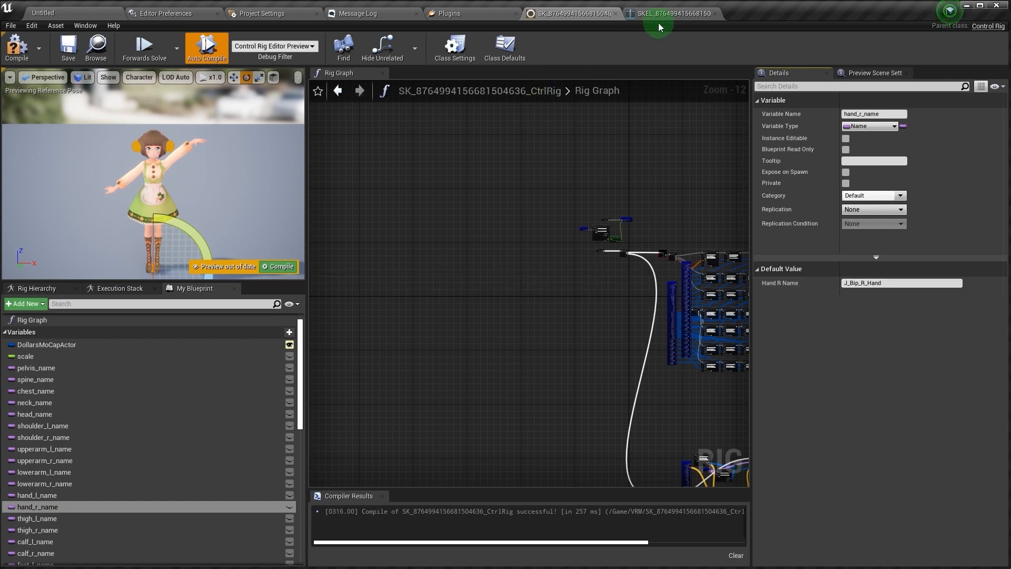
pyautogui.click(673, 13)
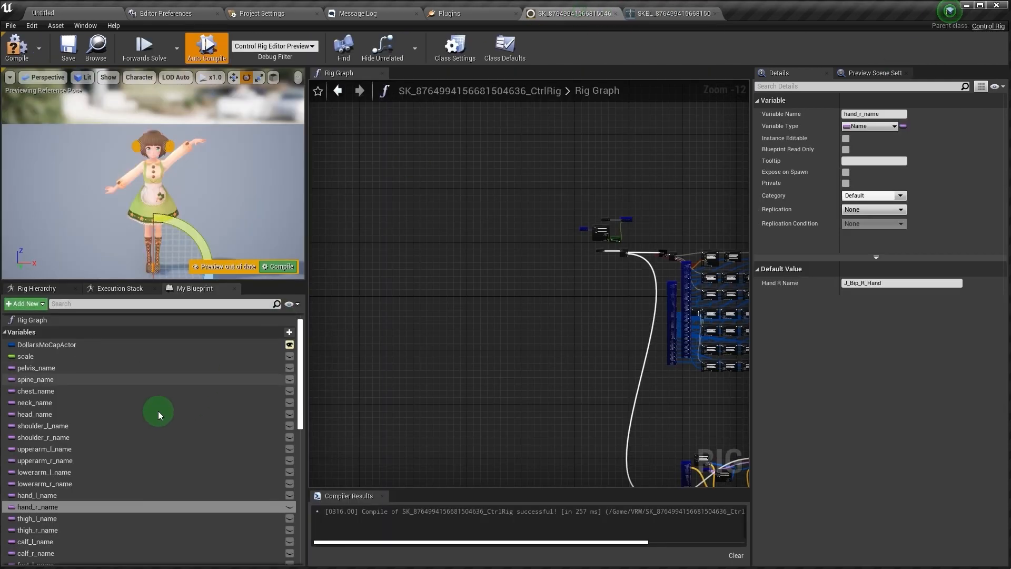
pyautogui.click(37, 518)
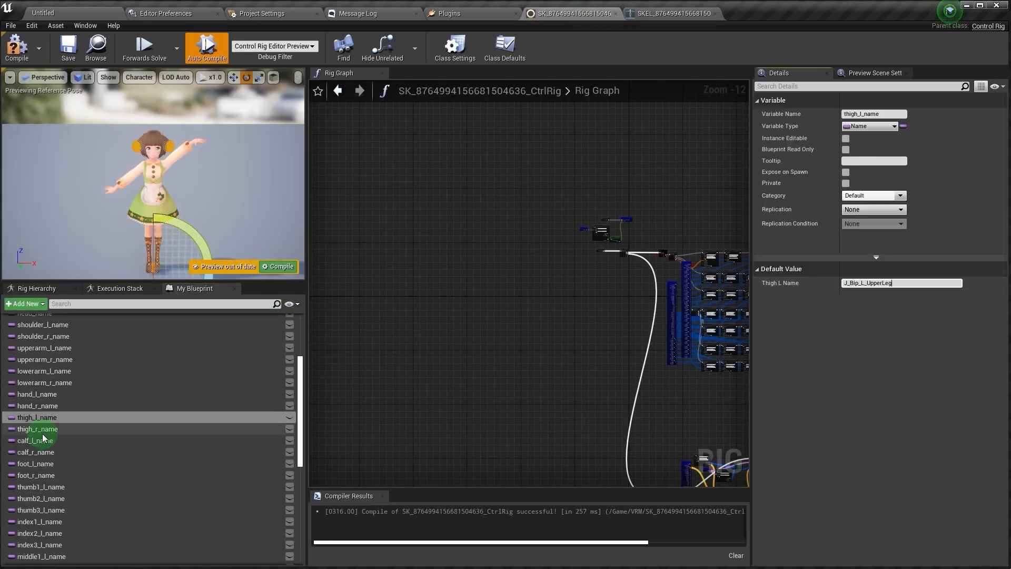
pyautogui.click(38, 428)
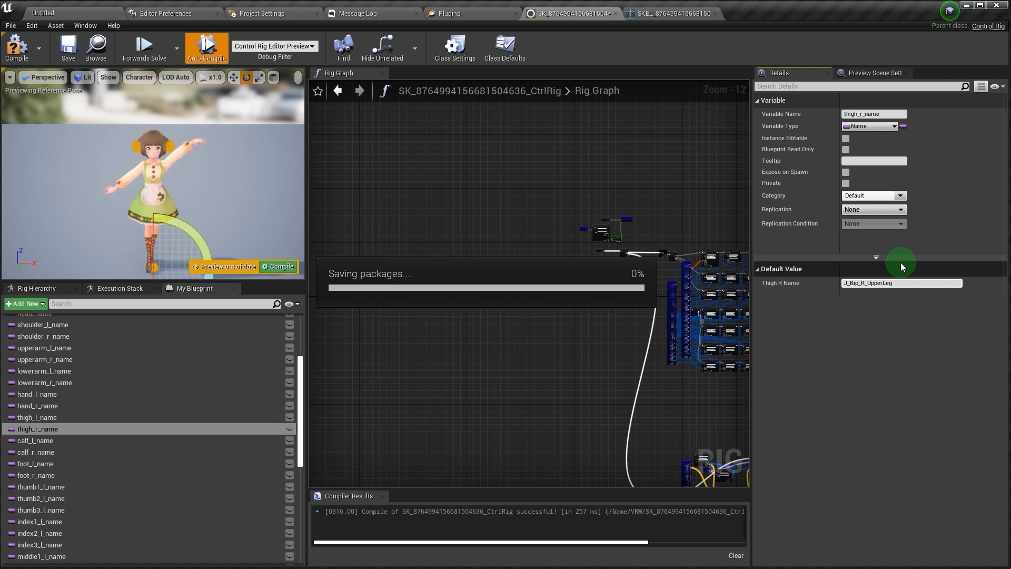
pyautogui.click(672, 12)
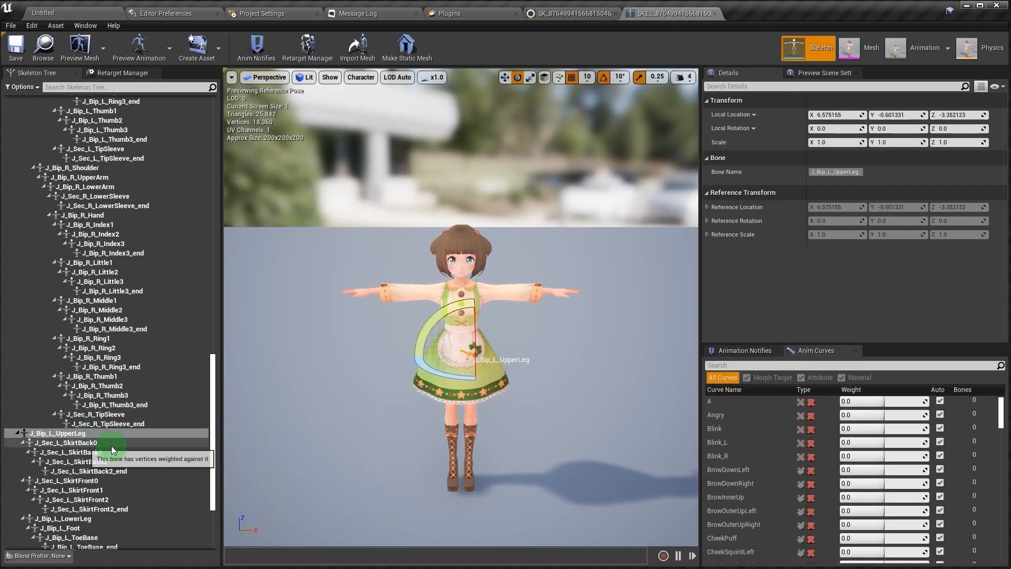
pyautogui.click(58, 432)
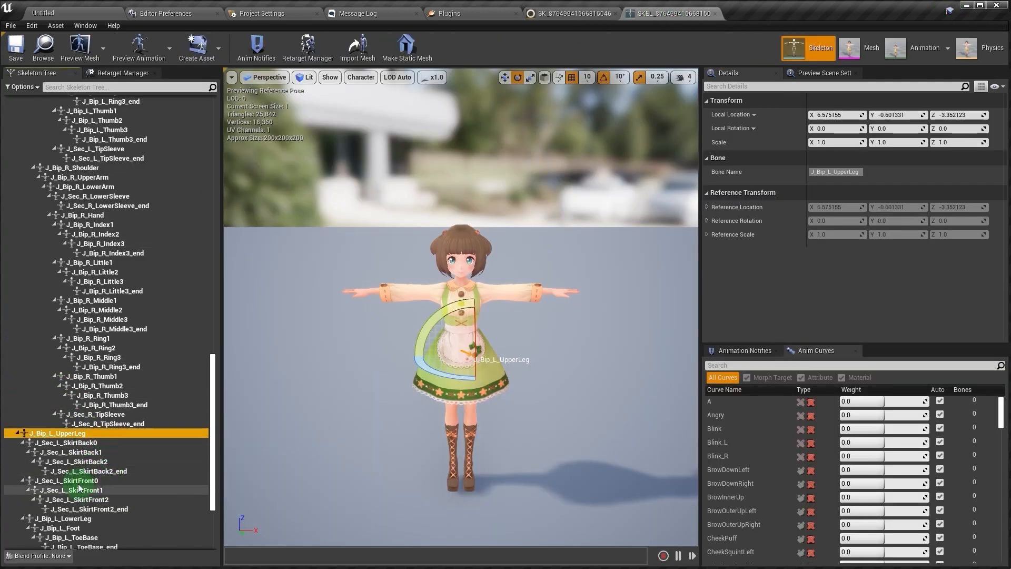
pyautogui.click(67, 443)
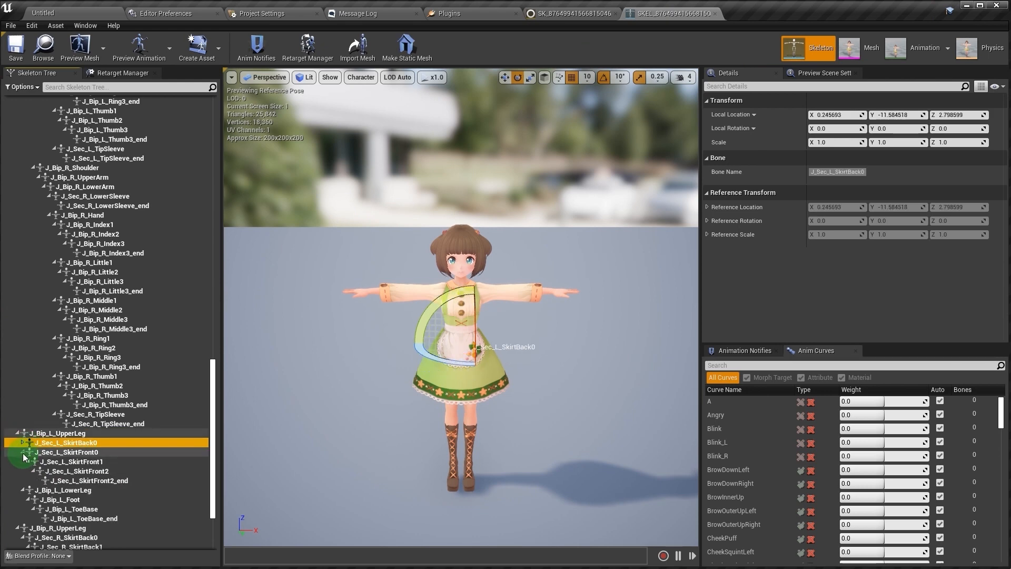
pyautogui.click(66, 411)
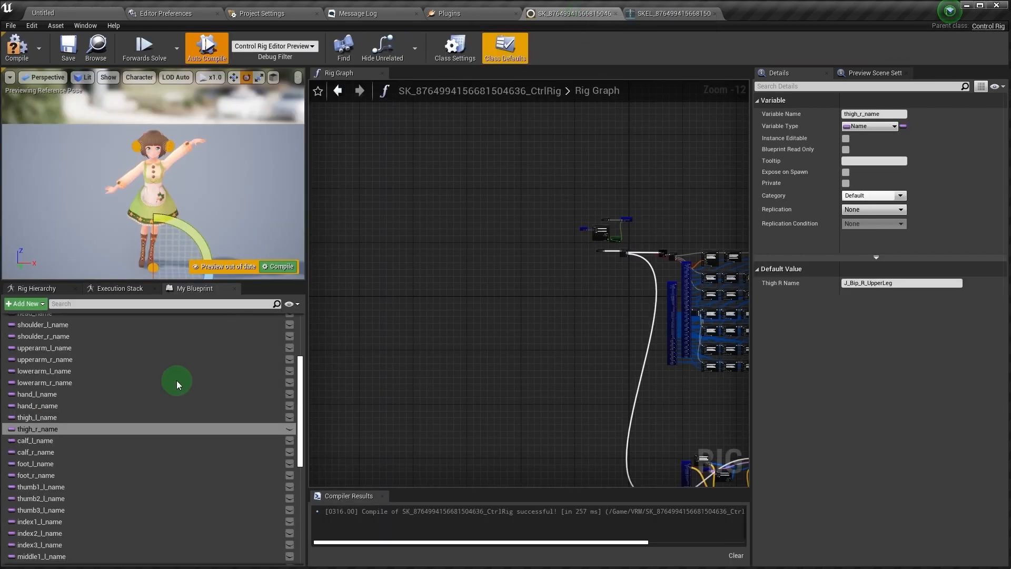
# - Set the calf and foot name variables, e.g. J_Bip_R_LowerLeg, J_Bip_L_Foot and J_Bip_R_Foot
pyautogui.click(35, 440)
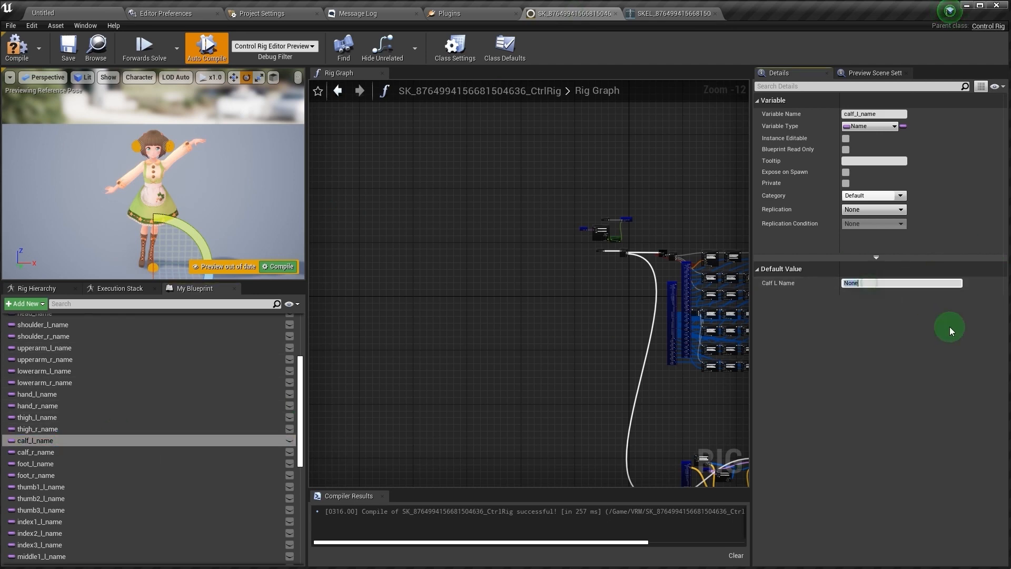
pyautogui.click(36, 451)
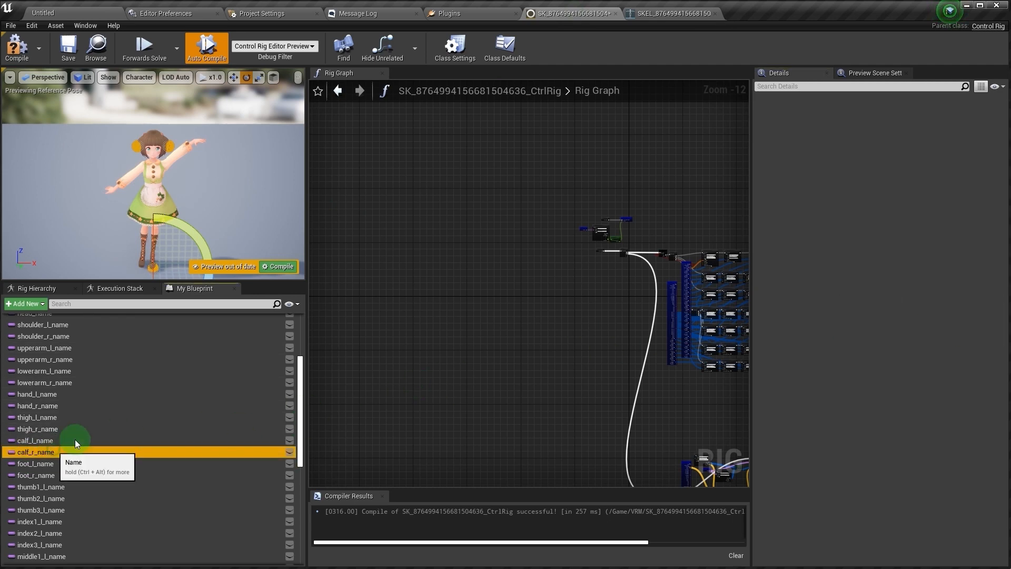
pyautogui.click(36, 451)
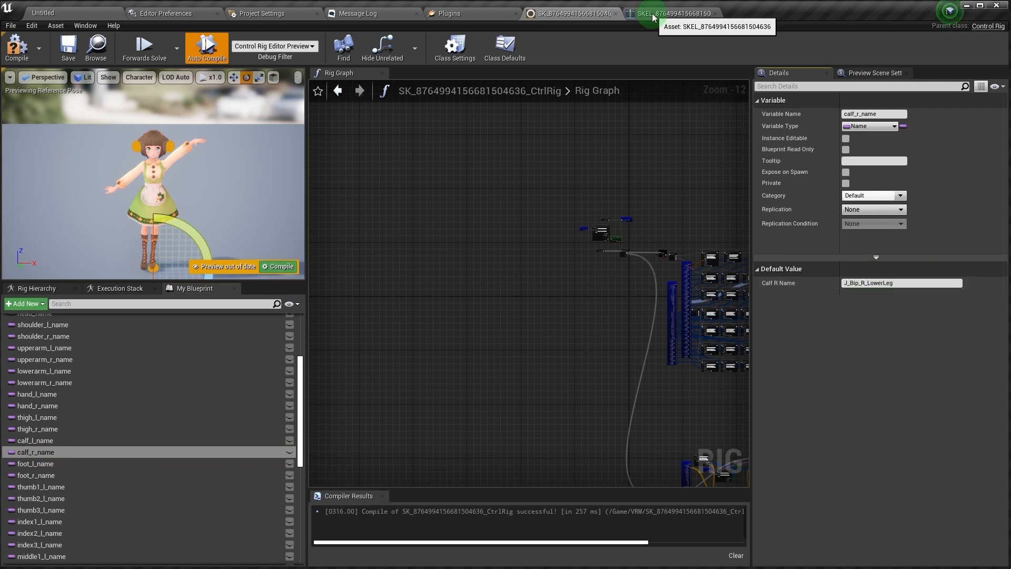
pyautogui.click(672, 12)
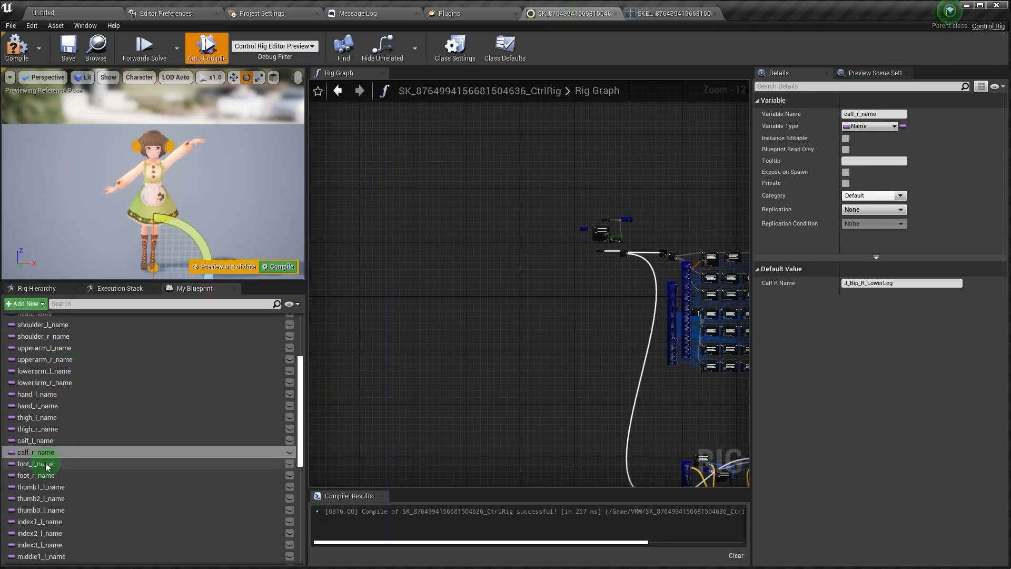
pyautogui.click(36, 462)
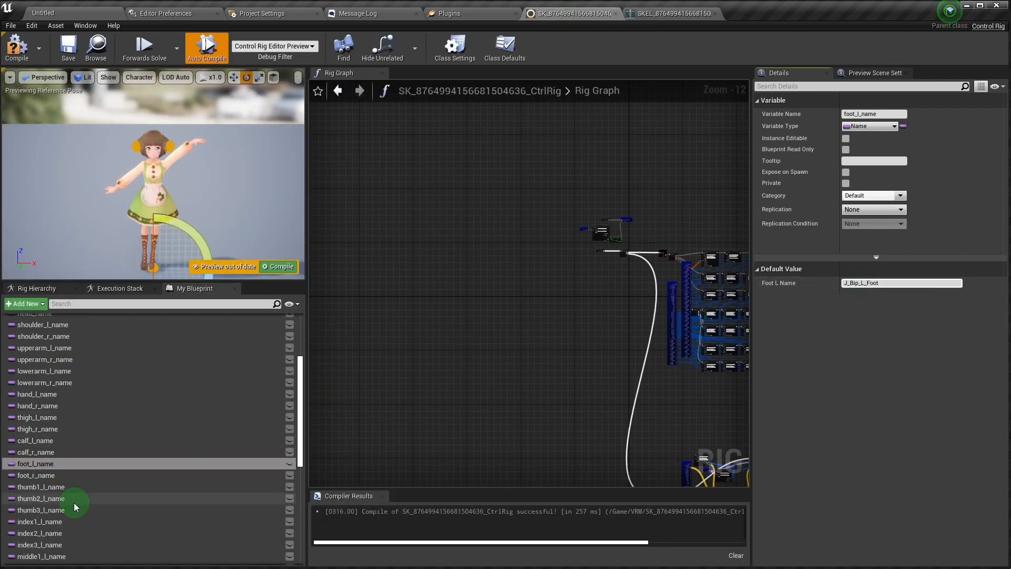
pyautogui.click(36, 475)
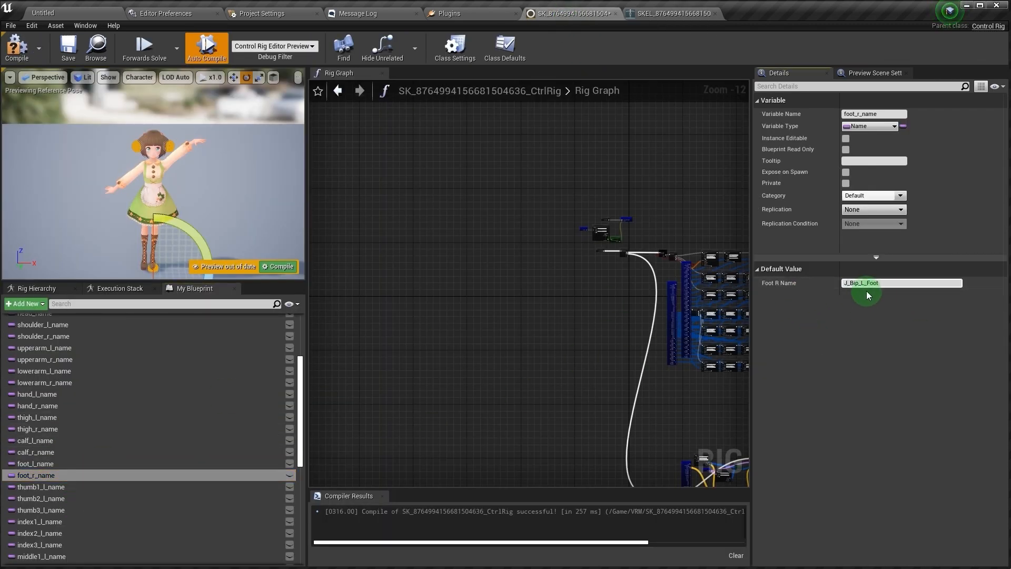
pyautogui.write('J_Bip_R_Foot')
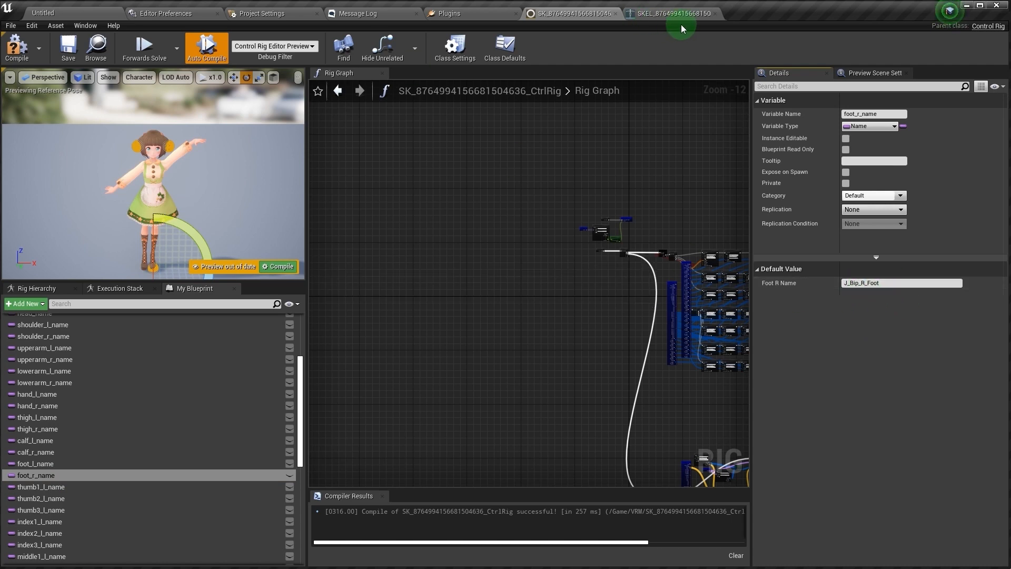
pyautogui.click(672, 12)
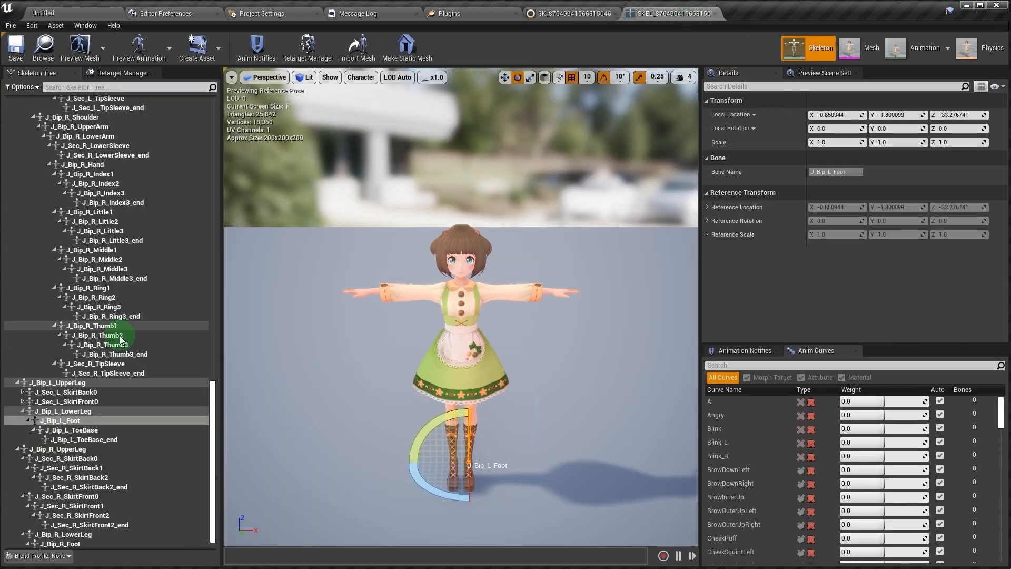
# - Set thumb1_l–thumb3_l_name to J_Bip_L_Thumb1–3 and index2_l_name to J_Bip_L_Index2, then save
pyautogui.scroll(3)
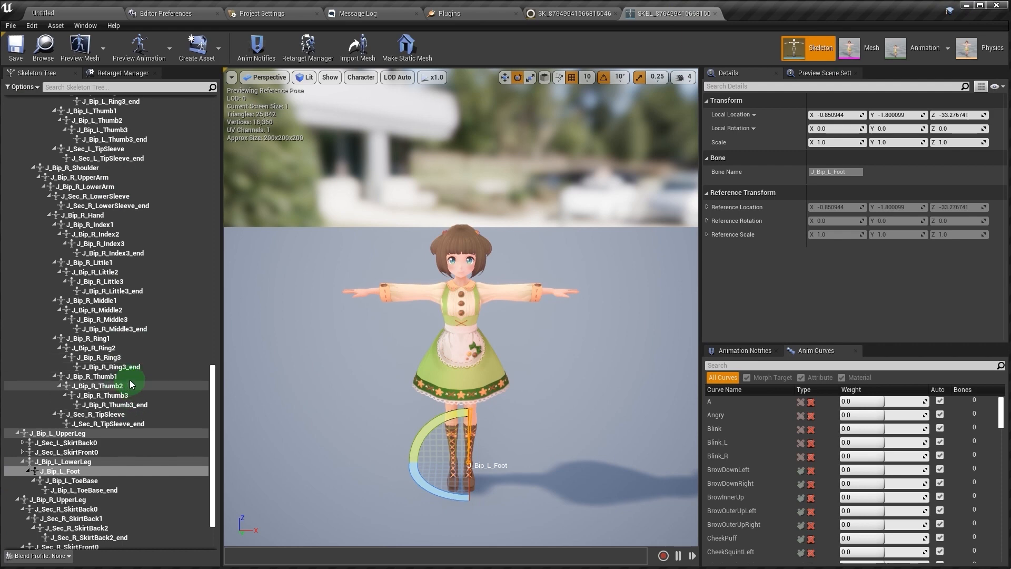
pyautogui.rightClick(94, 376)
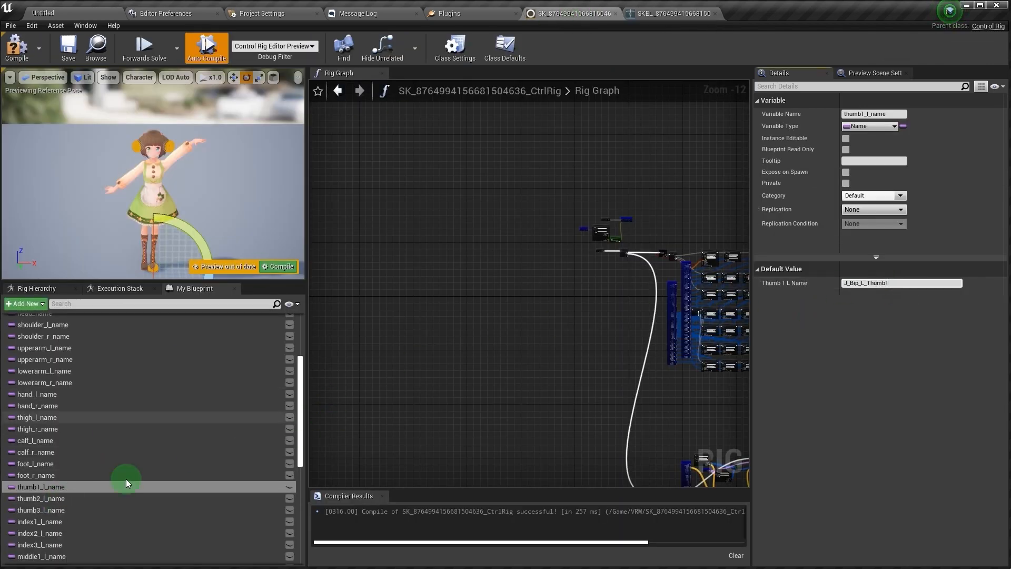
pyautogui.click(41, 498)
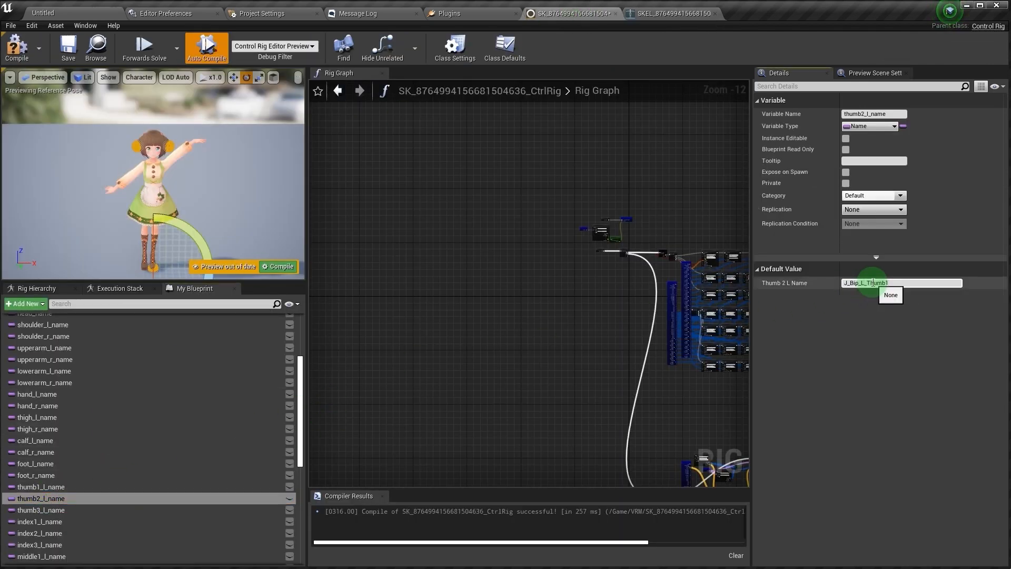
pyautogui.click(41, 509)
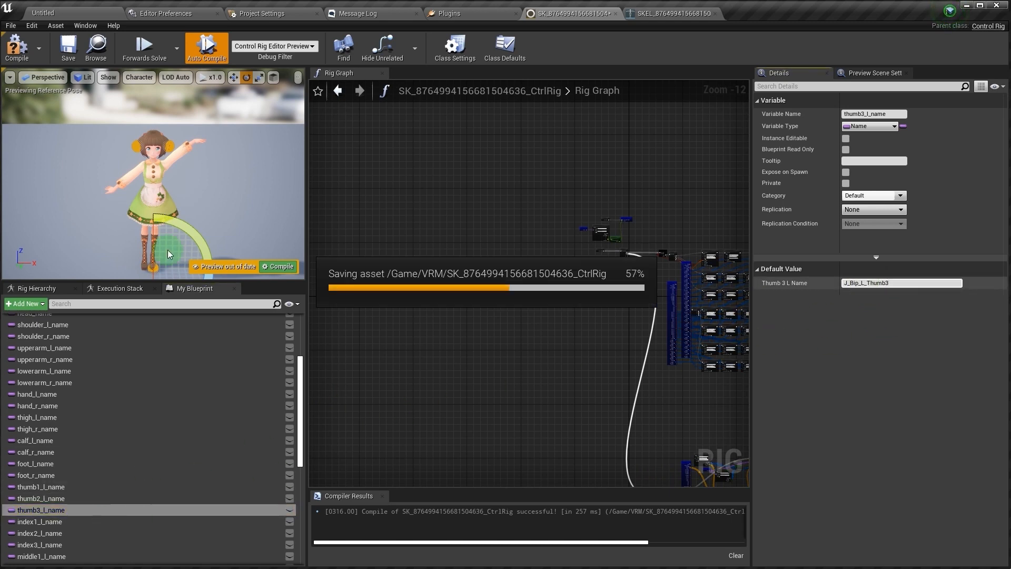
pyautogui.click(670, 12)
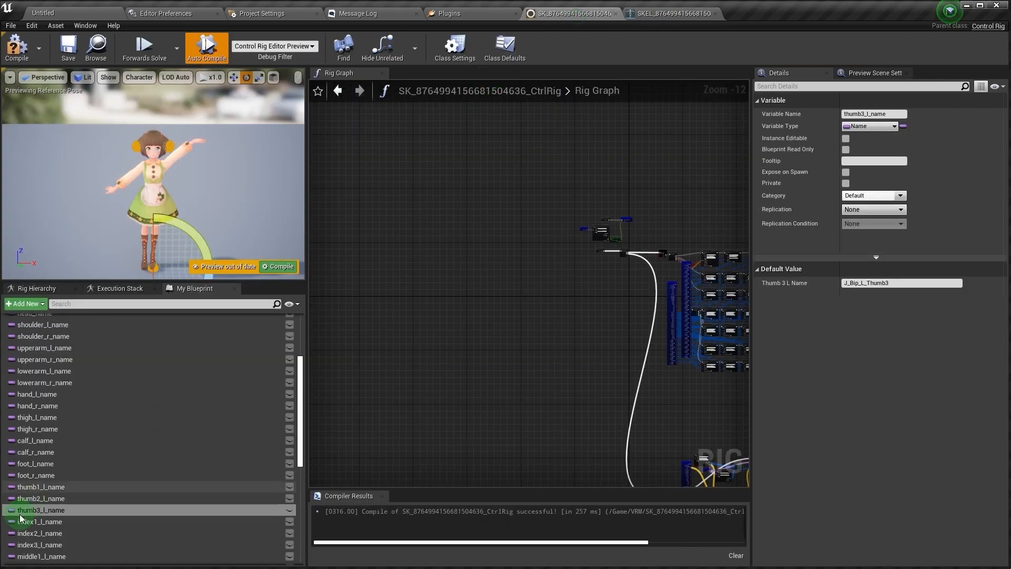
pyautogui.click(40, 520)
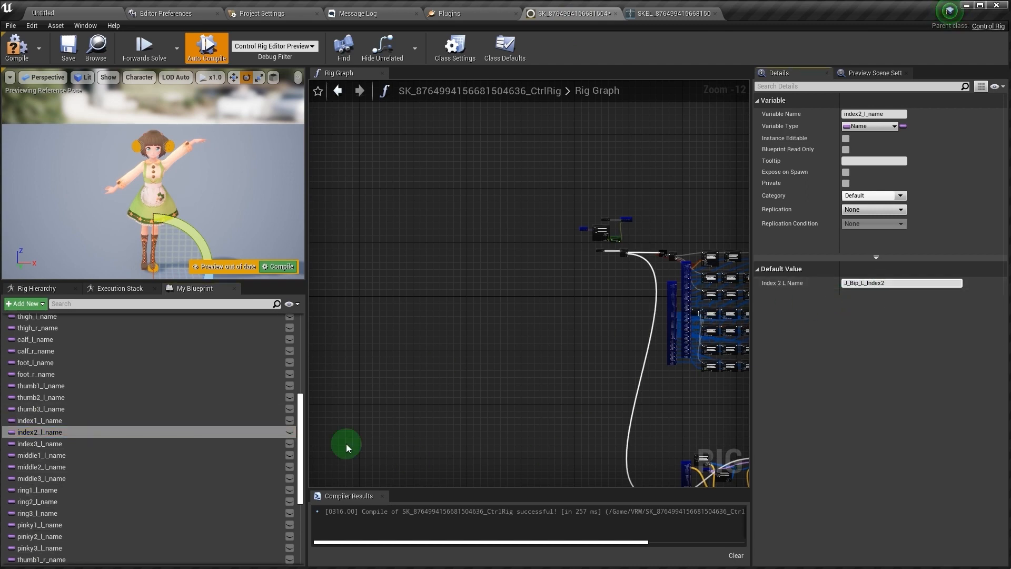
# - Set index3_l_name and the middle finger names, e.g. middle2_l_name to J_Bip_L_Middle2
pyautogui.click(40, 443)
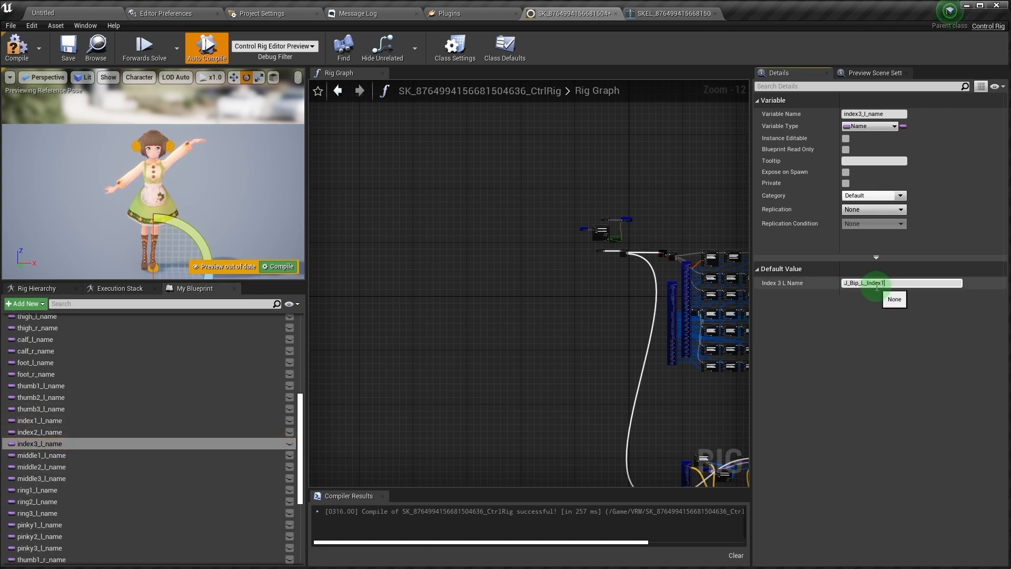
pyautogui.click(669, 13)
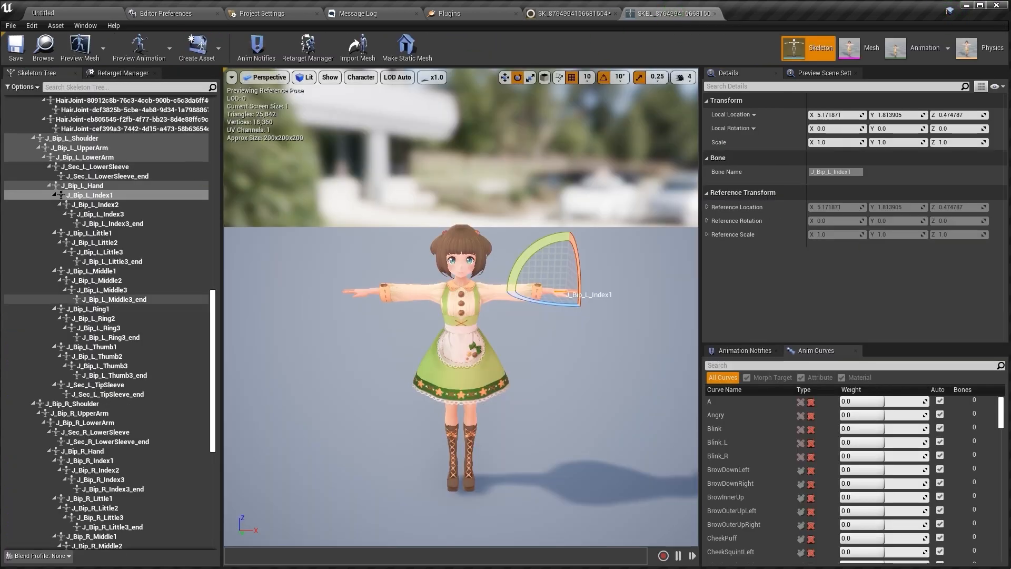
pyautogui.click(94, 270)
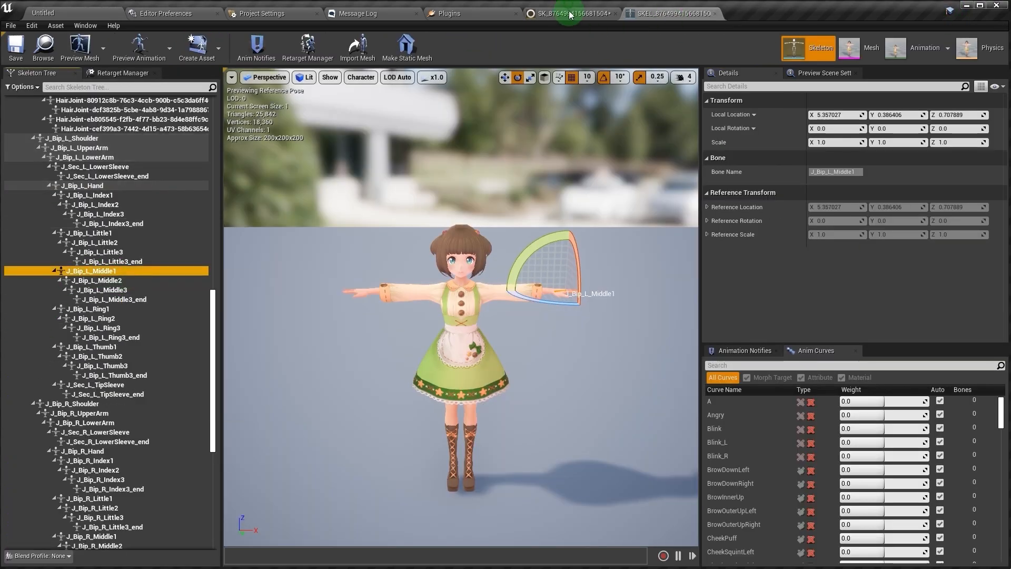
pyautogui.click(569, 14)
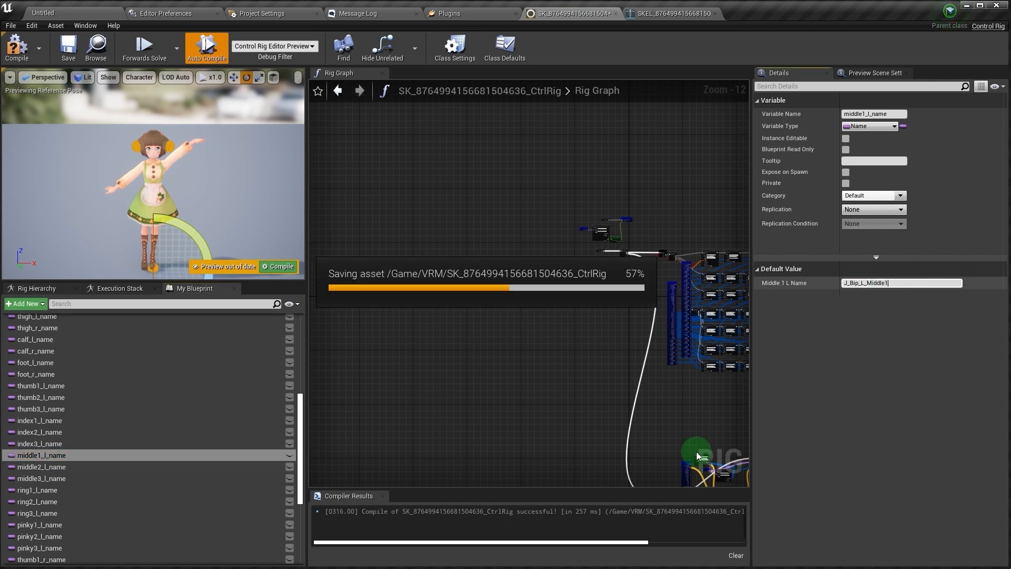
pyautogui.click(42, 466)
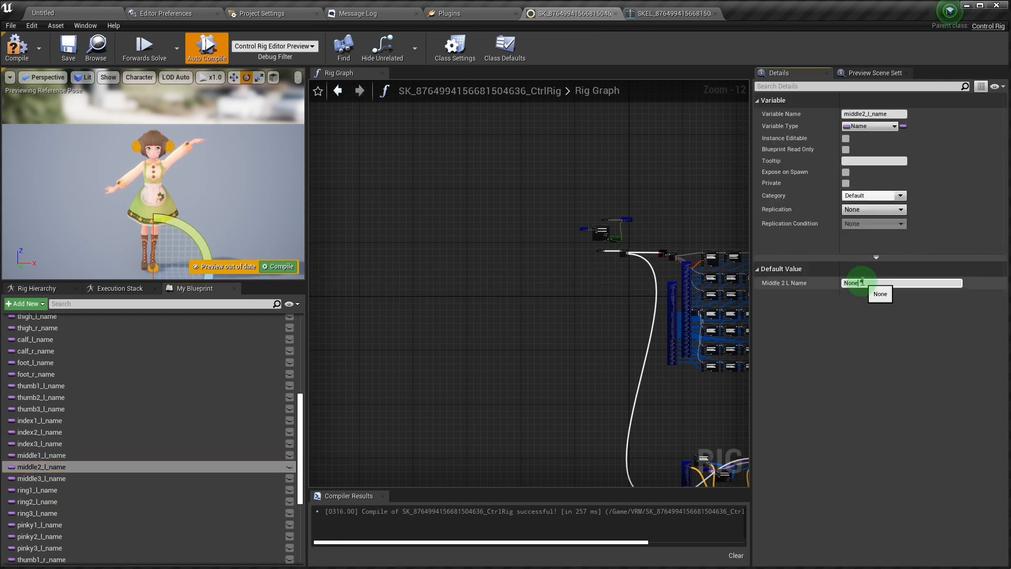
pyautogui.write('J_Bip_L_Middle2')
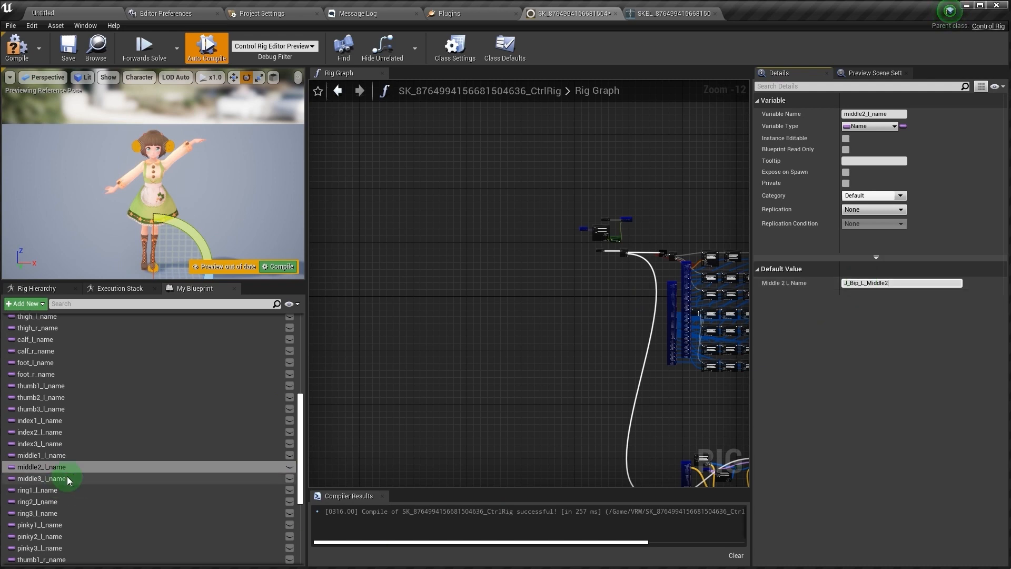
pyautogui.click(41, 477)
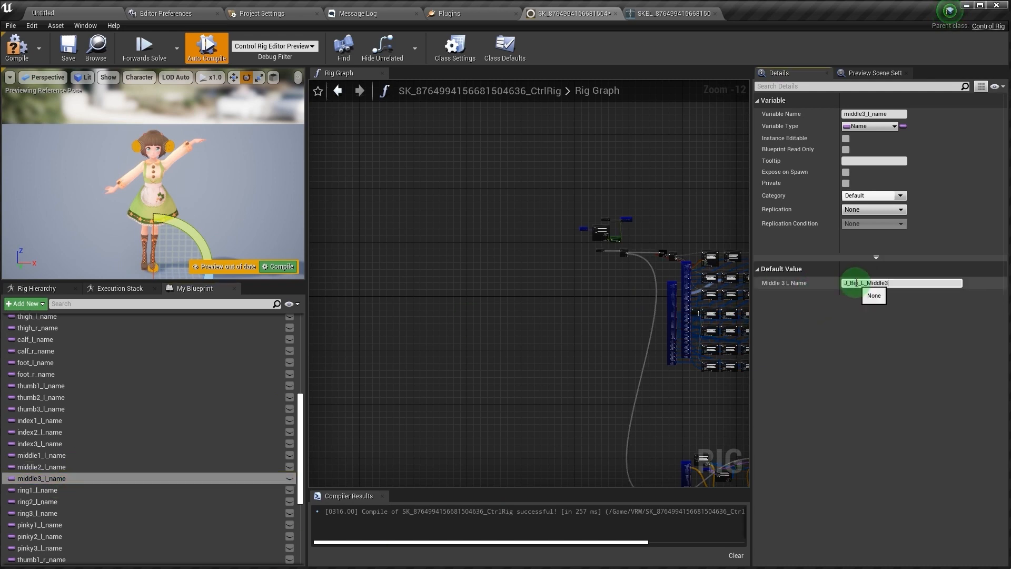
# - Set ring1–ring3_l_name to J_Bip_L_Ring1–3 and pinky2_l_name to J_Bip_L_Little2
pyautogui.click(670, 12)
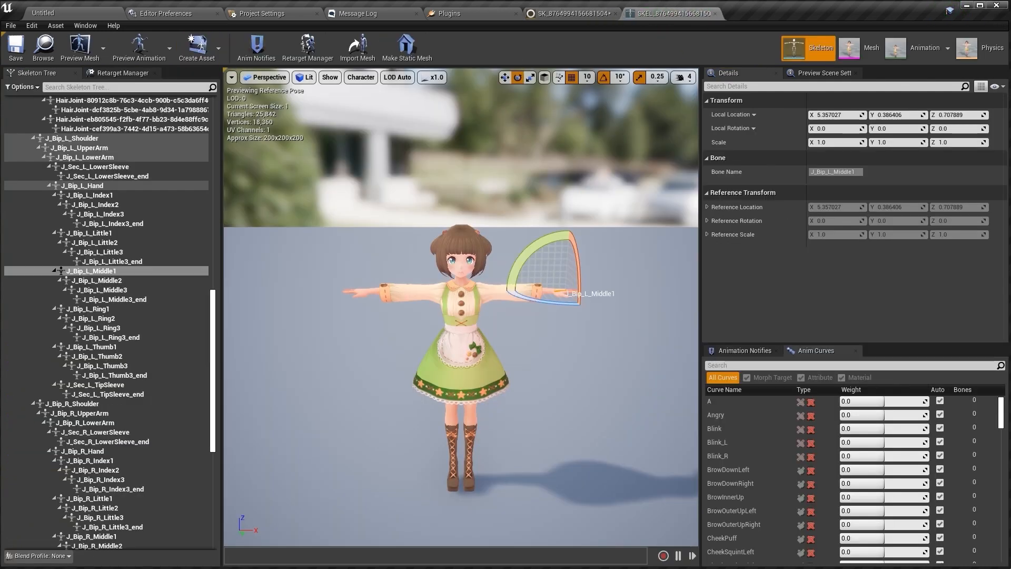
pyautogui.click(97, 309)
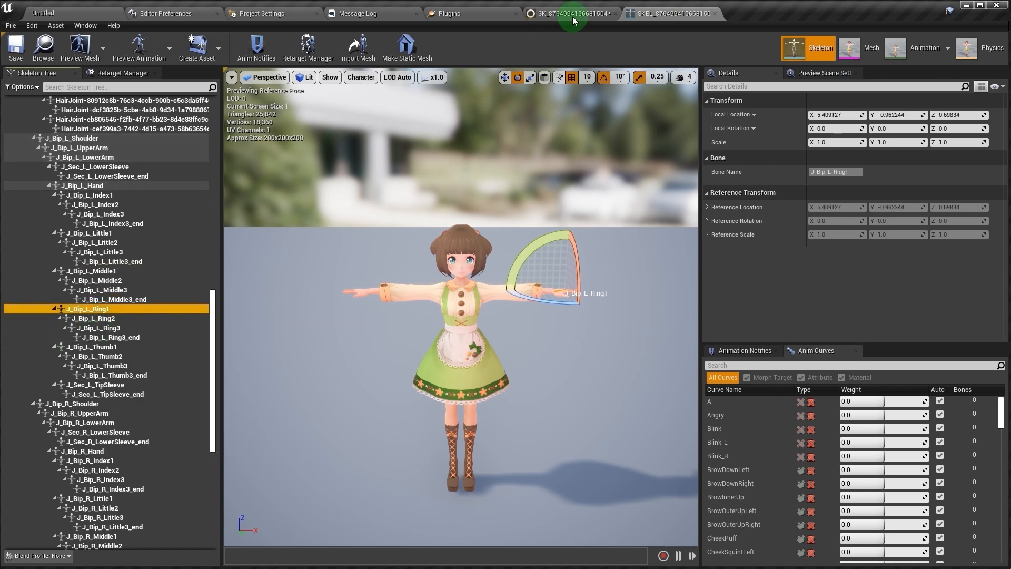
pyautogui.click(570, 12)
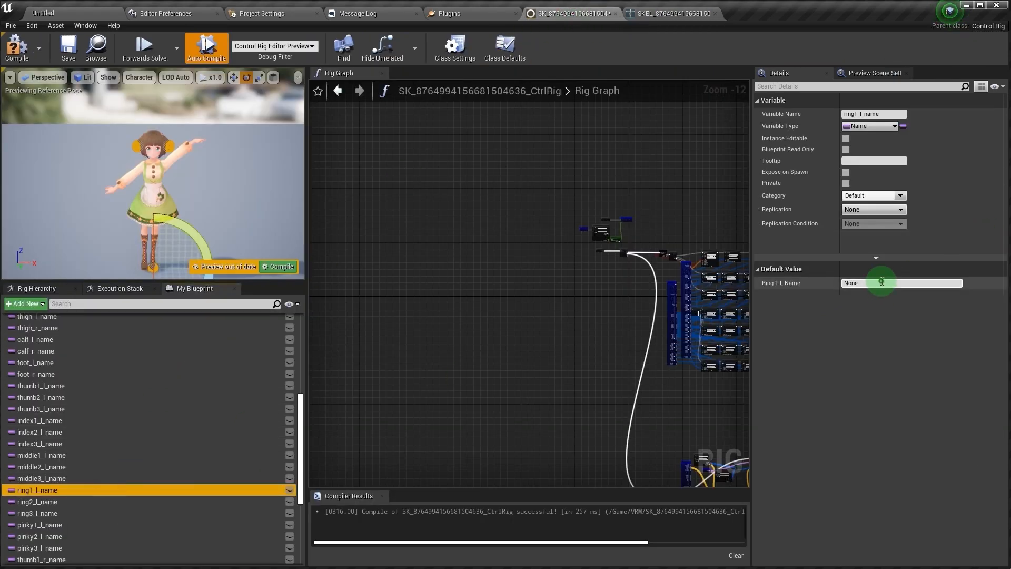
pyautogui.click(38, 502)
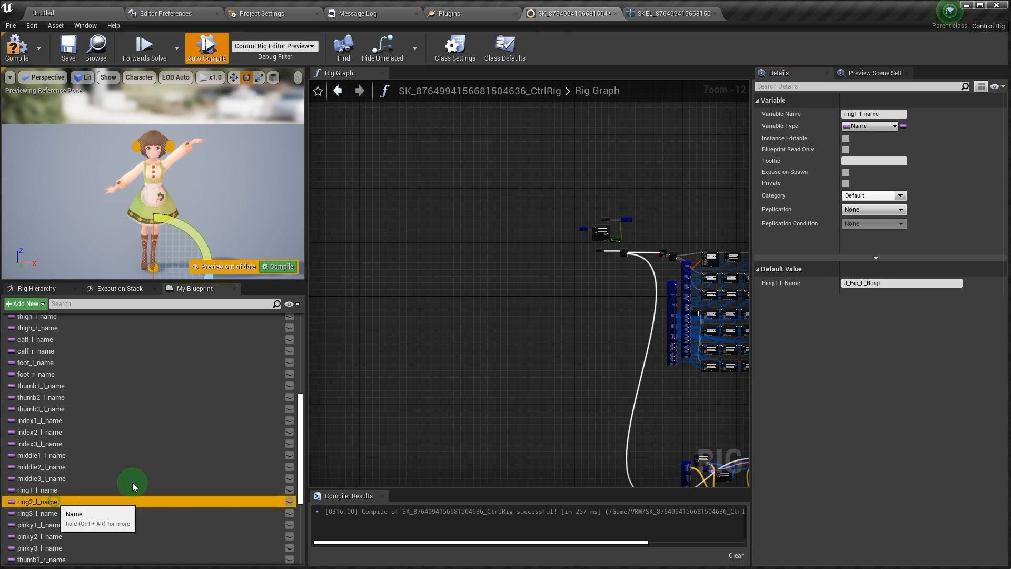
pyautogui.click(37, 501)
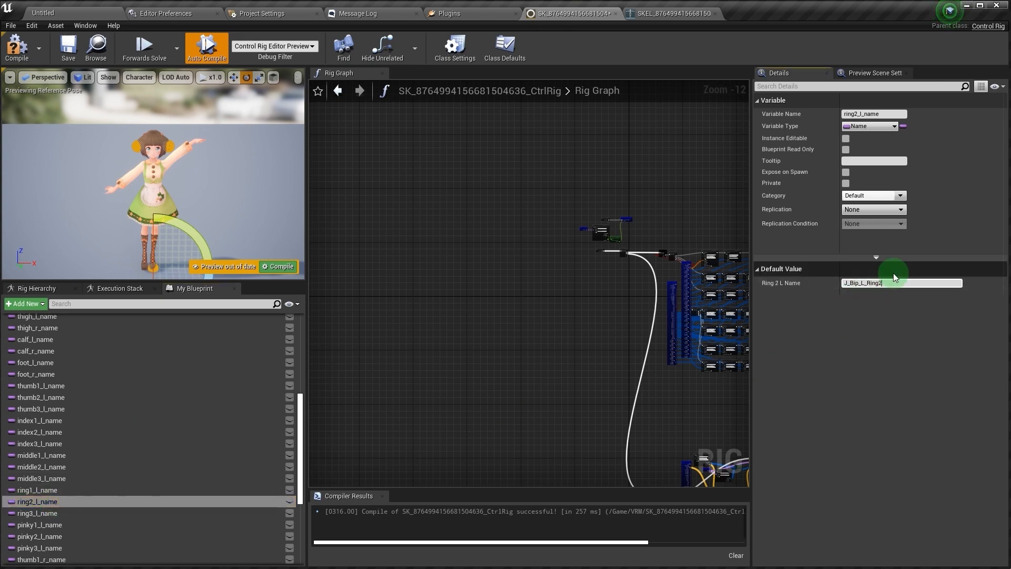
pyautogui.click(37, 512)
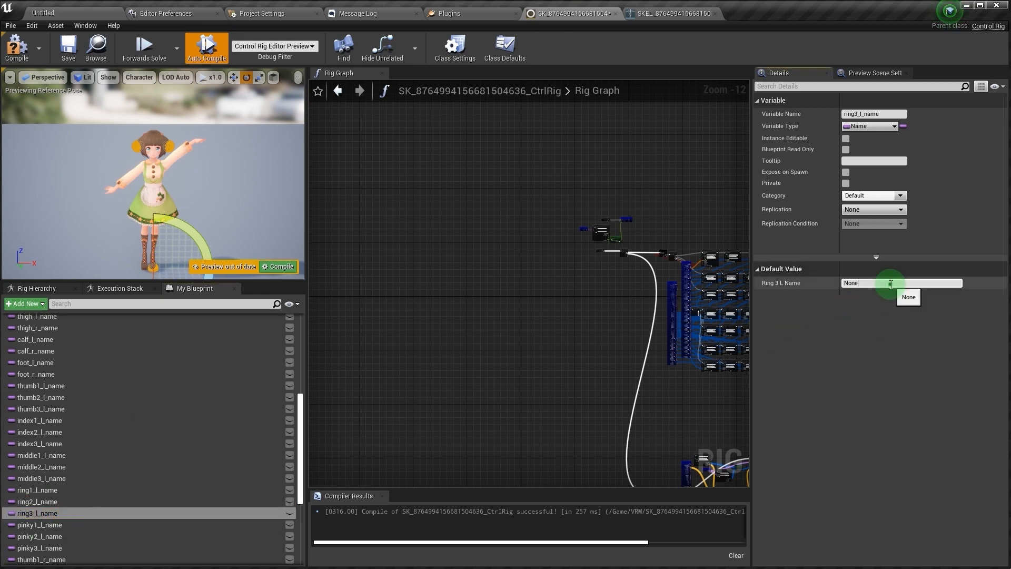
pyautogui.write('J_Bip_L_Ring3')
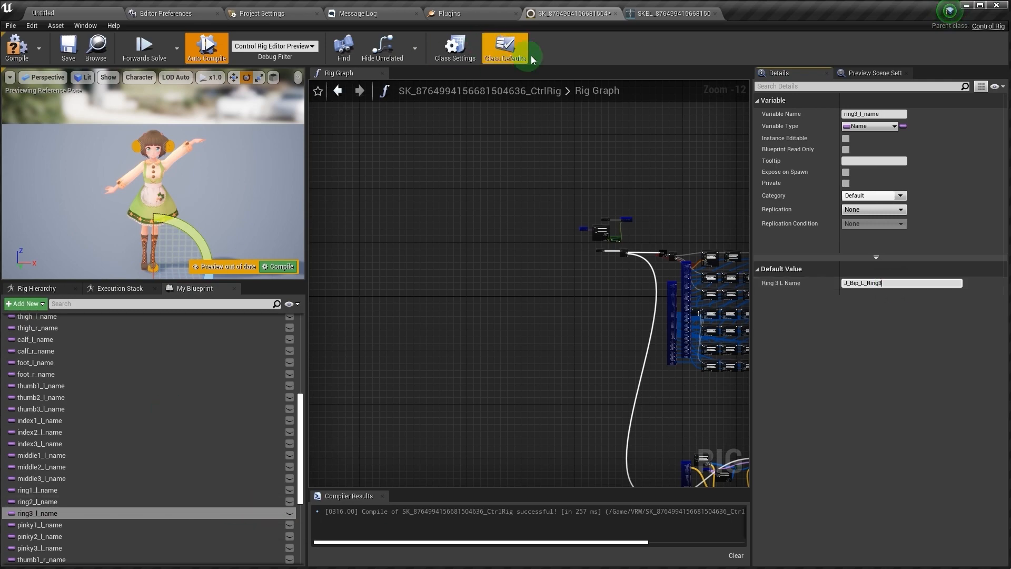
pyautogui.click(670, 12)
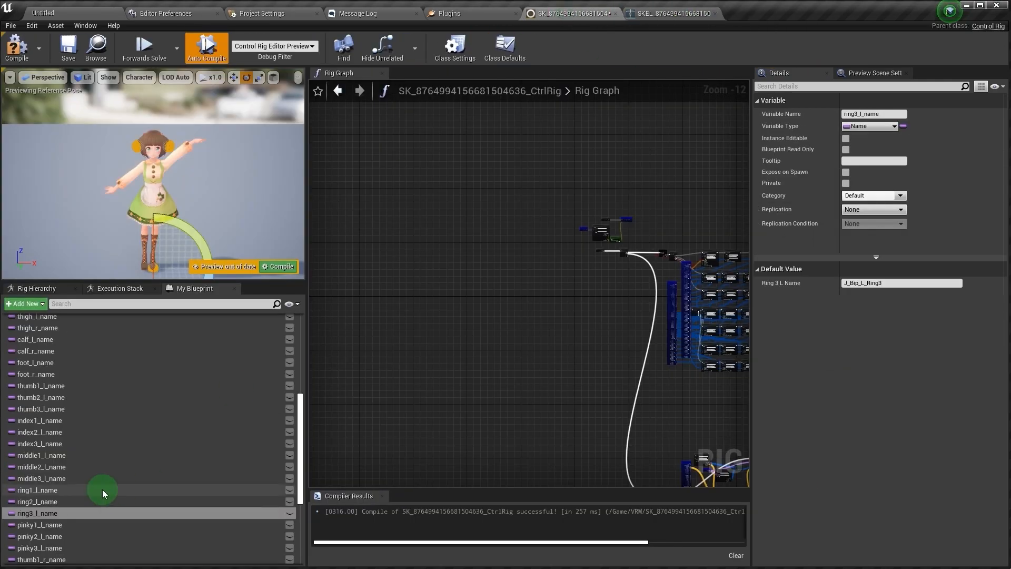
pyautogui.click(40, 524)
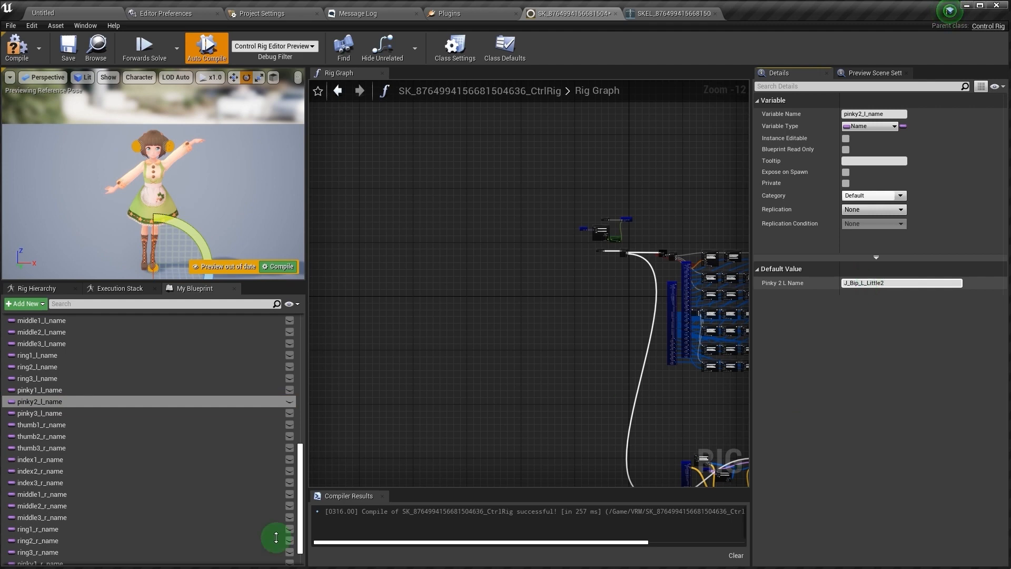
# - Fill pinky3_l_name and the right-hand finger names through pinky3_r_name = J_Bip_R_Little3, then compile
pyautogui.click(38, 413)
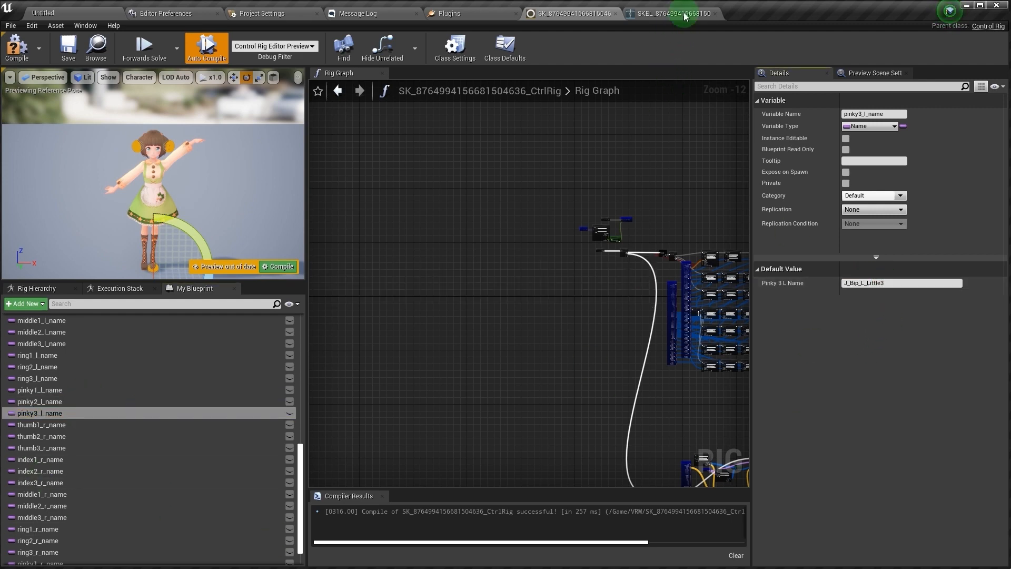
pyautogui.click(41, 424)
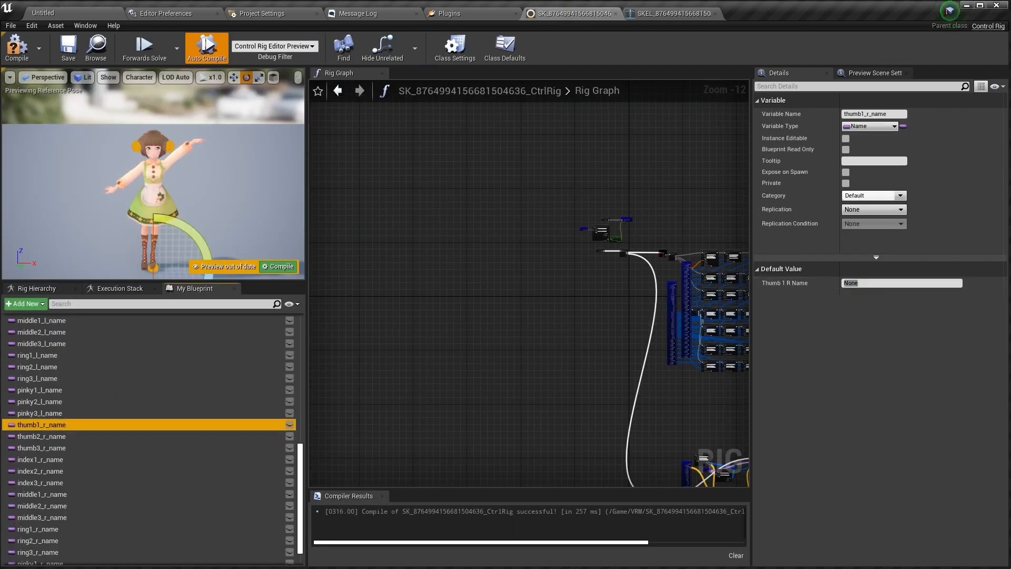
pyautogui.click(42, 447)
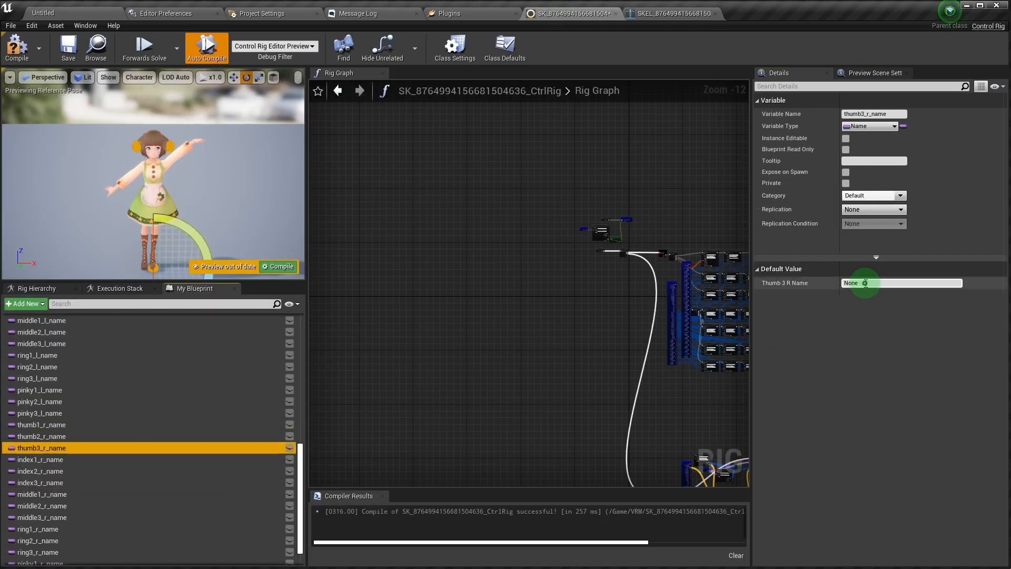
pyautogui.click(40, 482)
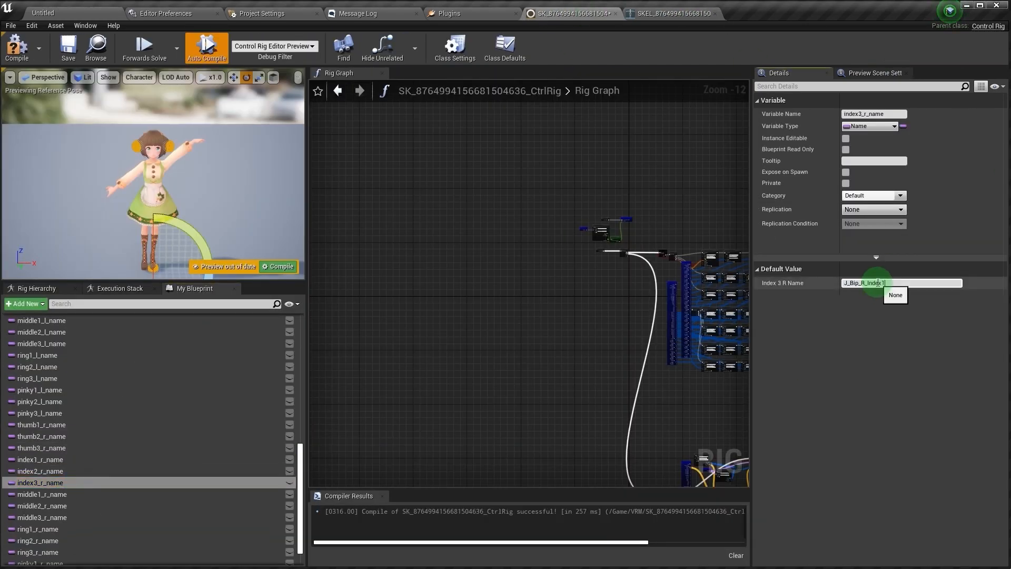
pyautogui.click(41, 517)
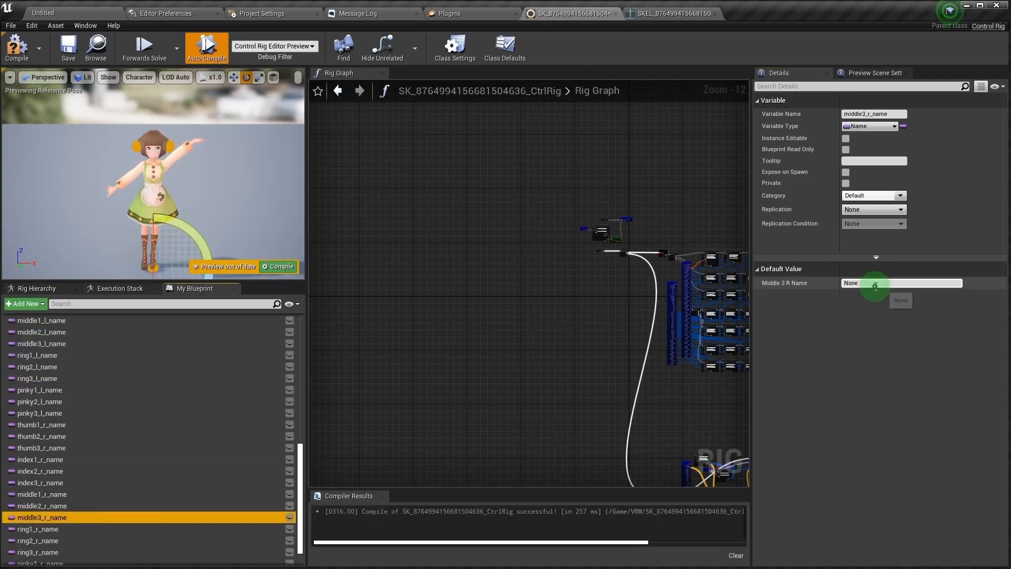
pyautogui.click(37, 524)
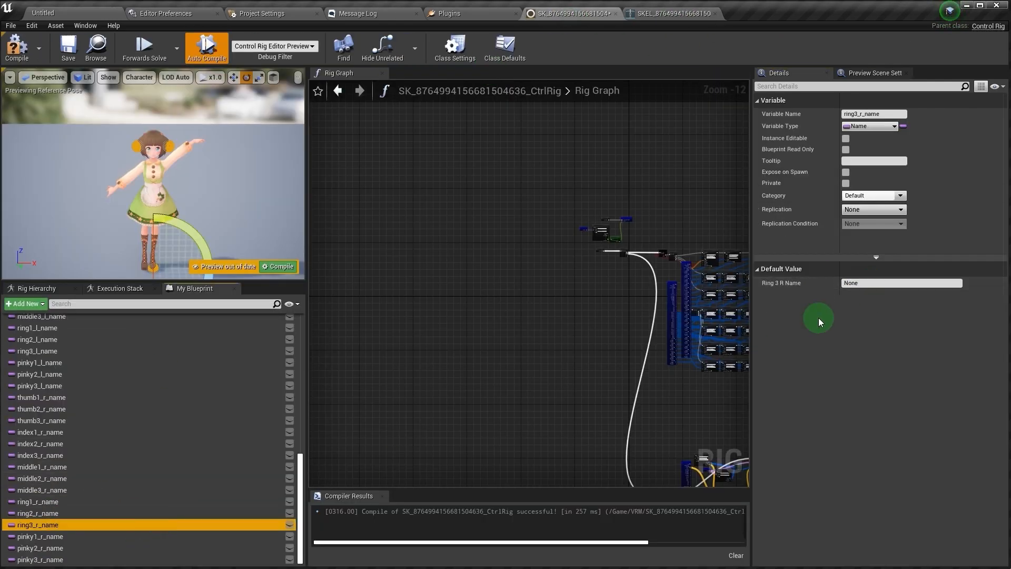
pyautogui.click(40, 547)
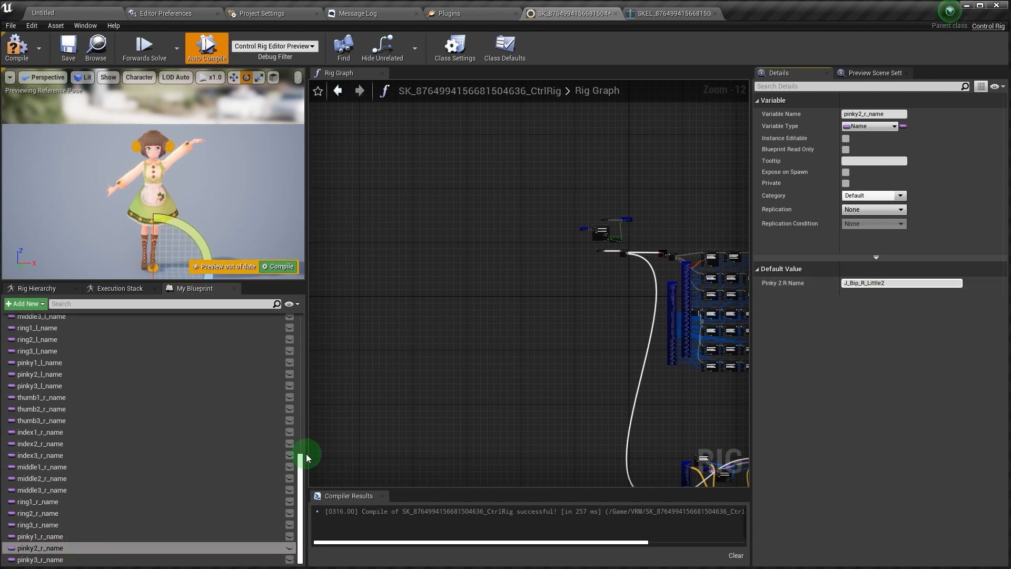
pyautogui.click(40, 559)
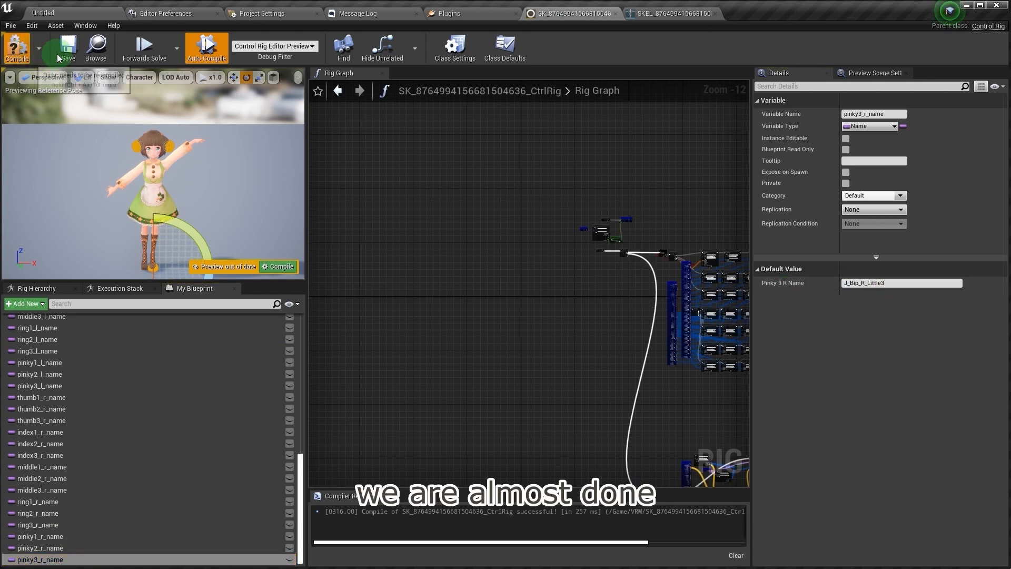
pyautogui.click(17, 48)
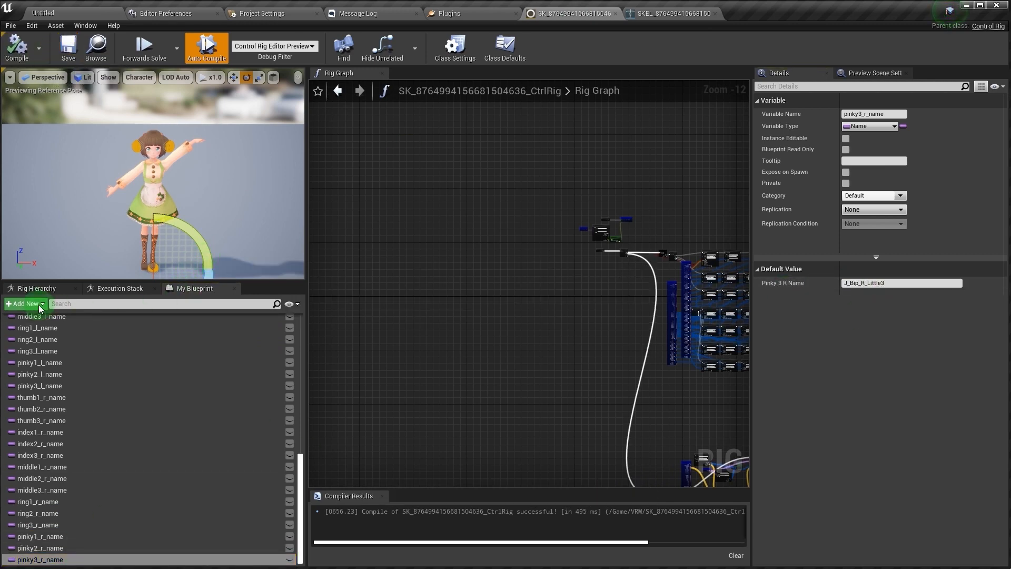
# - Set offset rotations on left-side adjust controls, including thumb3_l_adjust and index3_l_adjust
pyautogui.click(40, 388)
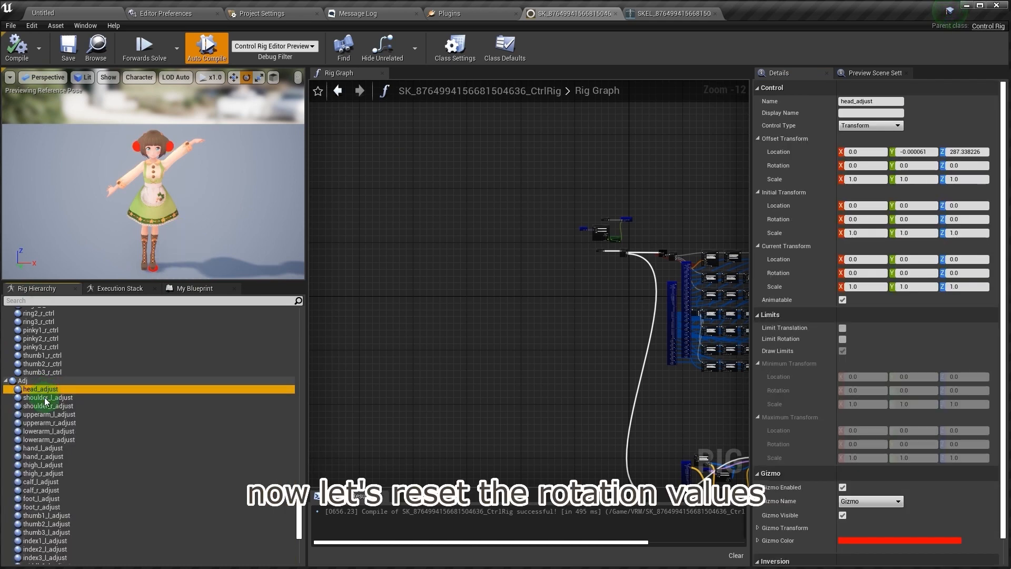
pyautogui.click(49, 397)
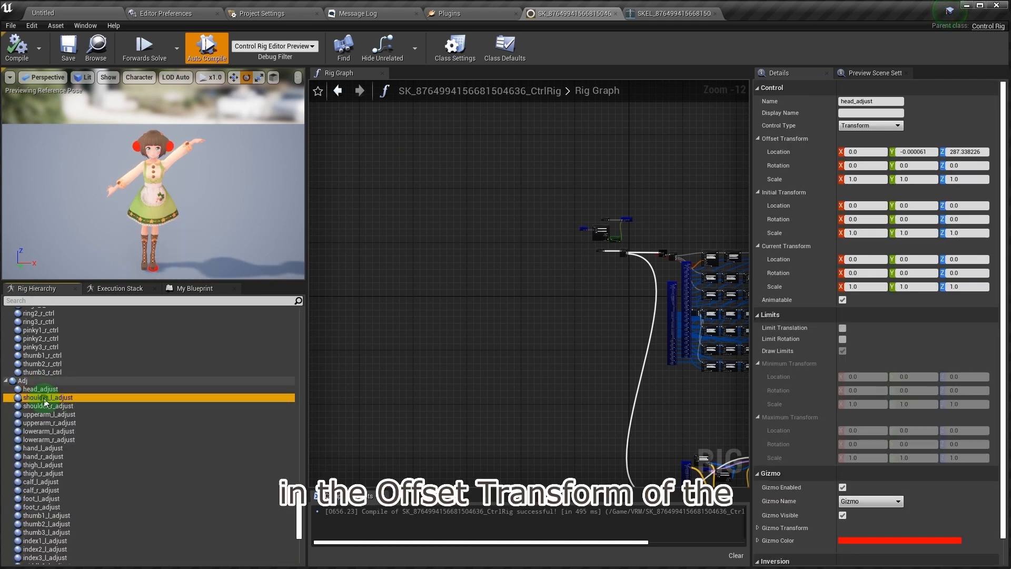
pyautogui.click(47, 397)
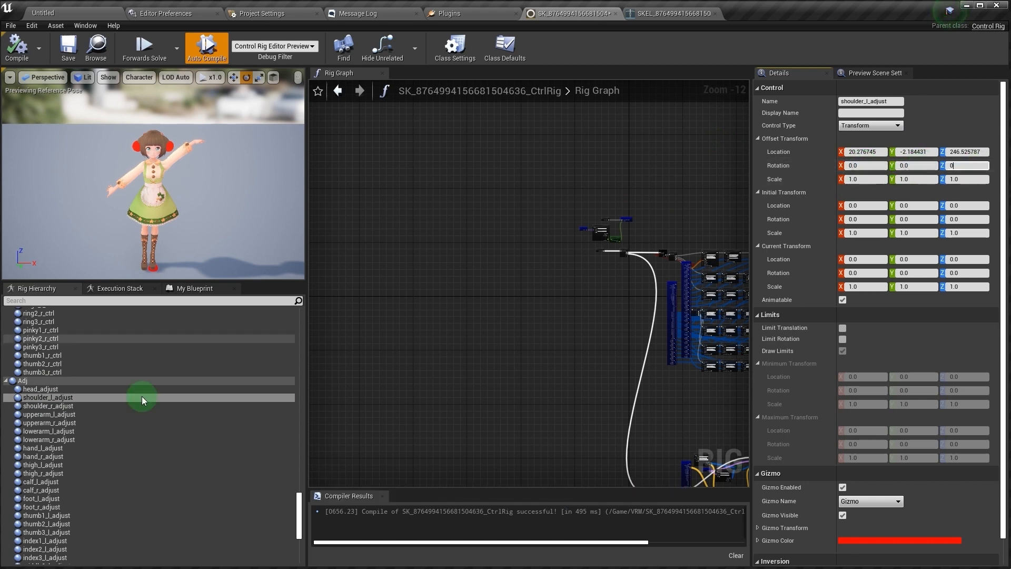
pyautogui.click(48, 431)
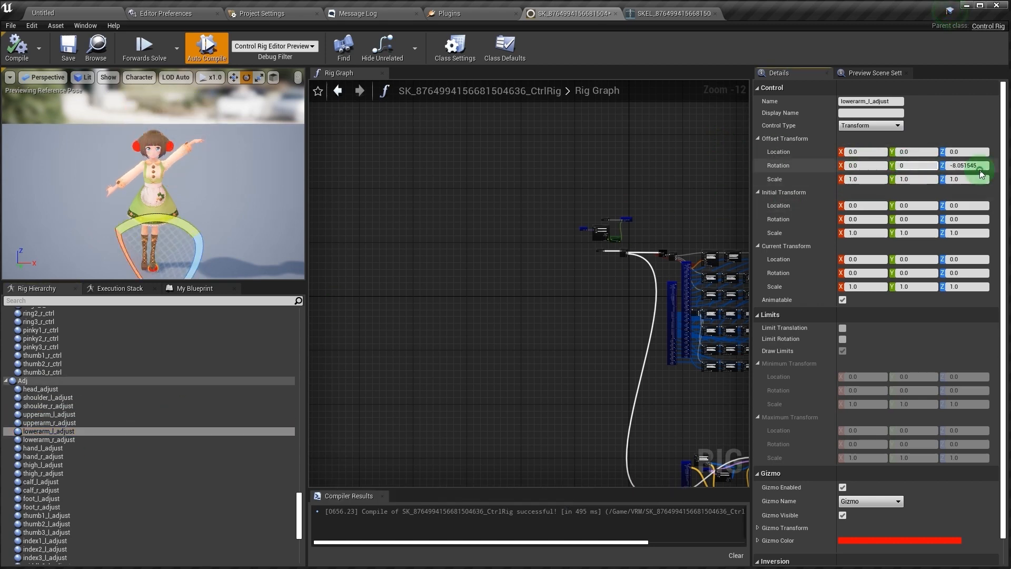
pyautogui.click(44, 464)
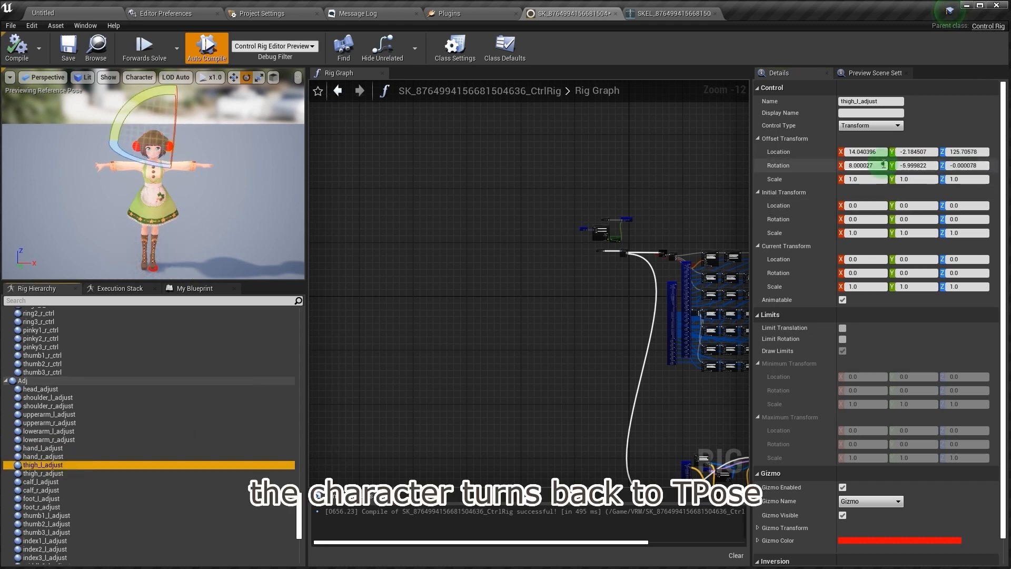
pyautogui.click(41, 490)
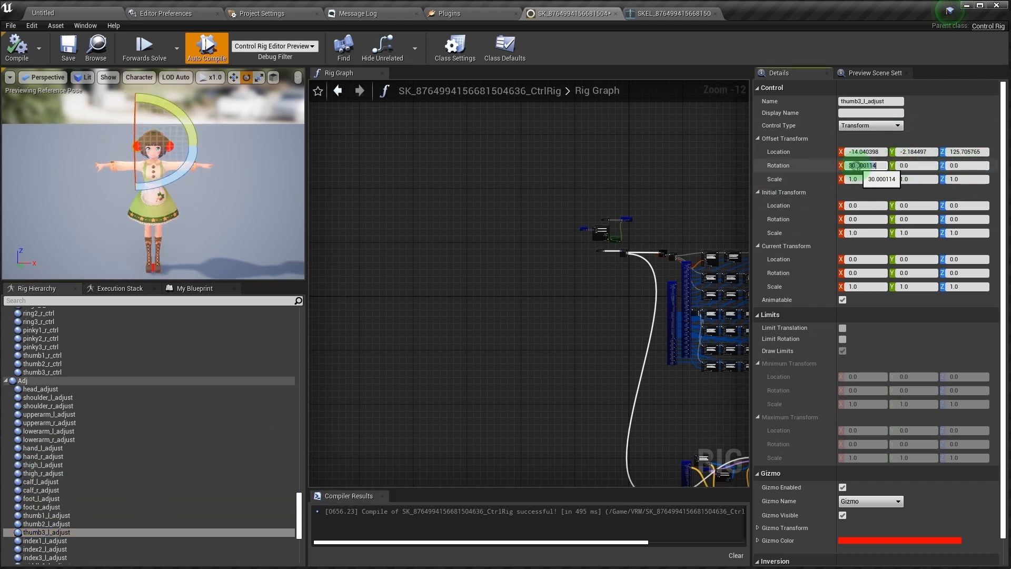
pyautogui.click(46, 489)
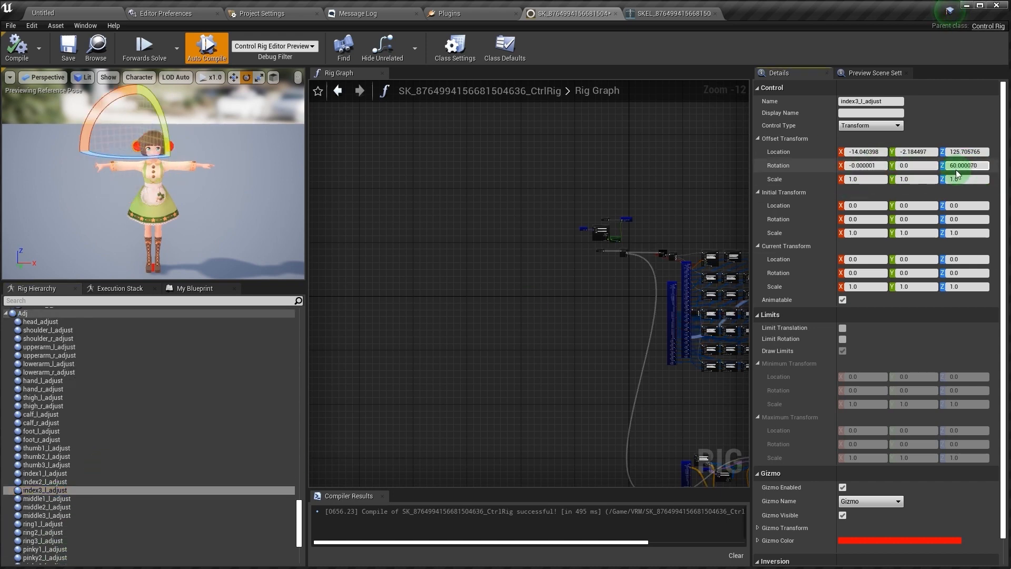
pyautogui.click(44, 523)
pyautogui.write('0')
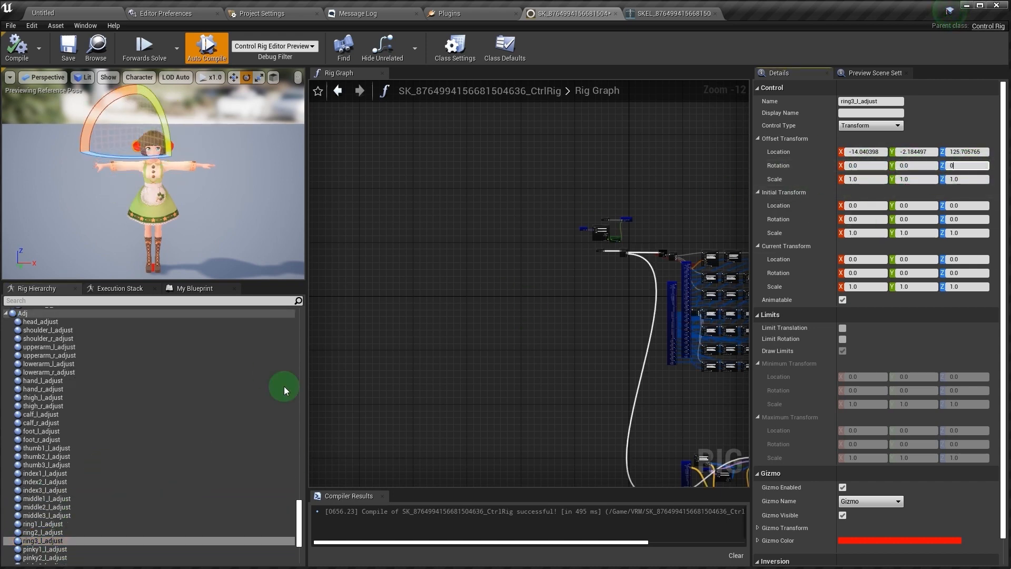
# - Set offset rotations on right adjust controls thumb1_r, thumb3_r, index3_r, middle3_r and ring3_r
pyautogui.click(47, 435)
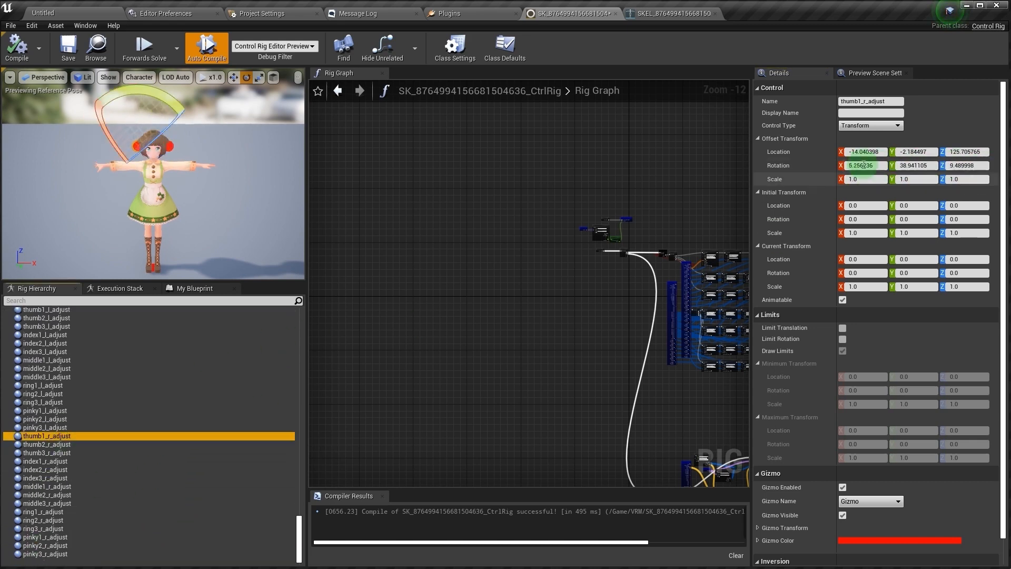
pyautogui.click(46, 453)
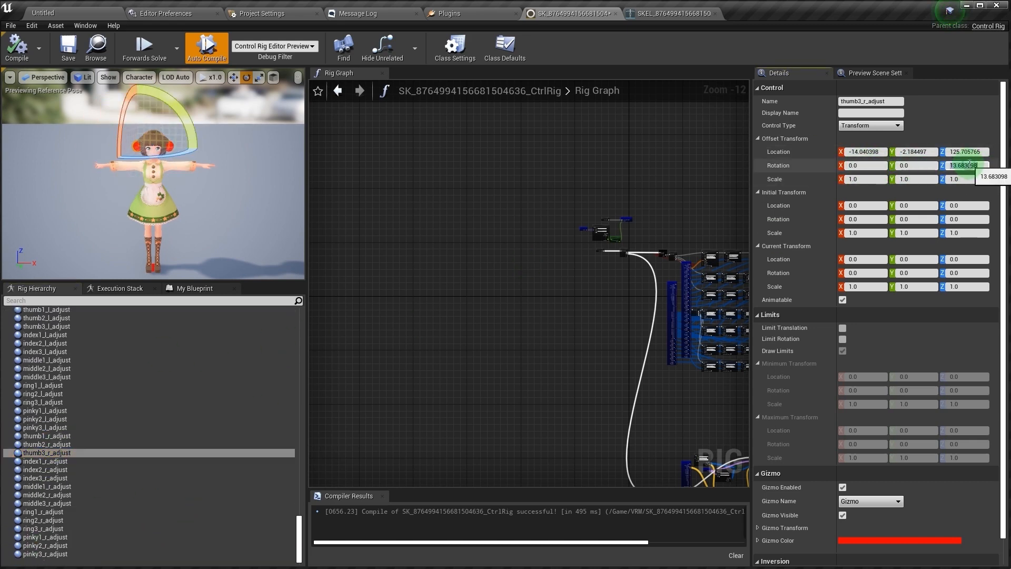
pyautogui.click(46, 478)
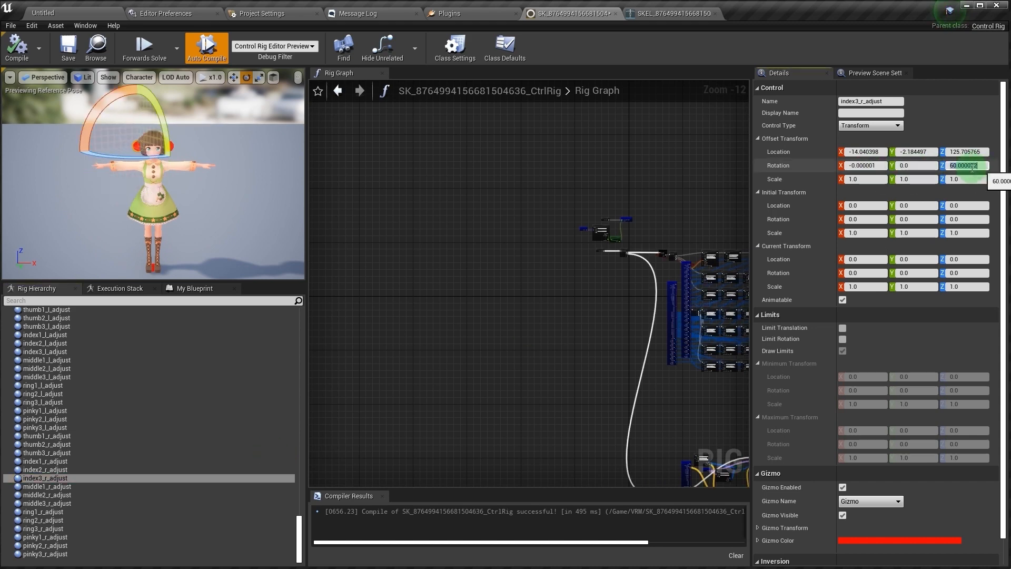
pyautogui.click(47, 503)
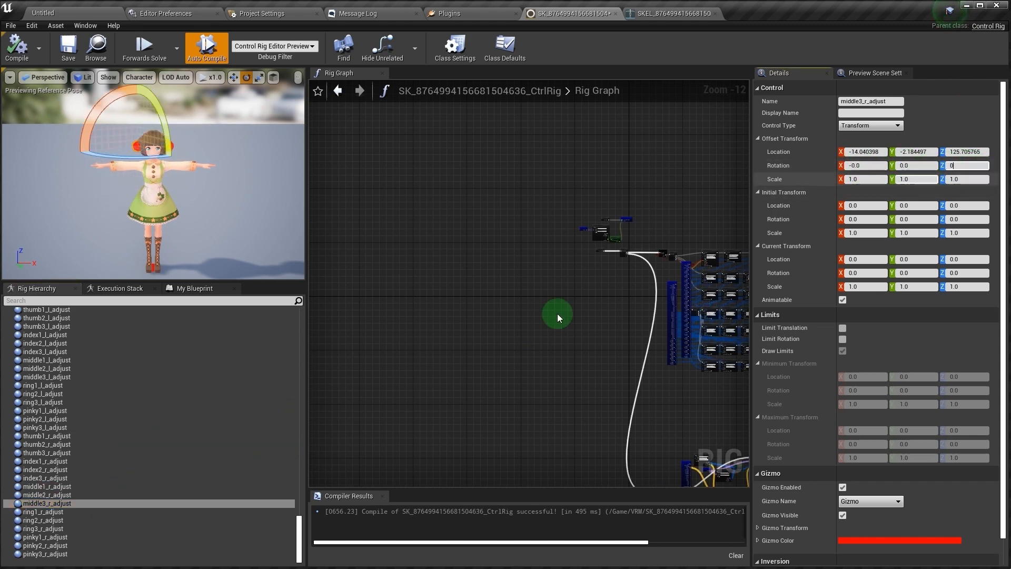
pyautogui.click(43, 528)
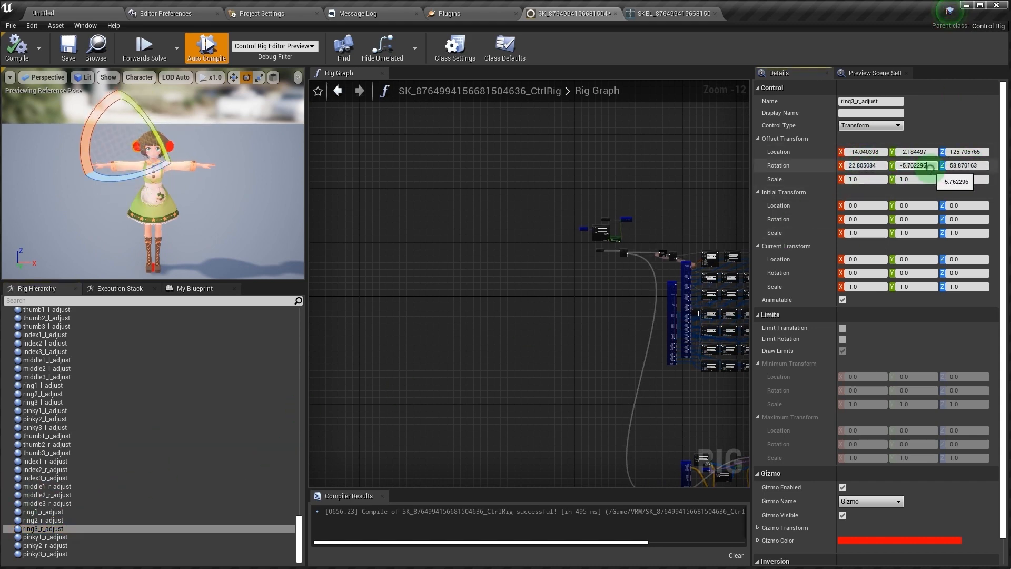
pyautogui.click(45, 553)
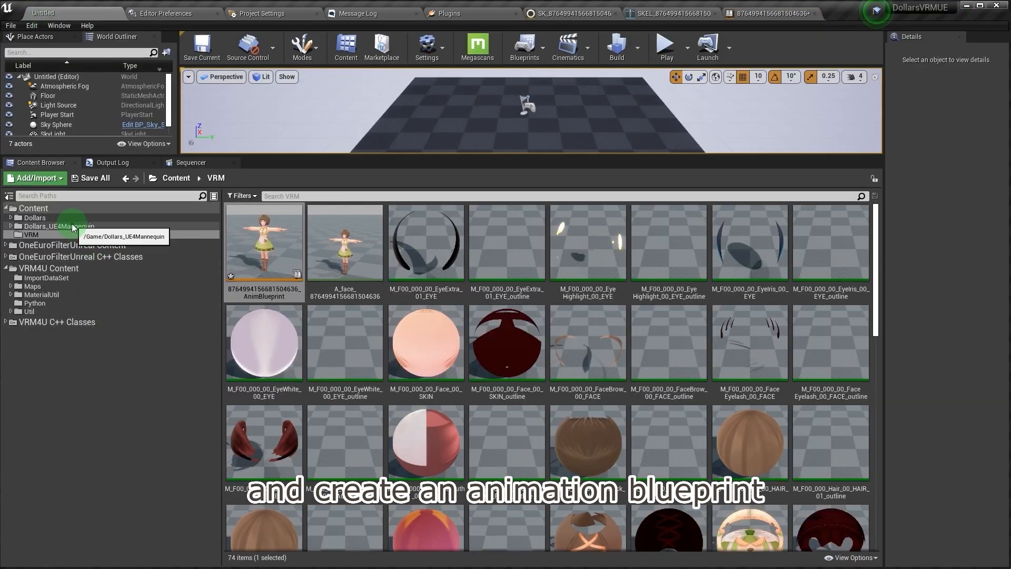
# - Copy DollarsMoCapActor from UE4_Mannequin_Skeleton_AnimBlueprint into the VRM avatar AnimBlueprint's variables
pyautogui.click(59, 226)
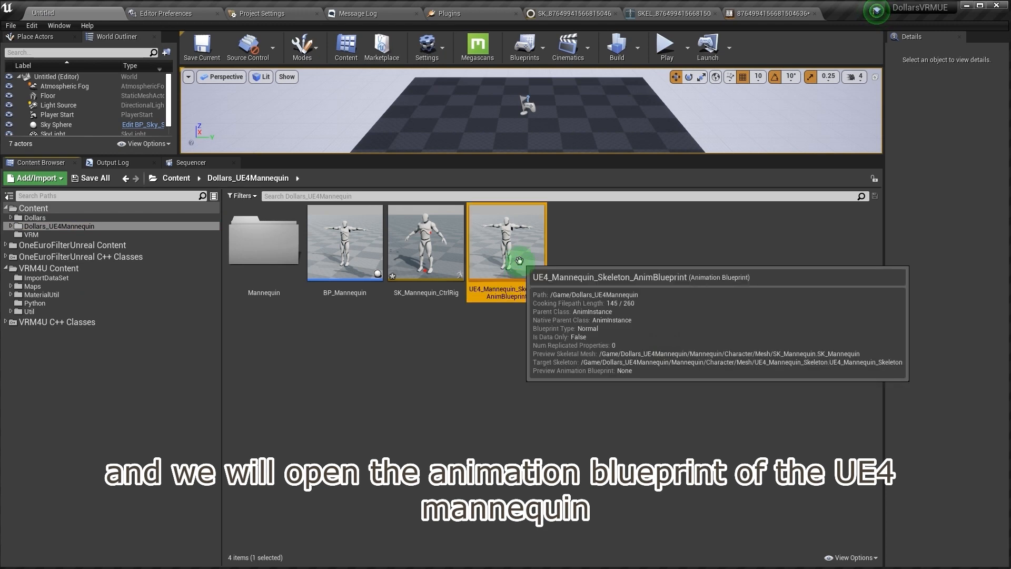
pyautogui.doubleClick(507, 242)
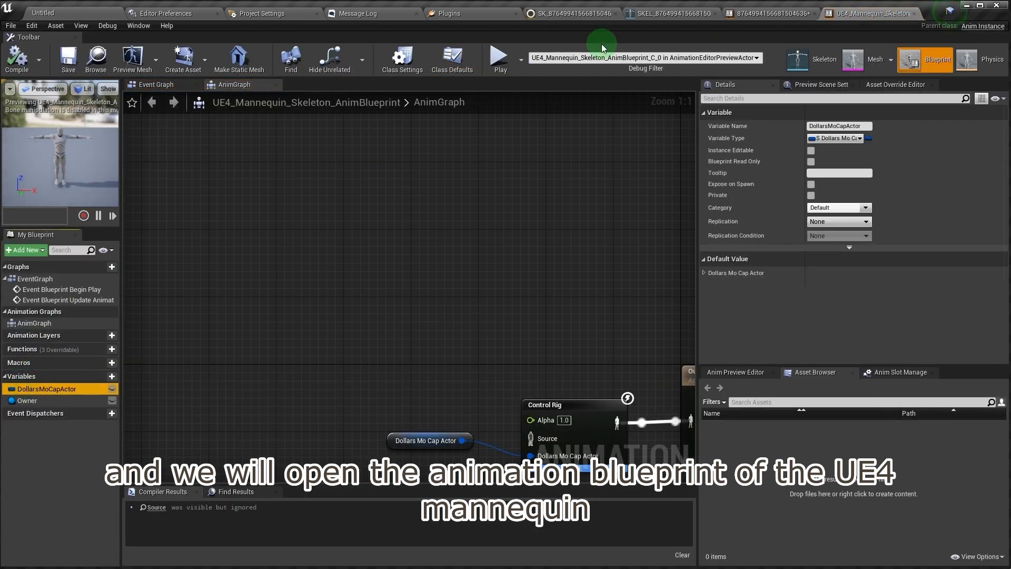
pyautogui.click(767, 13)
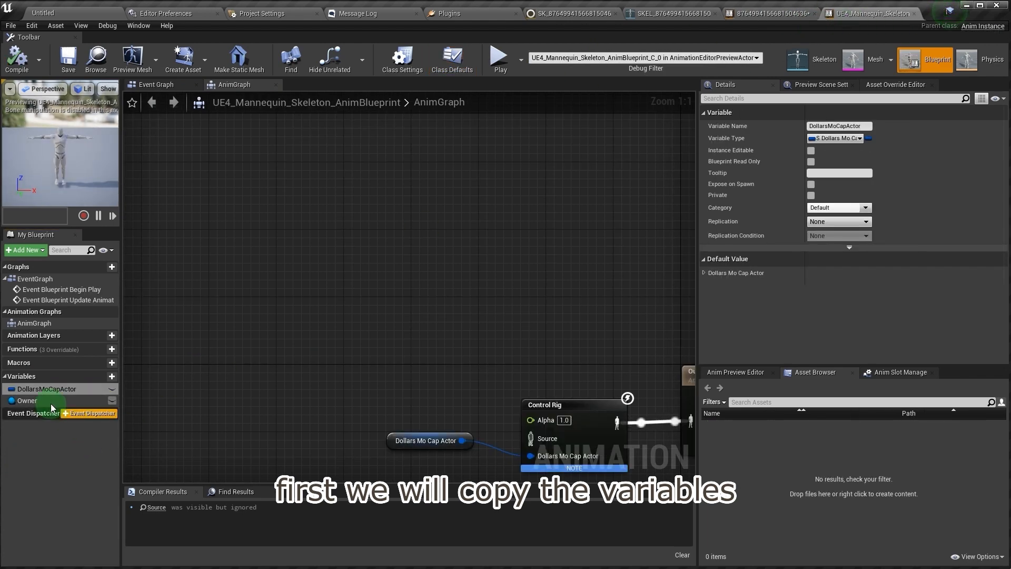
pyautogui.click(741, 13)
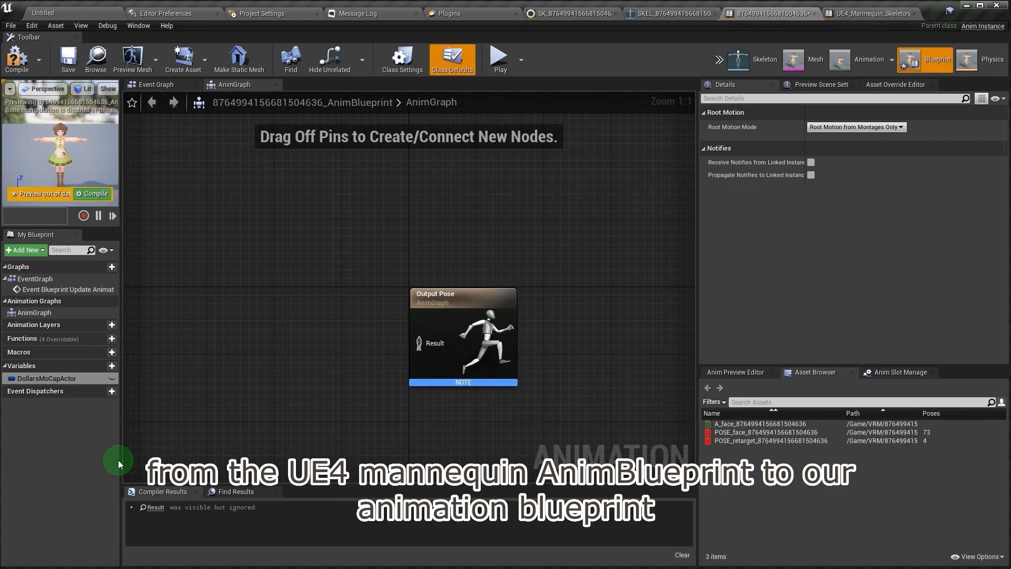
# - Paste the mannequin's Owner variable and graph nodes, setting Control Rig Class to the VRM CtrlRig
pyautogui.click(870, 13)
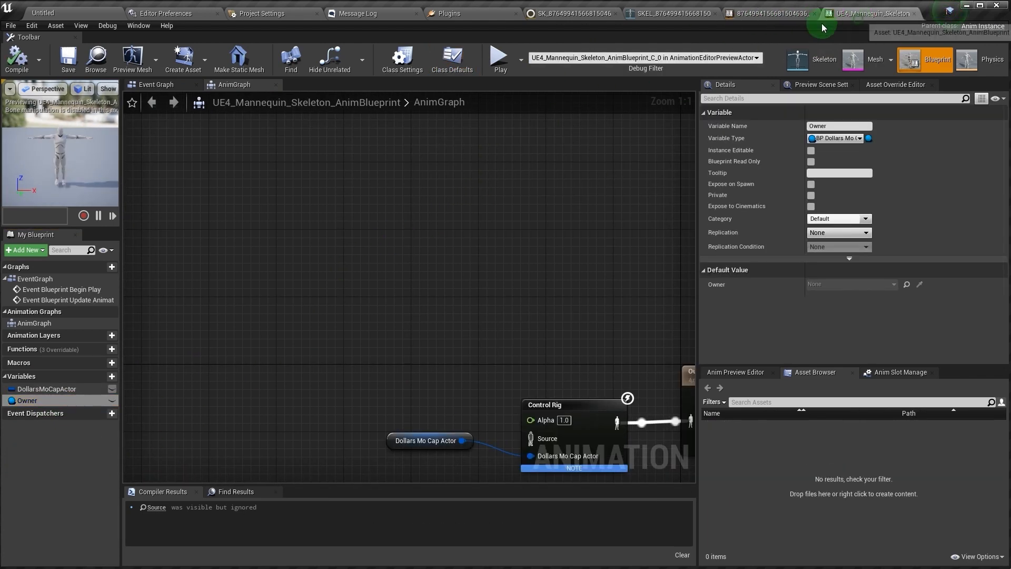
pyautogui.click(155, 84)
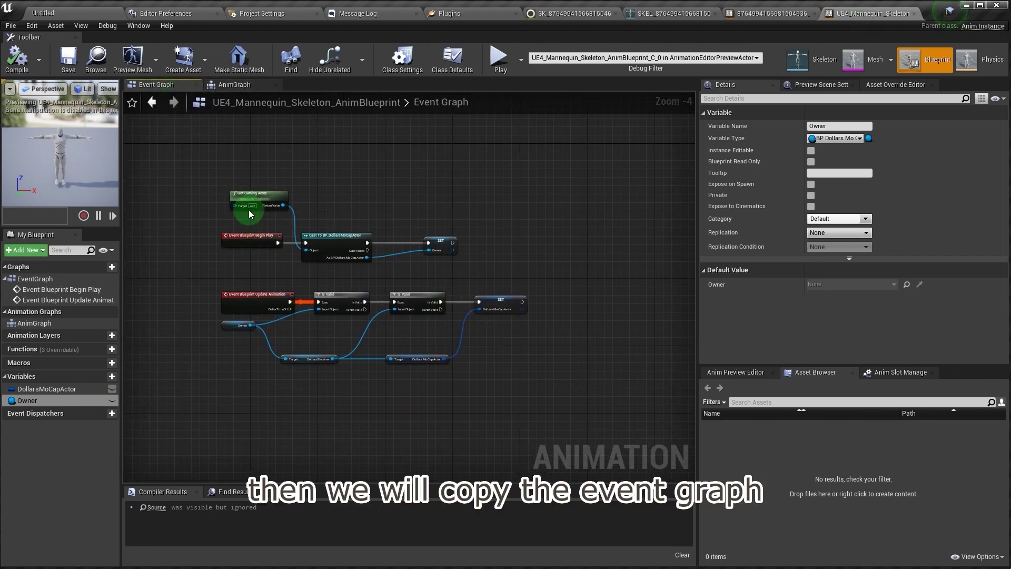
pyautogui.click(770, 13)
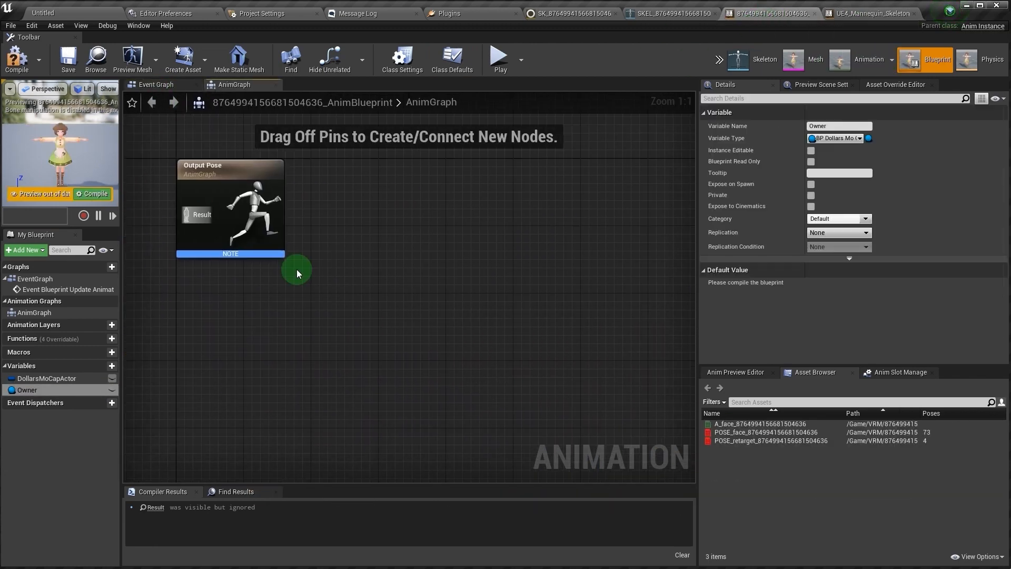
pyautogui.click(155, 84)
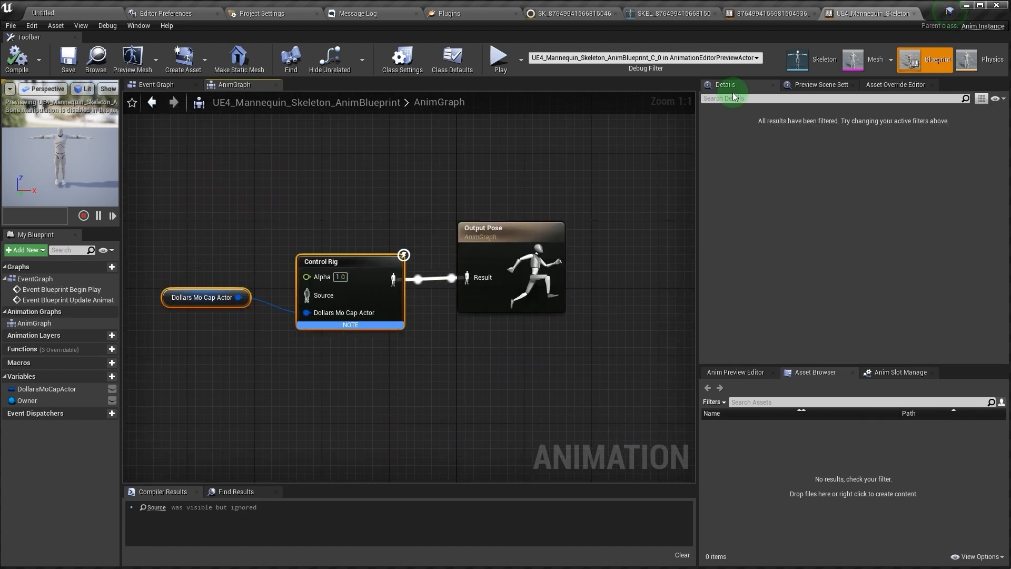
pyautogui.click(767, 12)
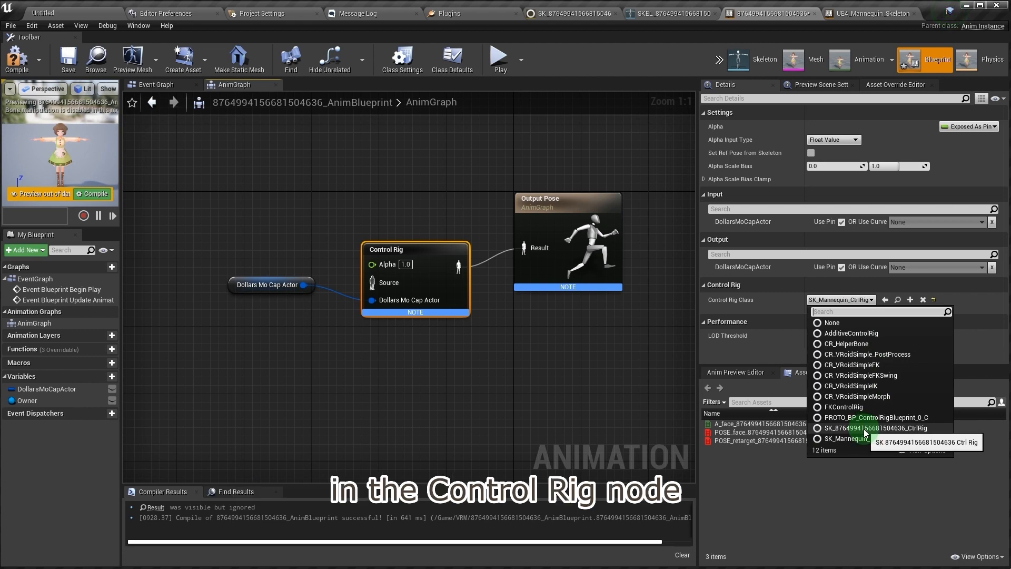
pyautogui.click(870, 427)
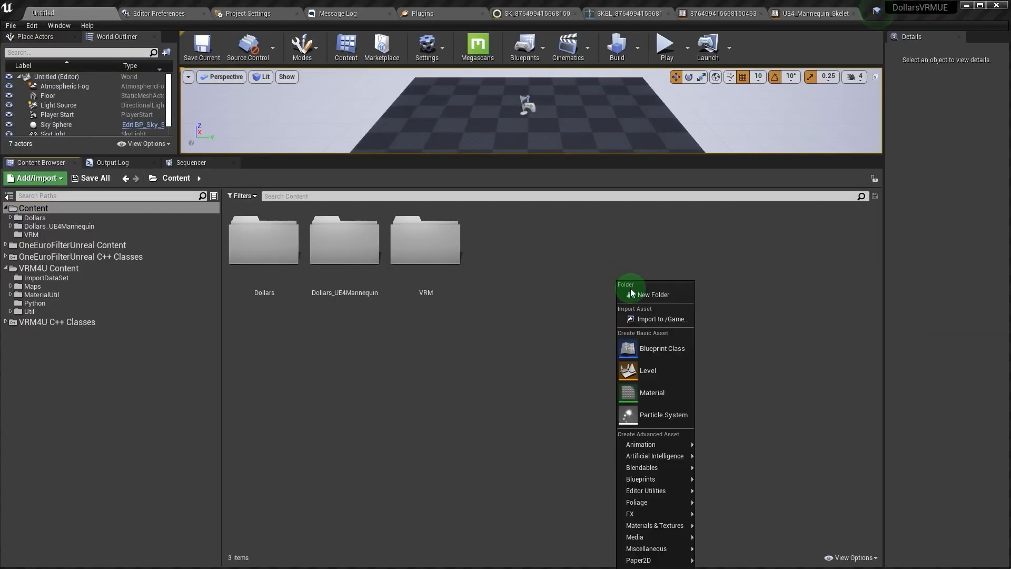
# - Create a Blueprint Class in Content with BP_DollarsMoCapActor as its parent class
pyautogui.click(661, 347)
pyautogui.write('dollar')
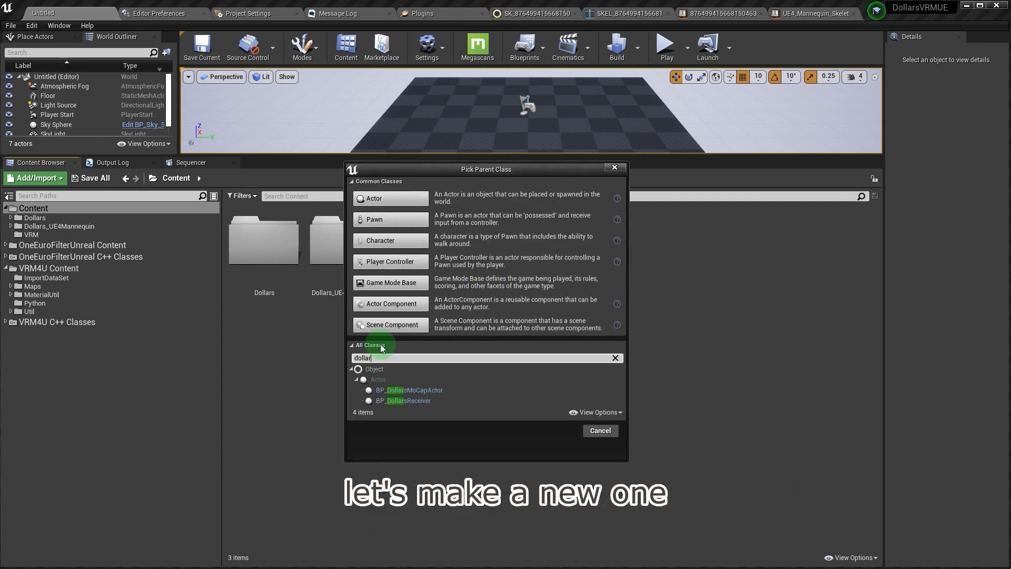
pyautogui.click(410, 390)
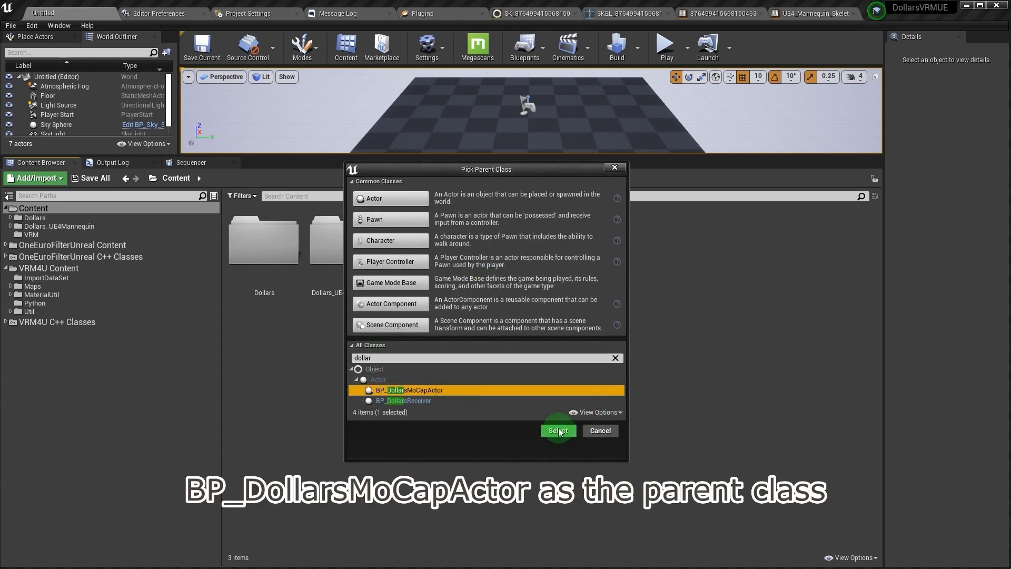
pyautogui.click(556, 430)
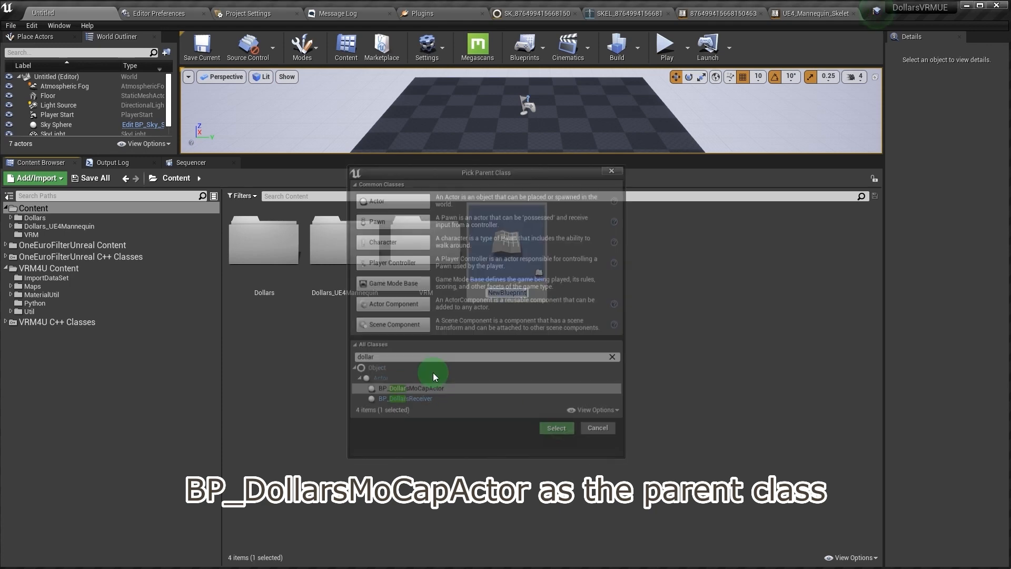
pyautogui.click(555, 427)
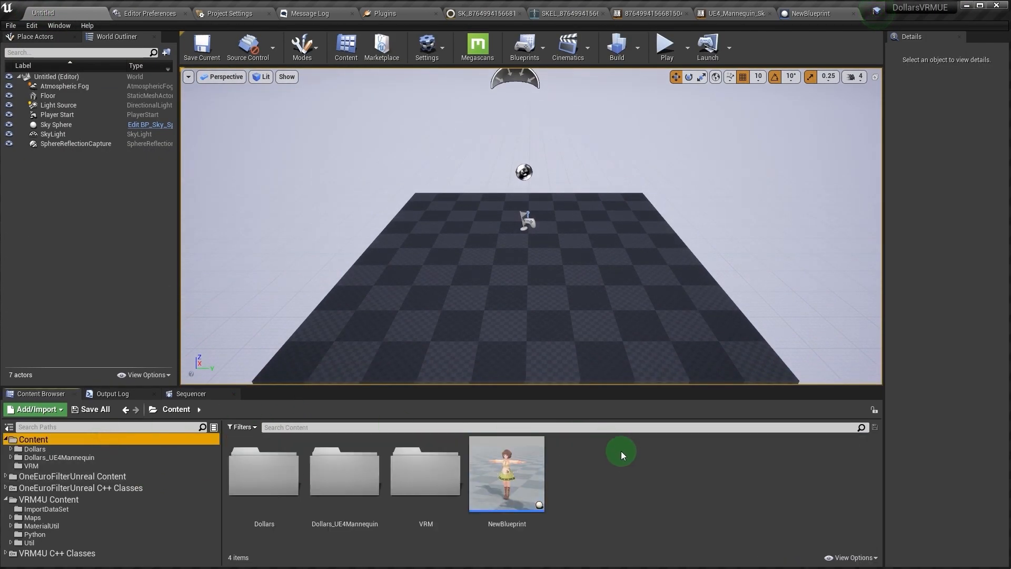
pyautogui.moveTo(506, 473)
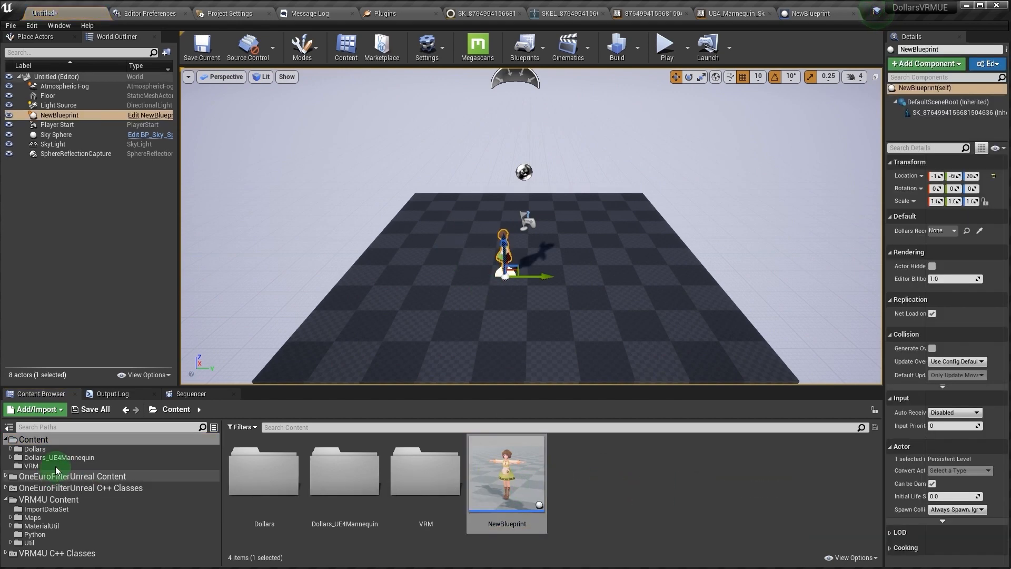
# - Place NewBlueprint and BP_DollarsReceiver in the level, set the receiver link, and Play
pyautogui.doubleClick(263, 471)
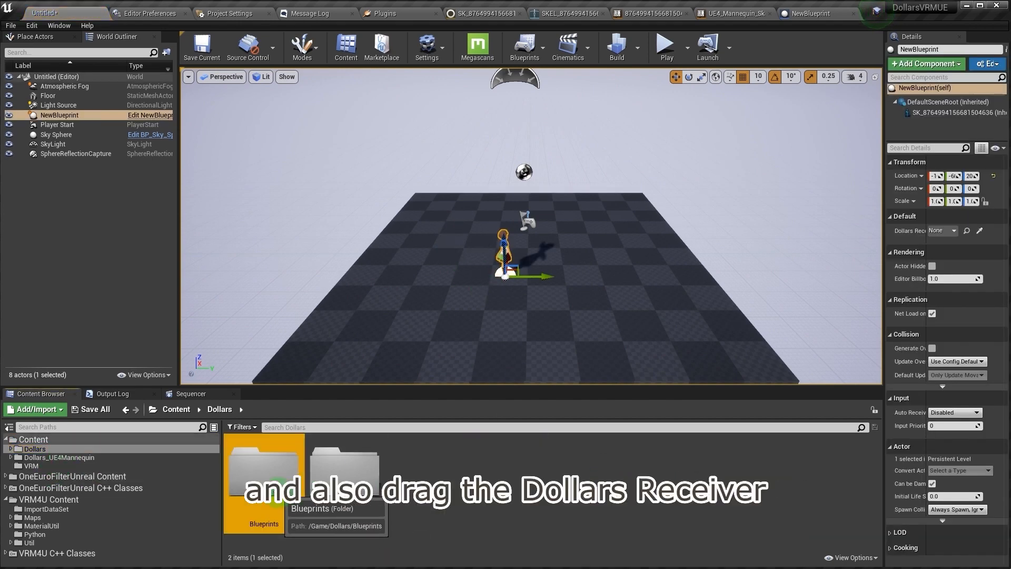
pyautogui.doubleClick(264, 477)
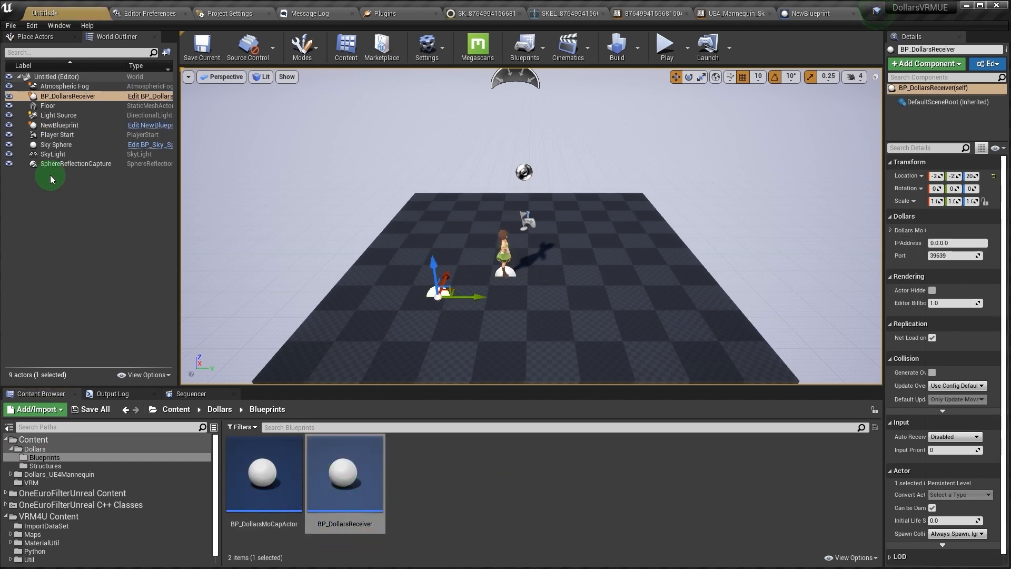
pyautogui.click(59, 124)
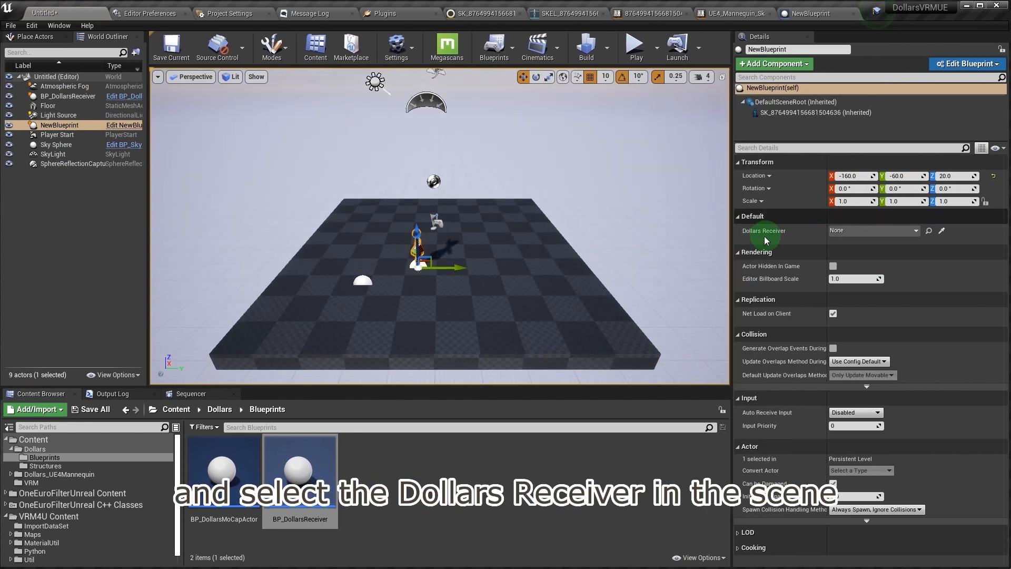
pyautogui.click(870, 230)
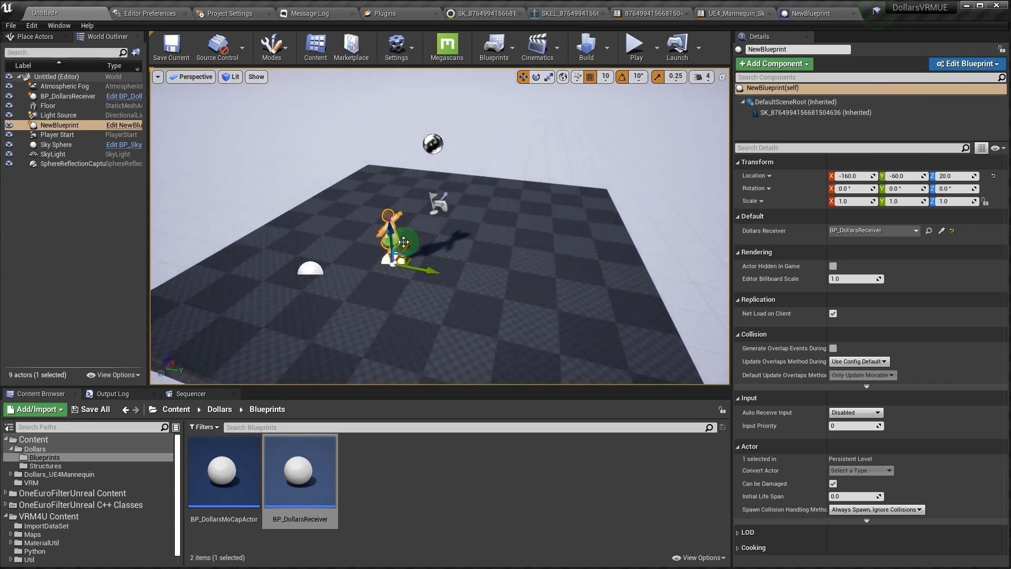
pyautogui.click(634, 47)
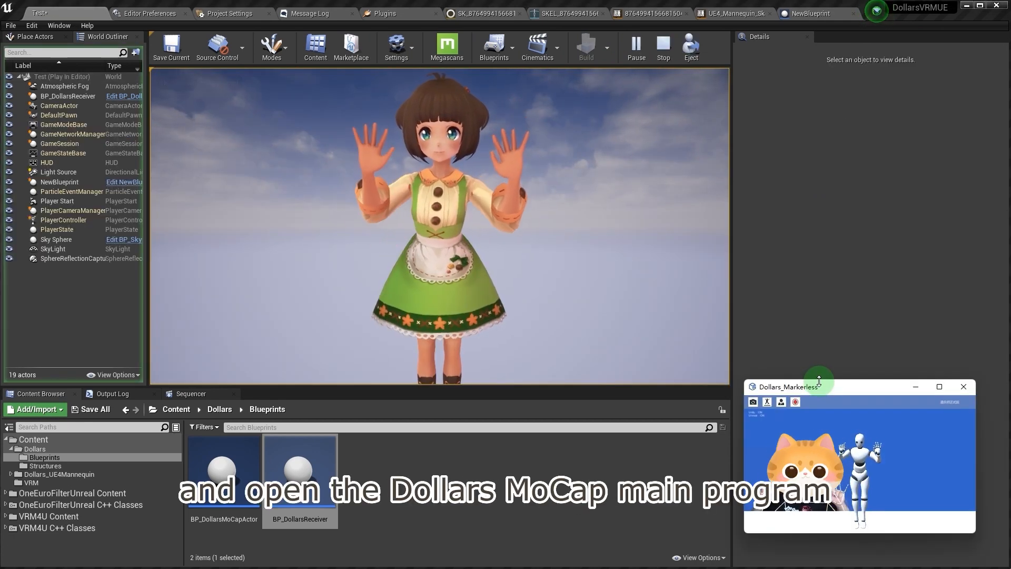